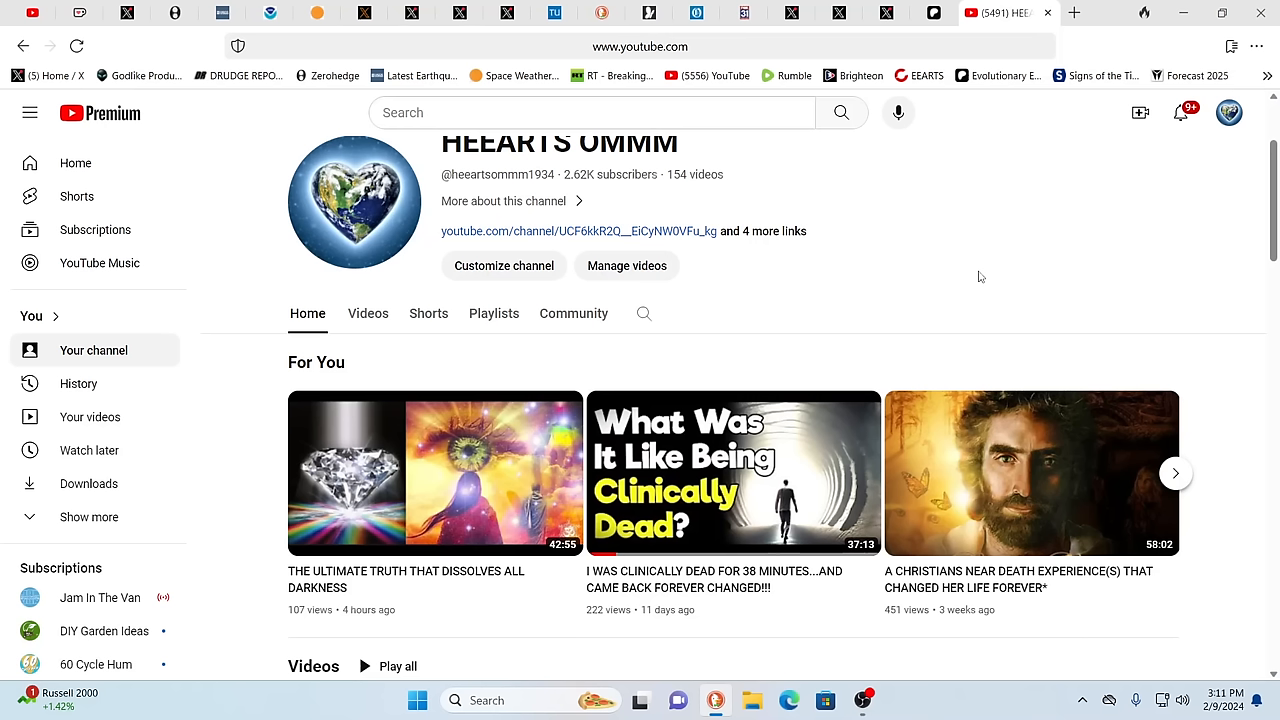
mouse_move(1173, 323)
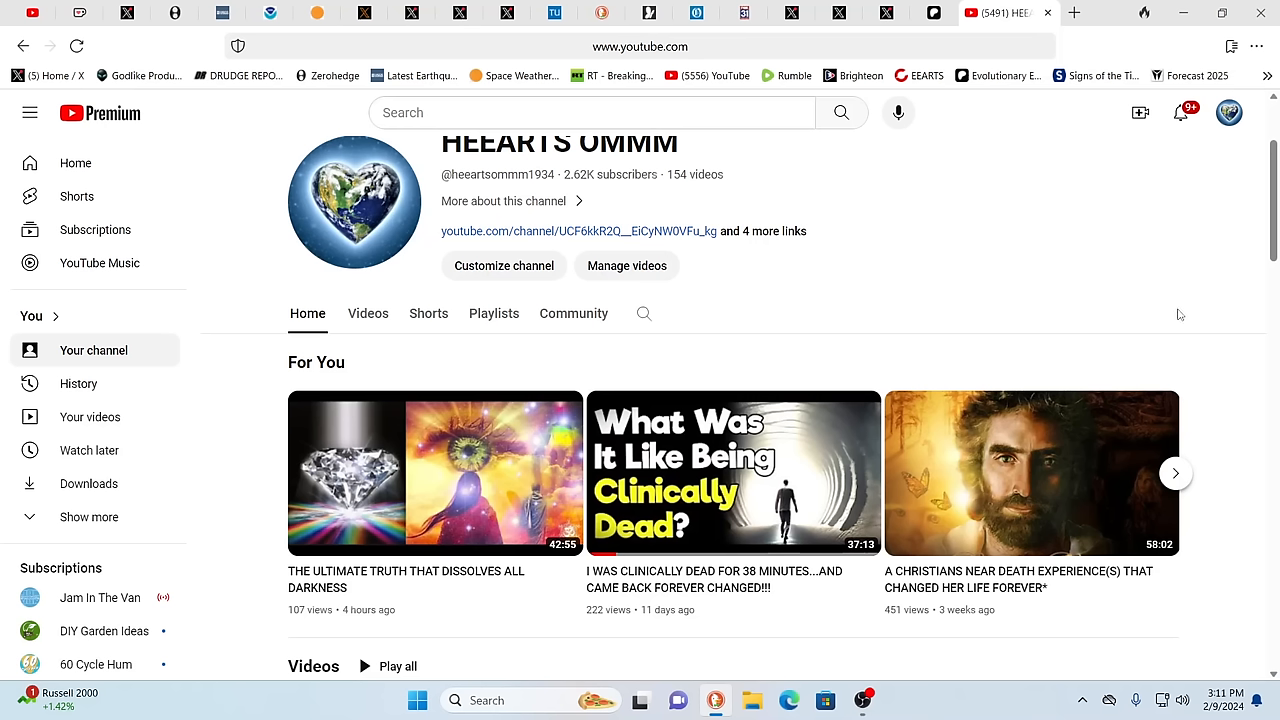
mouse_move(1103, 267)
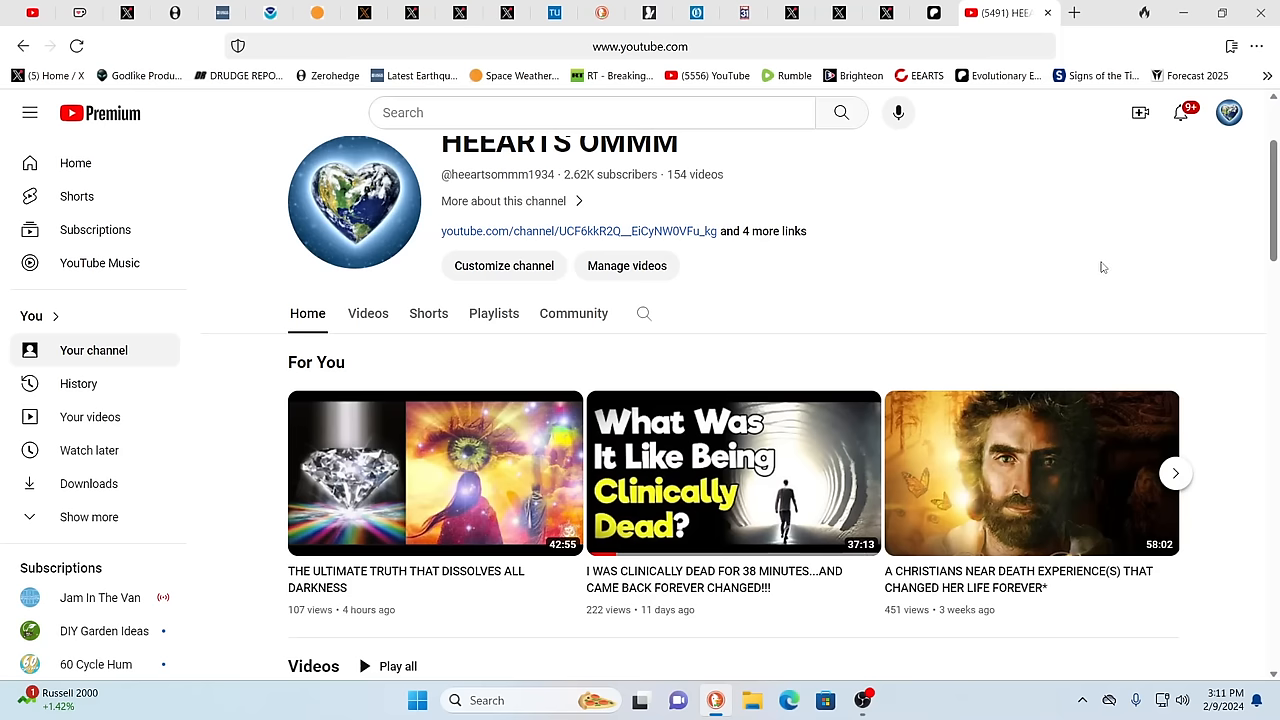
mouse_move(1022, 231)
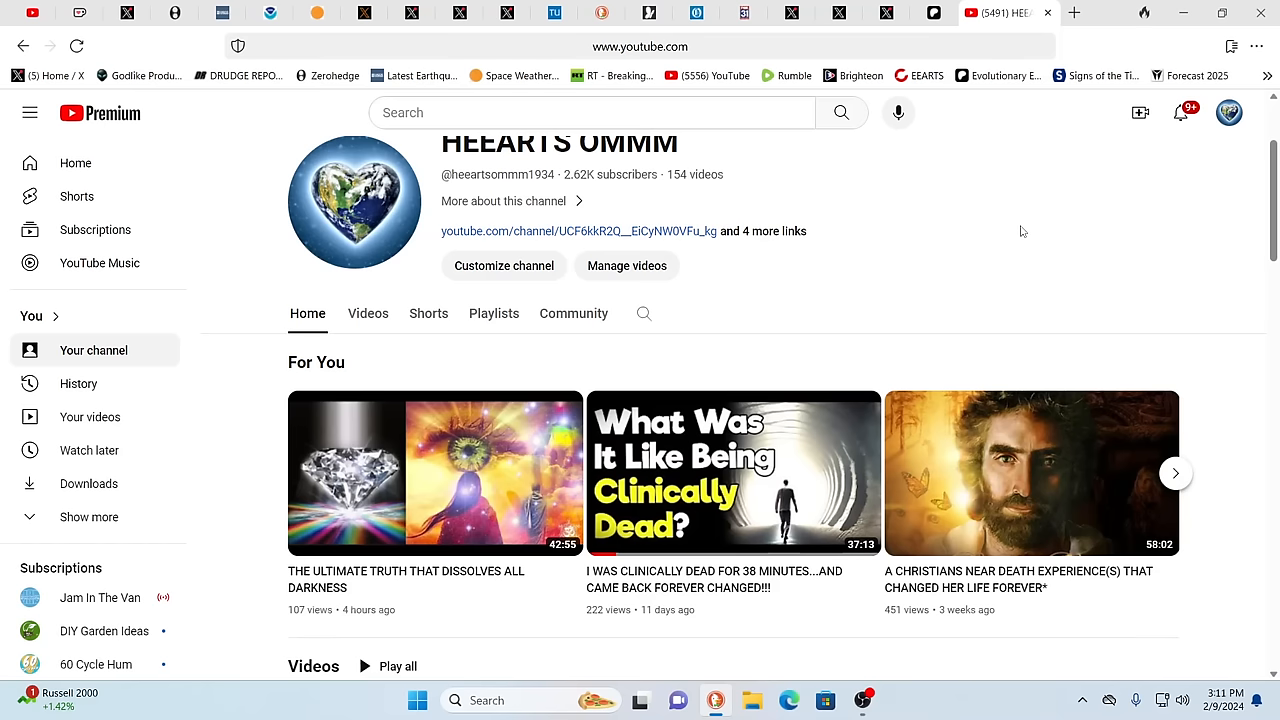
Step: Show the HEEARTS OMMM channel's full list of uploaded videos
scroll("up", 3)
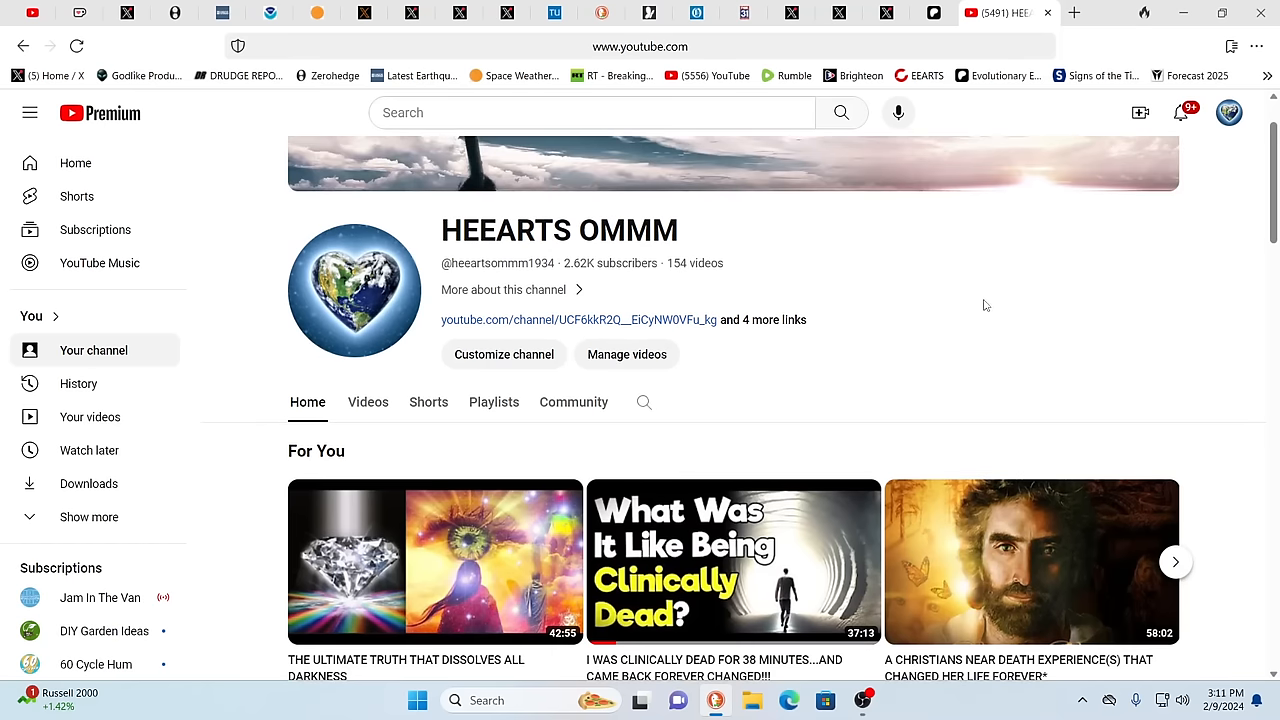
mouse_move(940, 320)
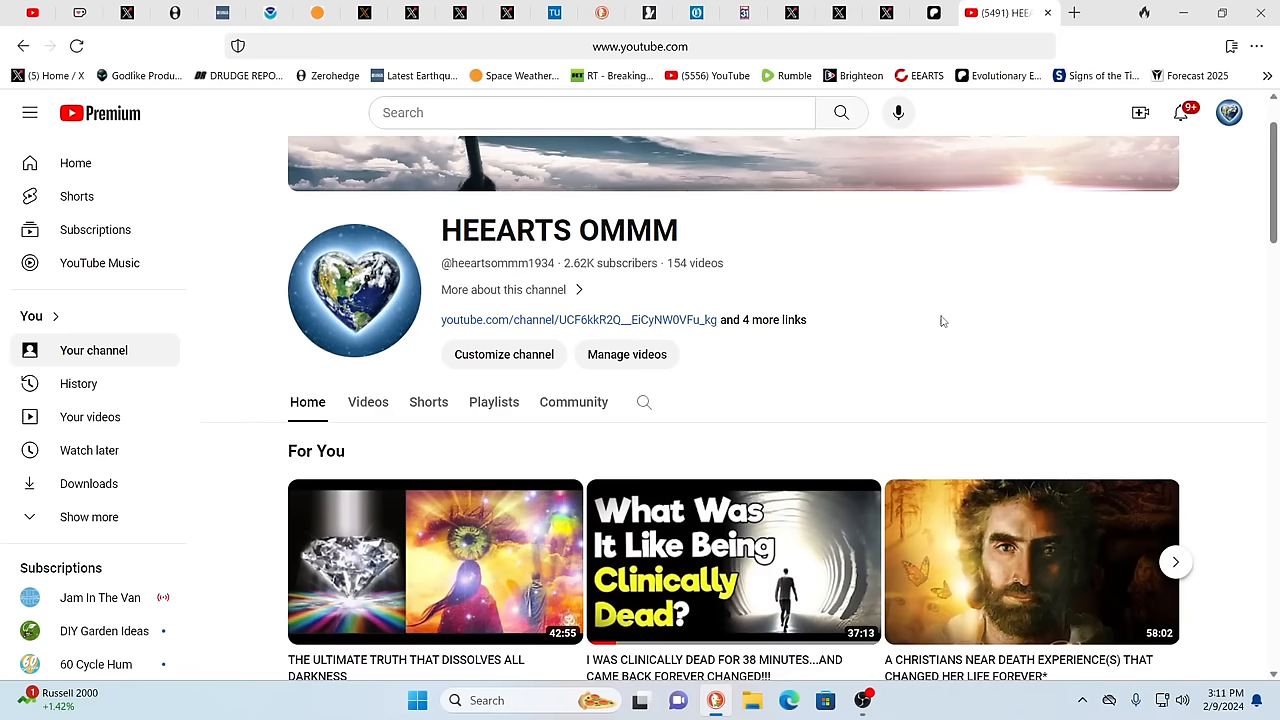
scroll("down", 3)
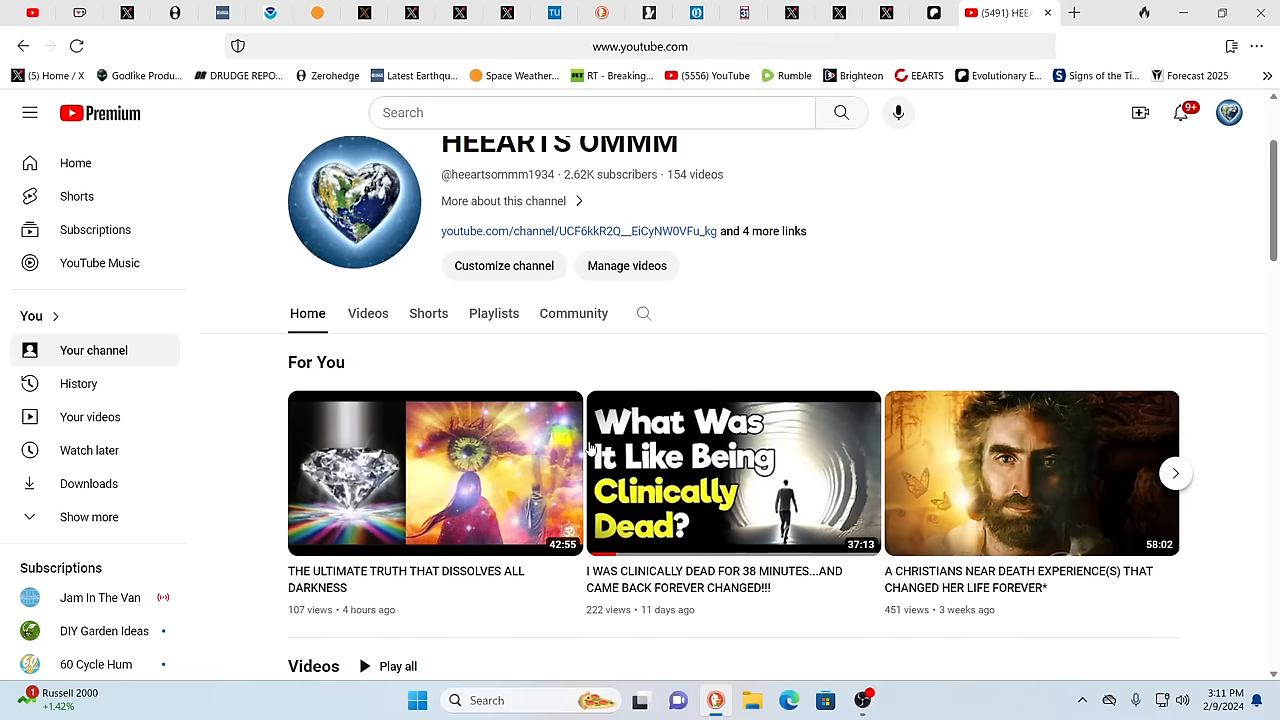
mouse_move(1104, 252)
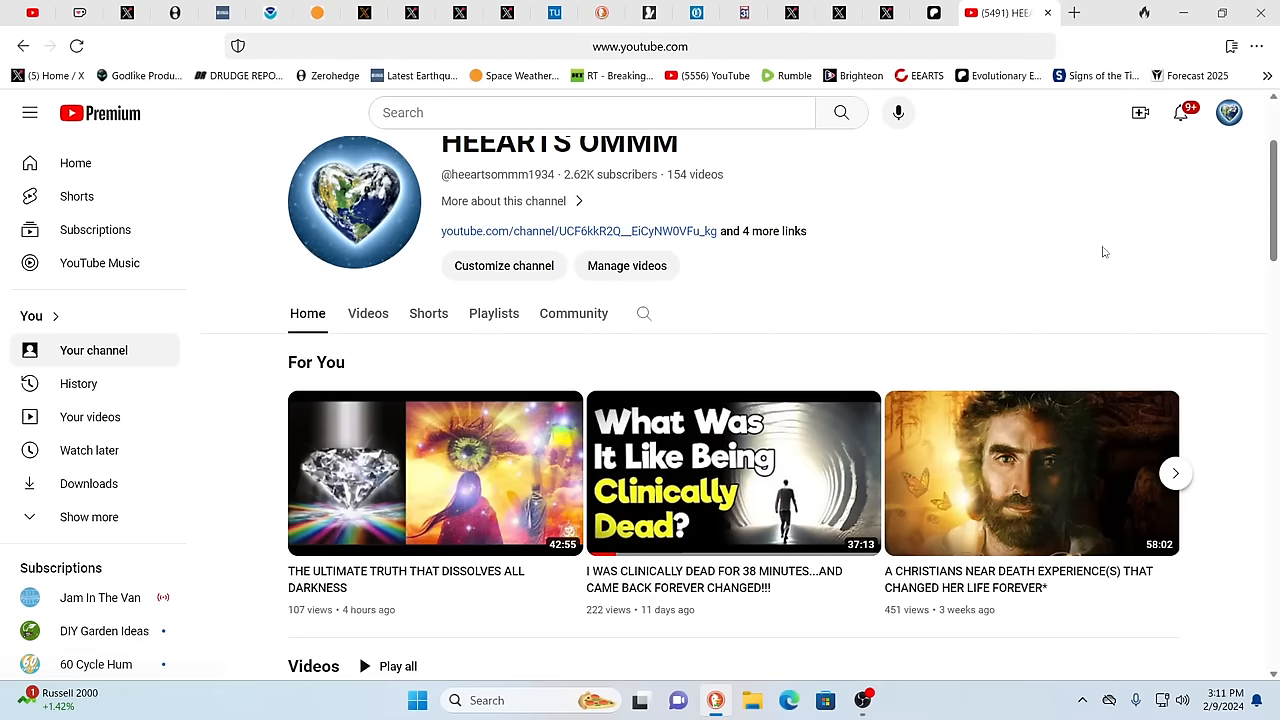
mouse_move(1088, 235)
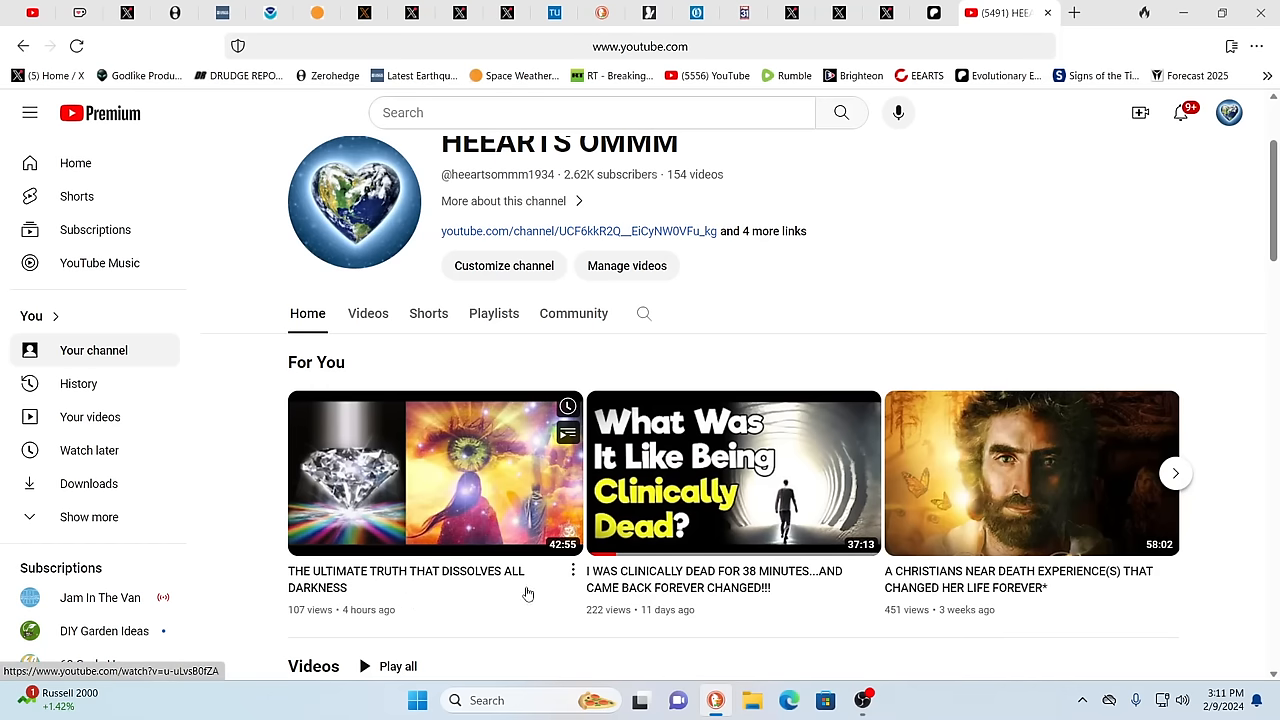
mouse_move(530, 595)
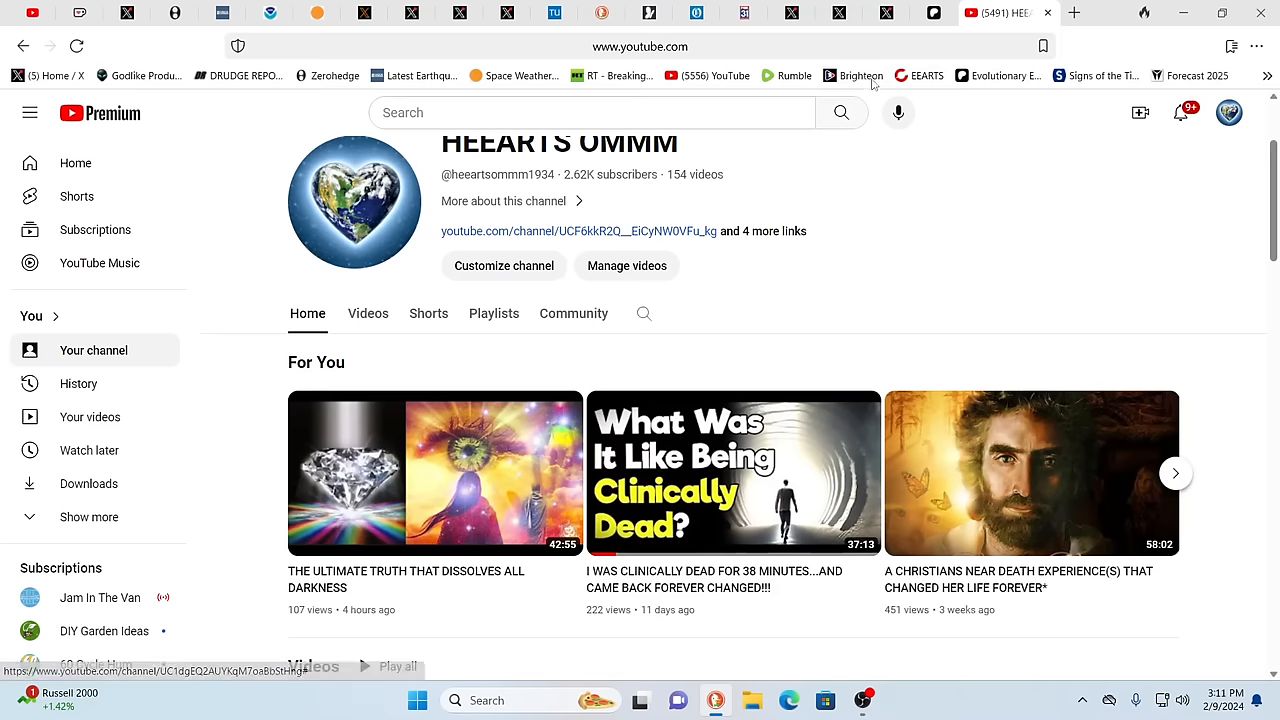
mouse_move(1001, 131)
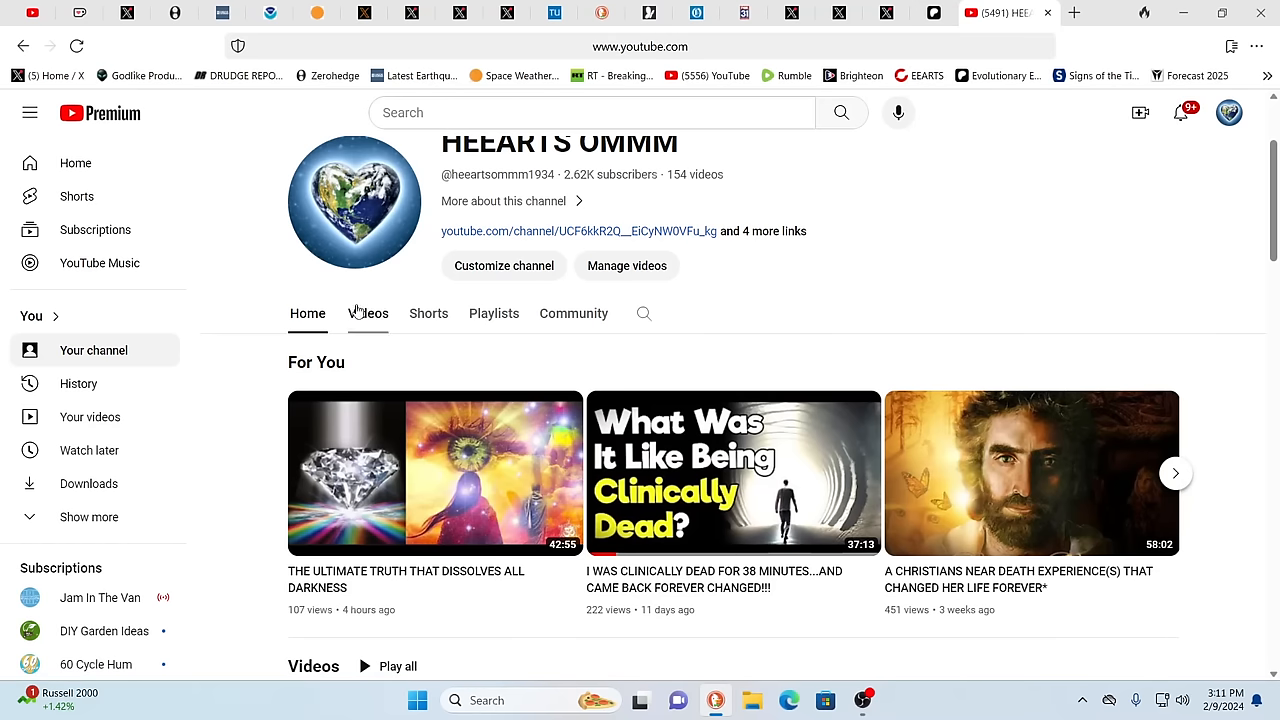
left_click(367, 313)
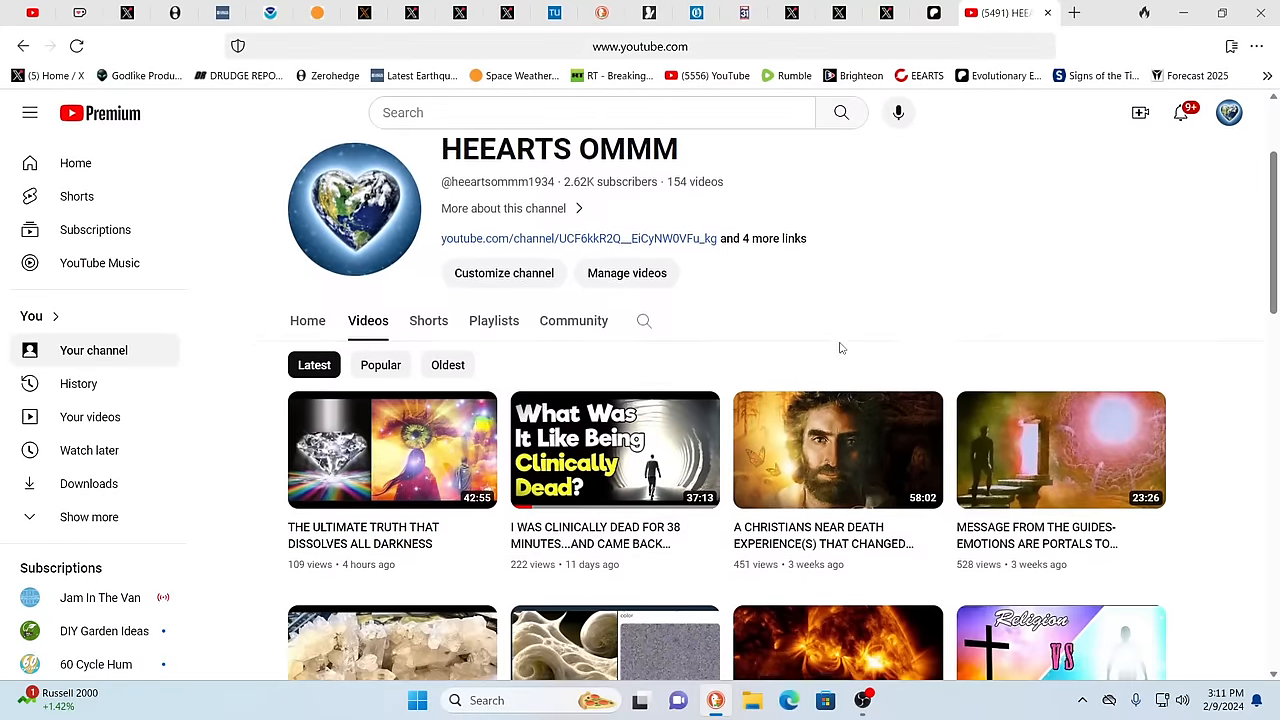
scroll("down", 3)
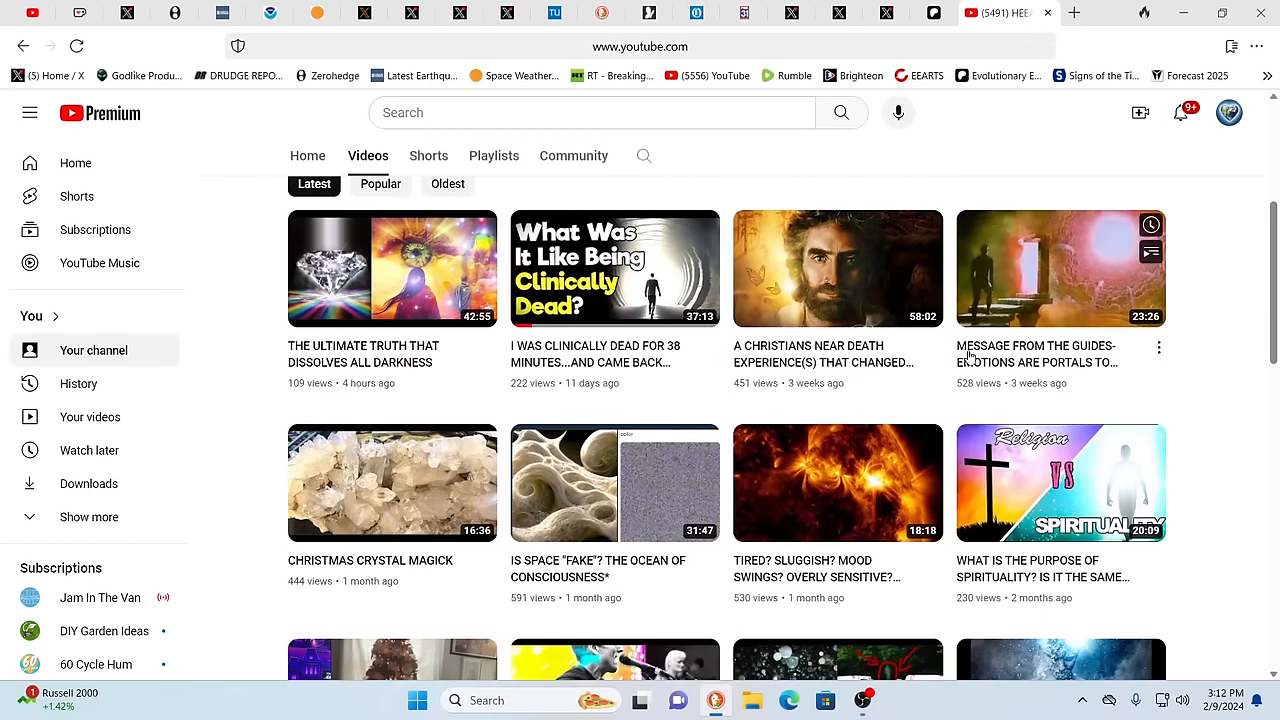
scroll("down", 3)
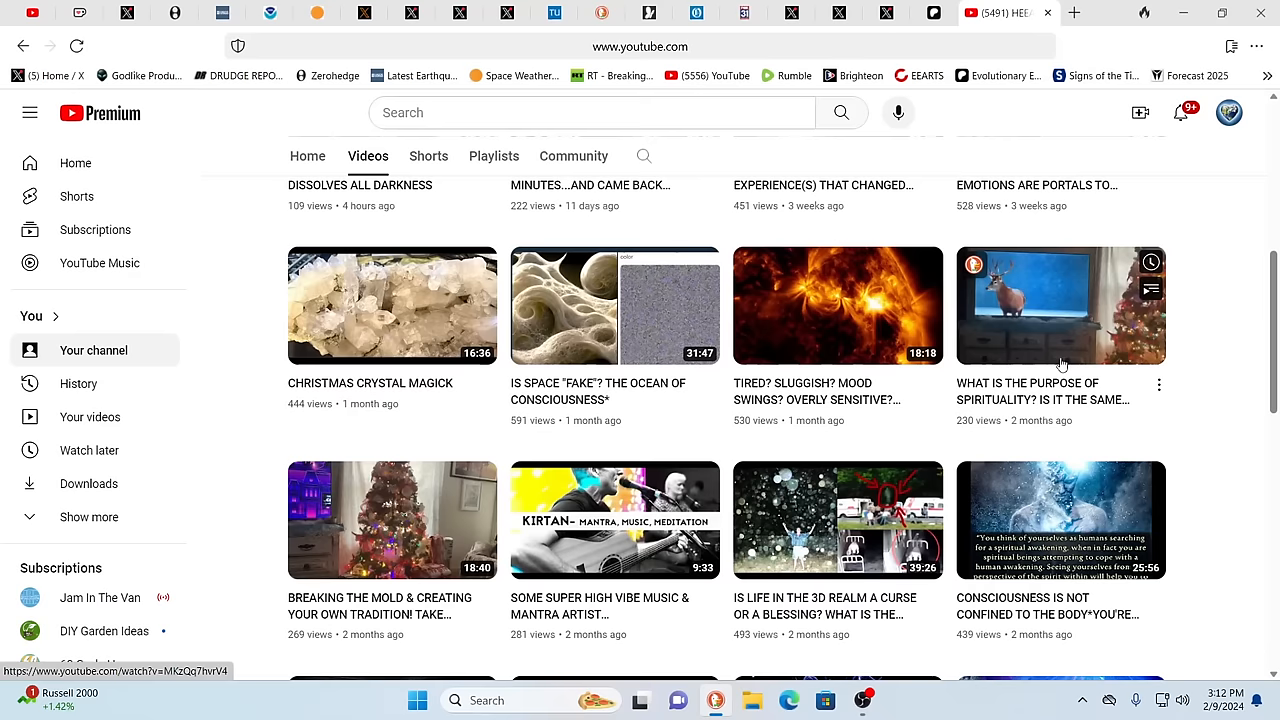
Step: Scroll down through the channel's older uploads, then back up a little
scroll("down", 3)
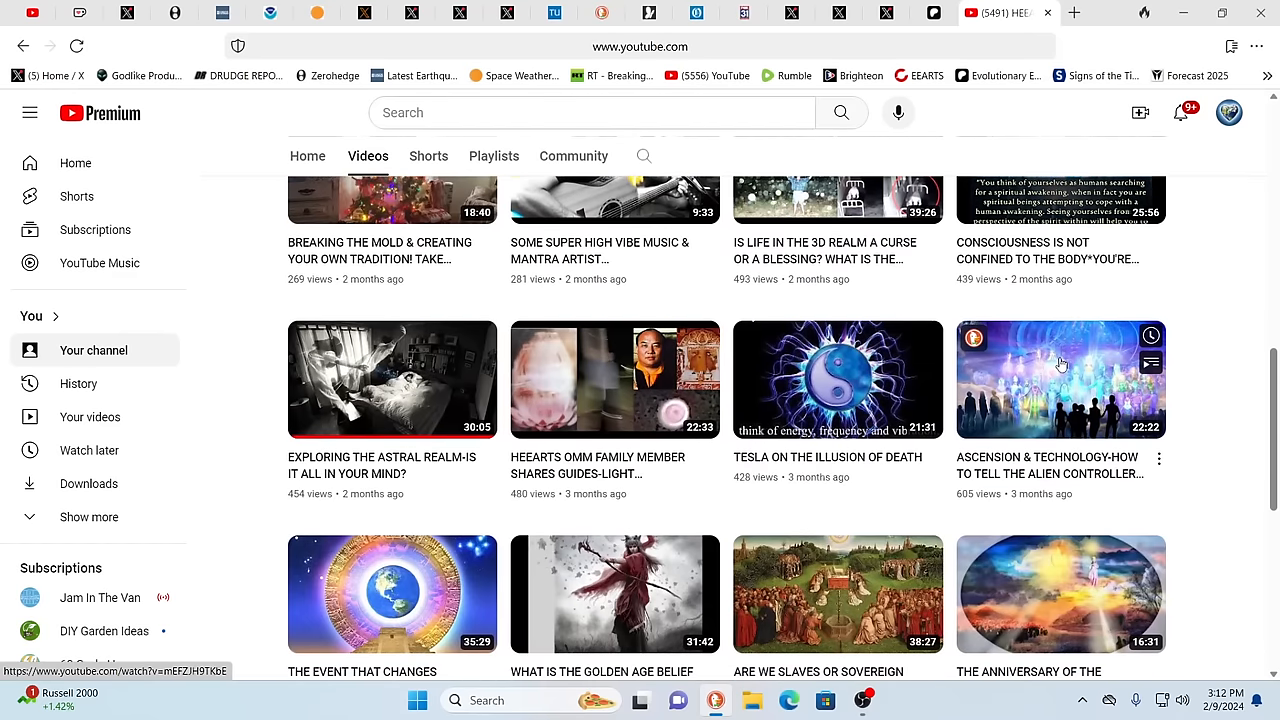
scroll("down", 3)
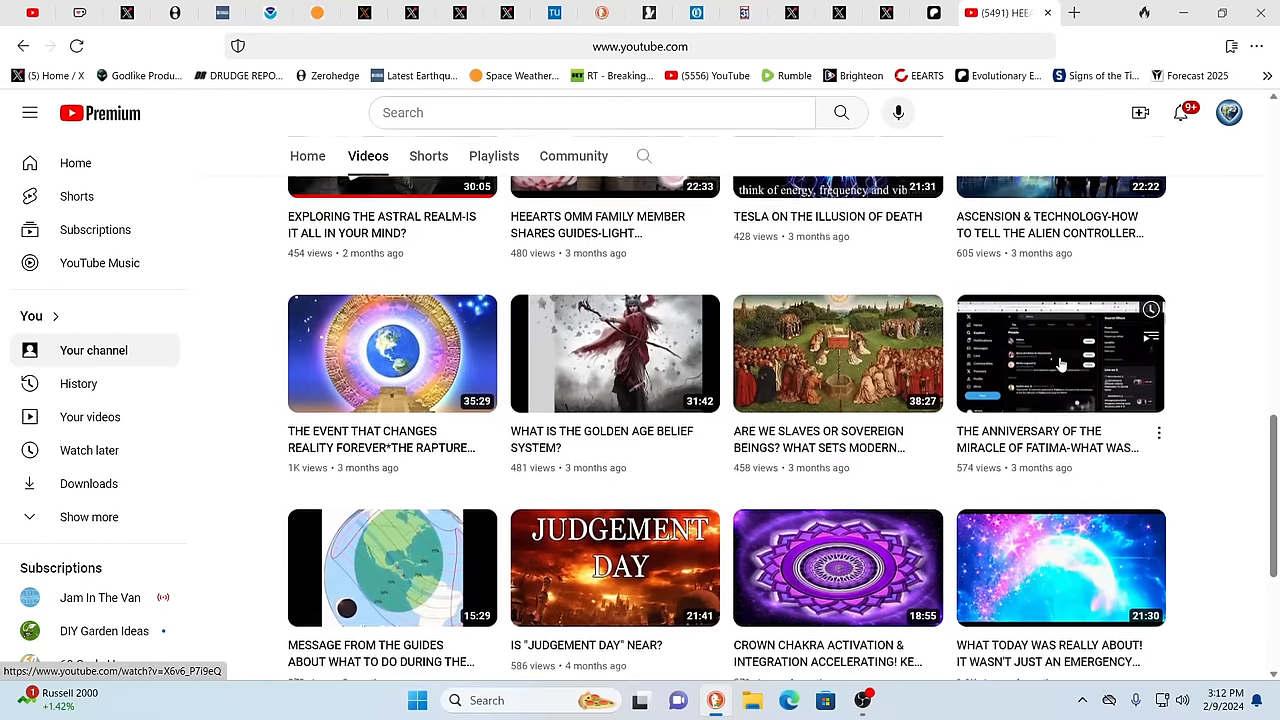
scroll("down", 3)
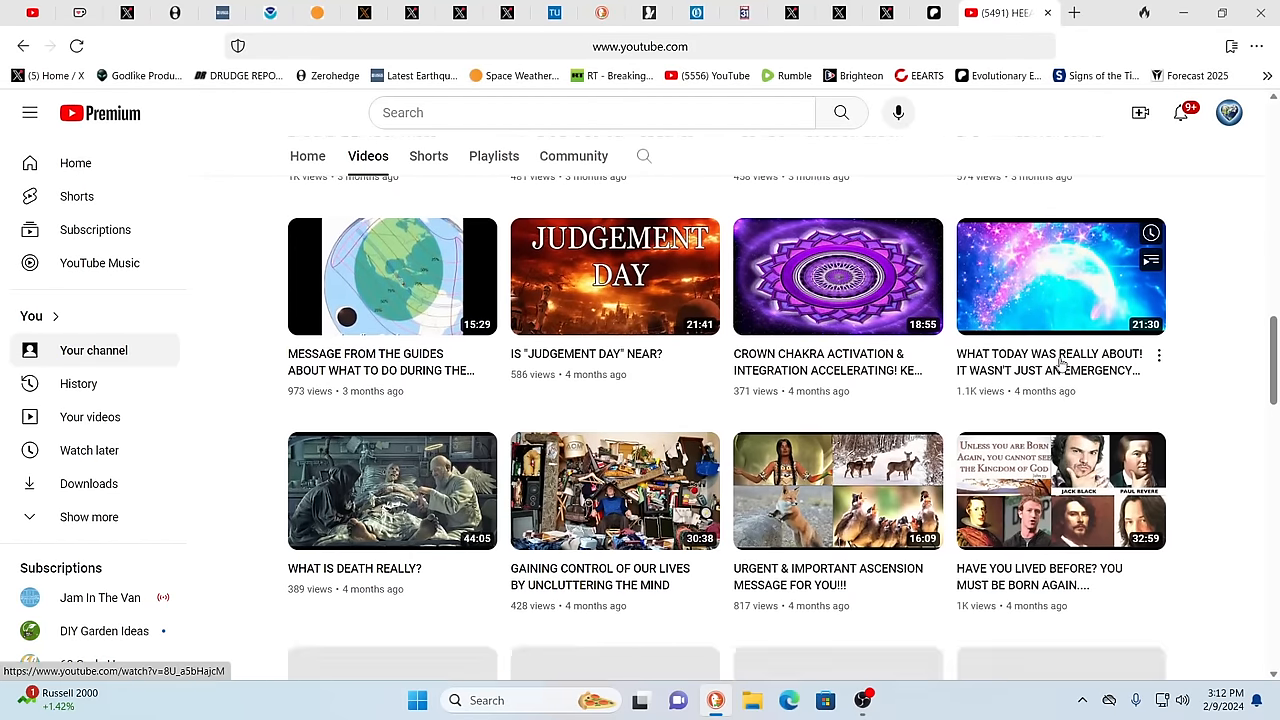
scroll("down", 3)
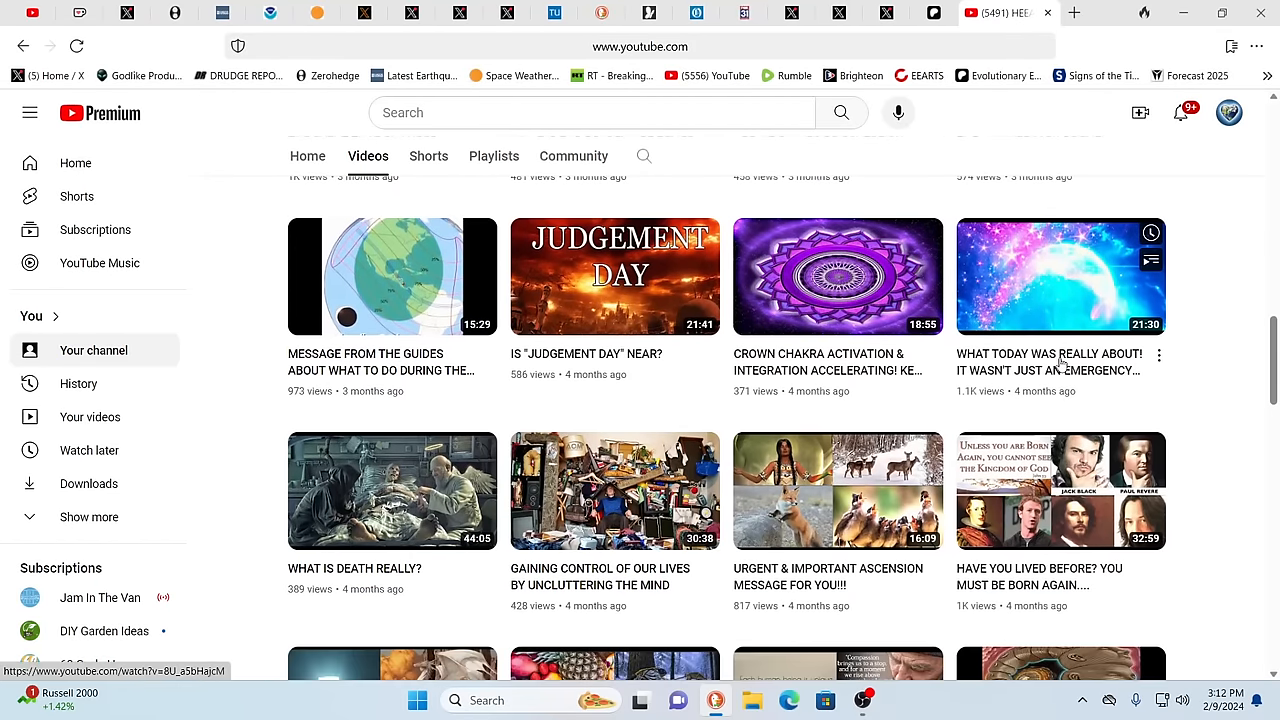
scroll("down", 3)
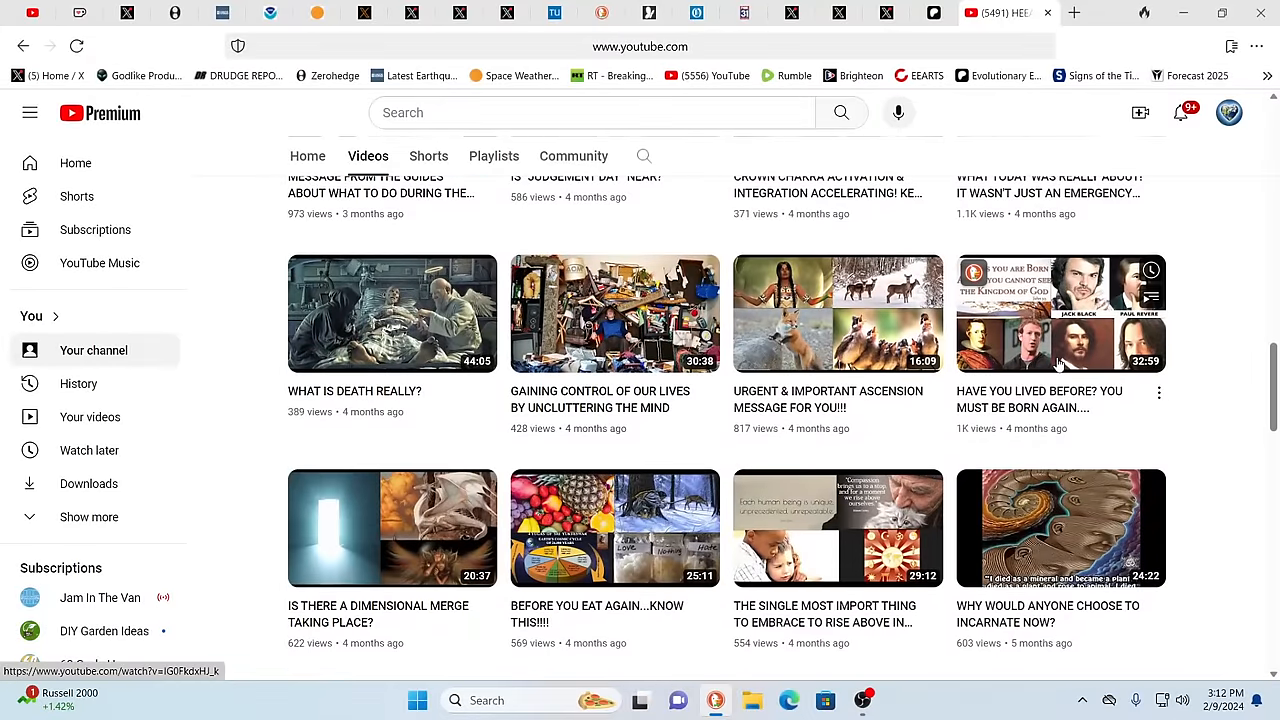
scroll("down", 3)
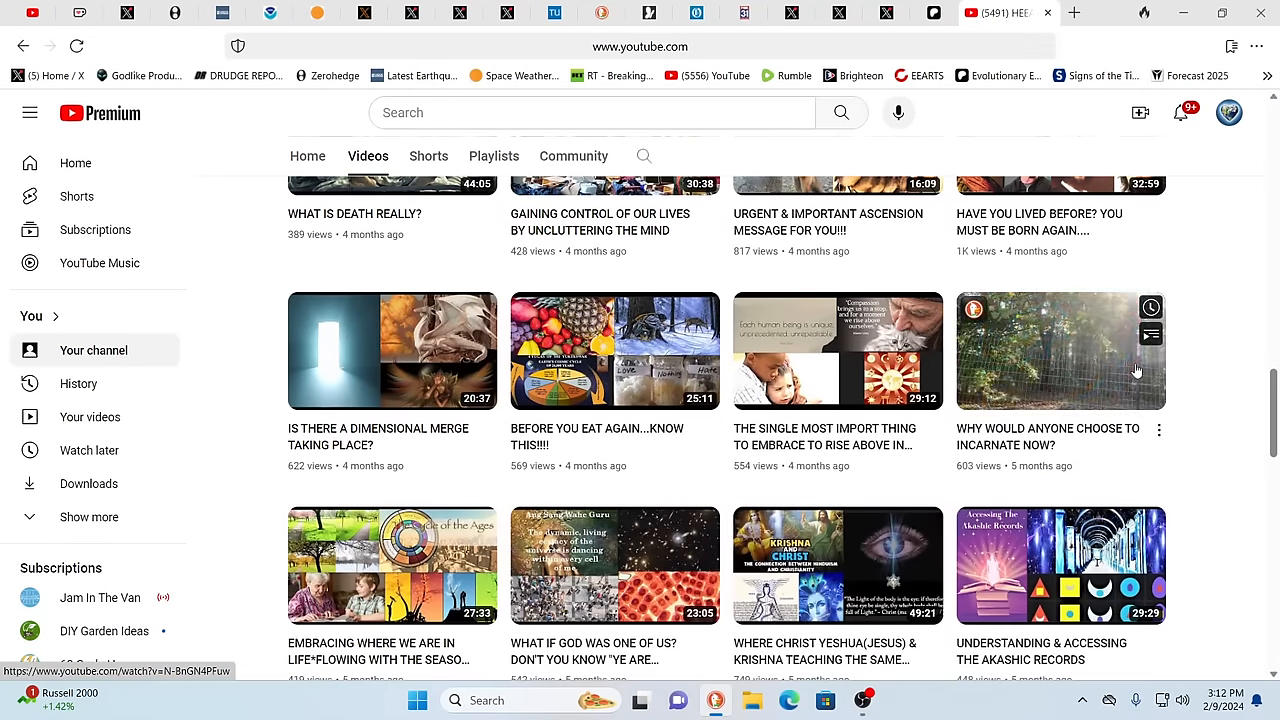
scroll("down", 3)
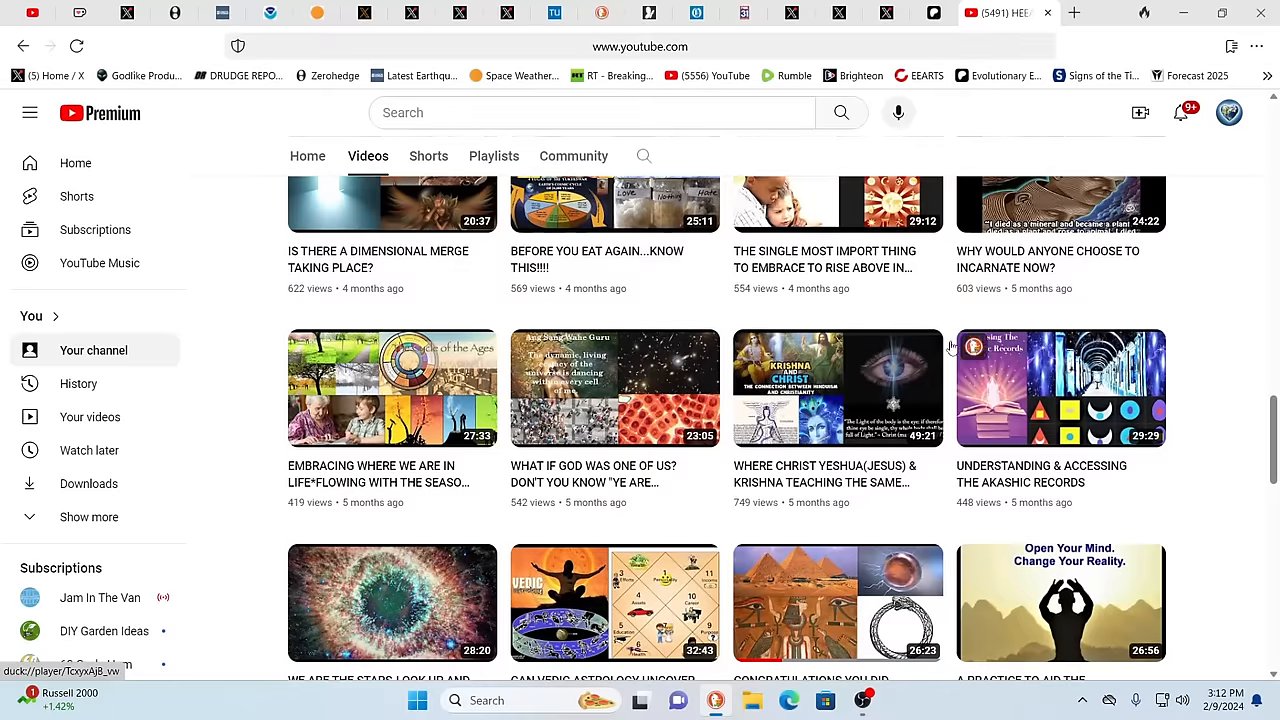
scroll("up", 3)
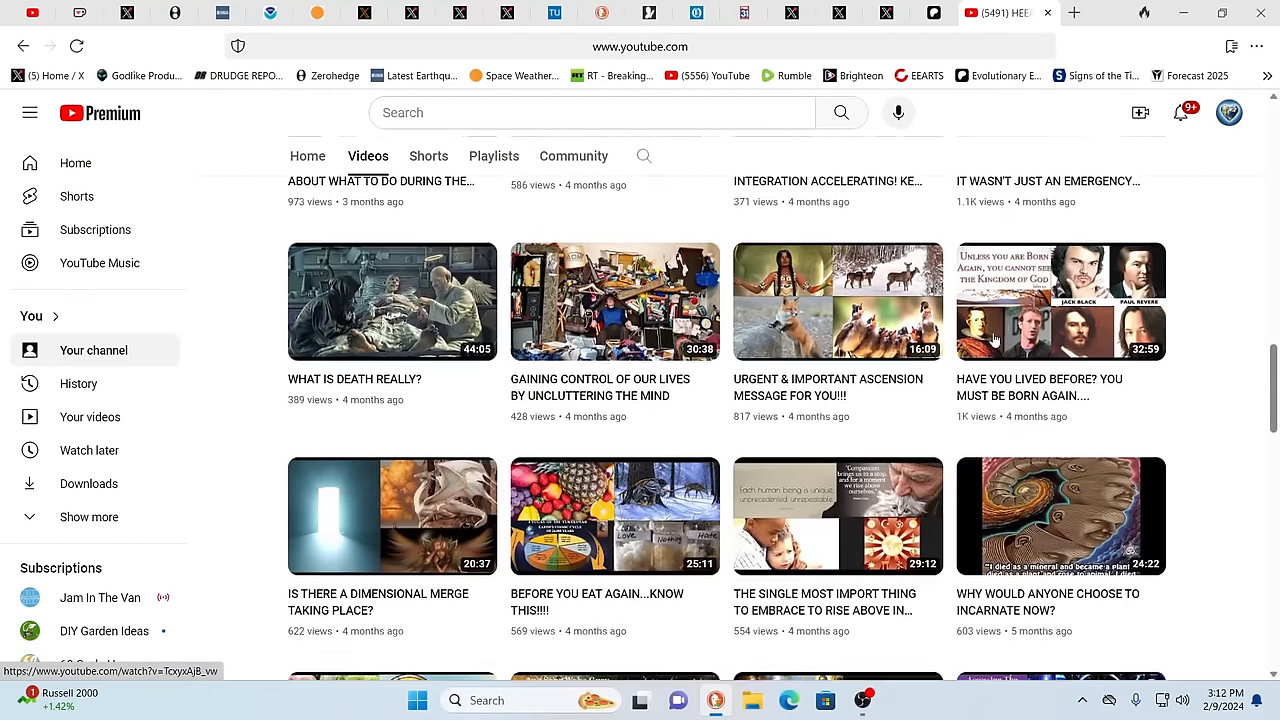
scroll("up", 3)
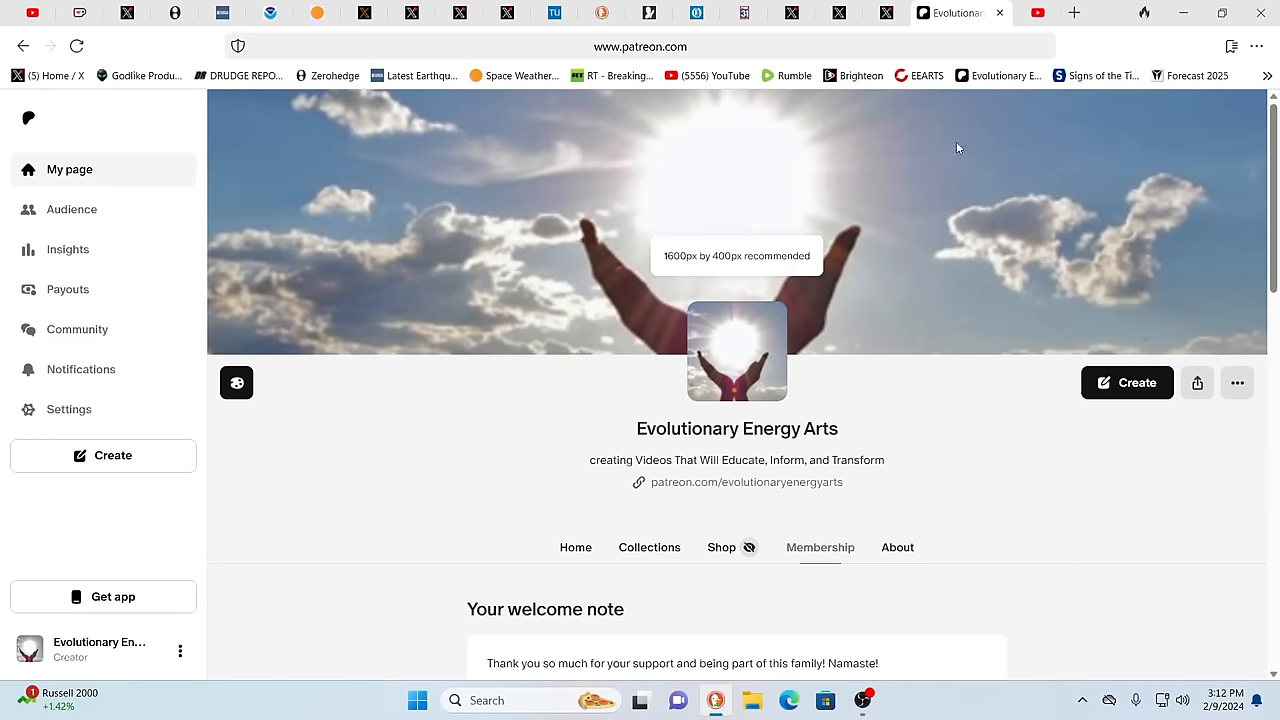
mouse_move(850, 378)
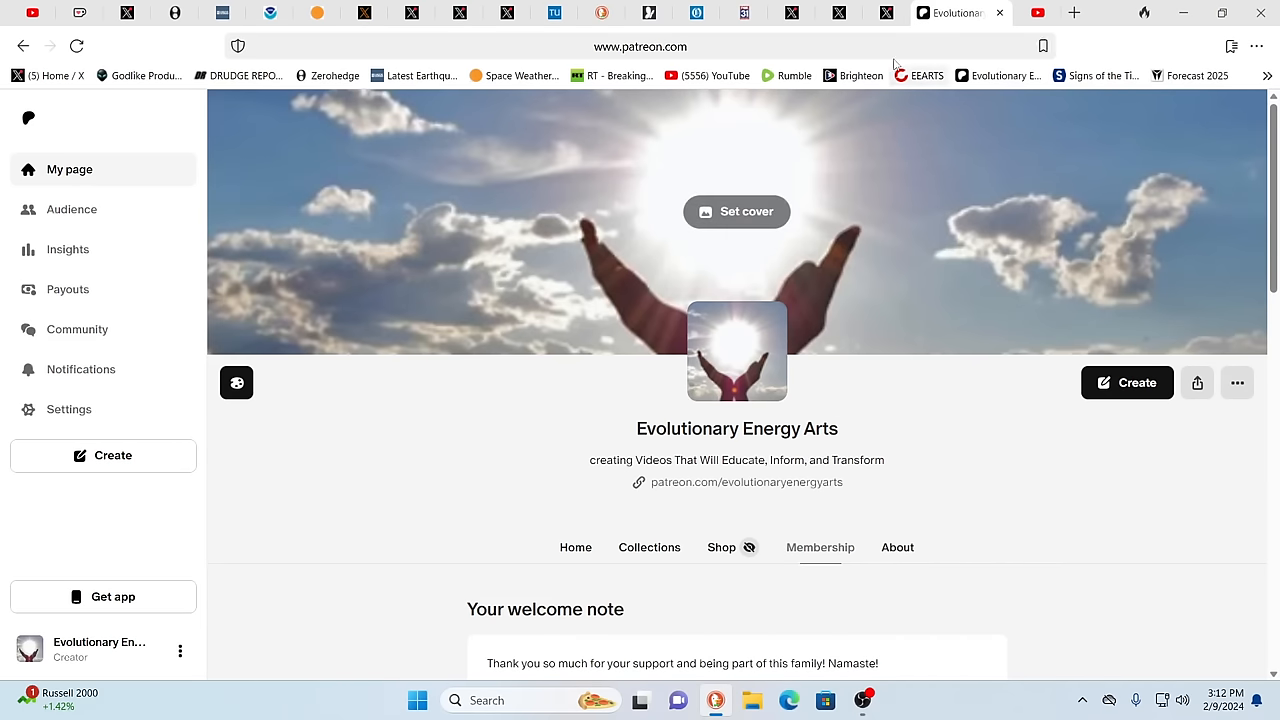
Step: Switch to the Evolutionary Energy Arts Patreon creator page
left_click(945, 12)
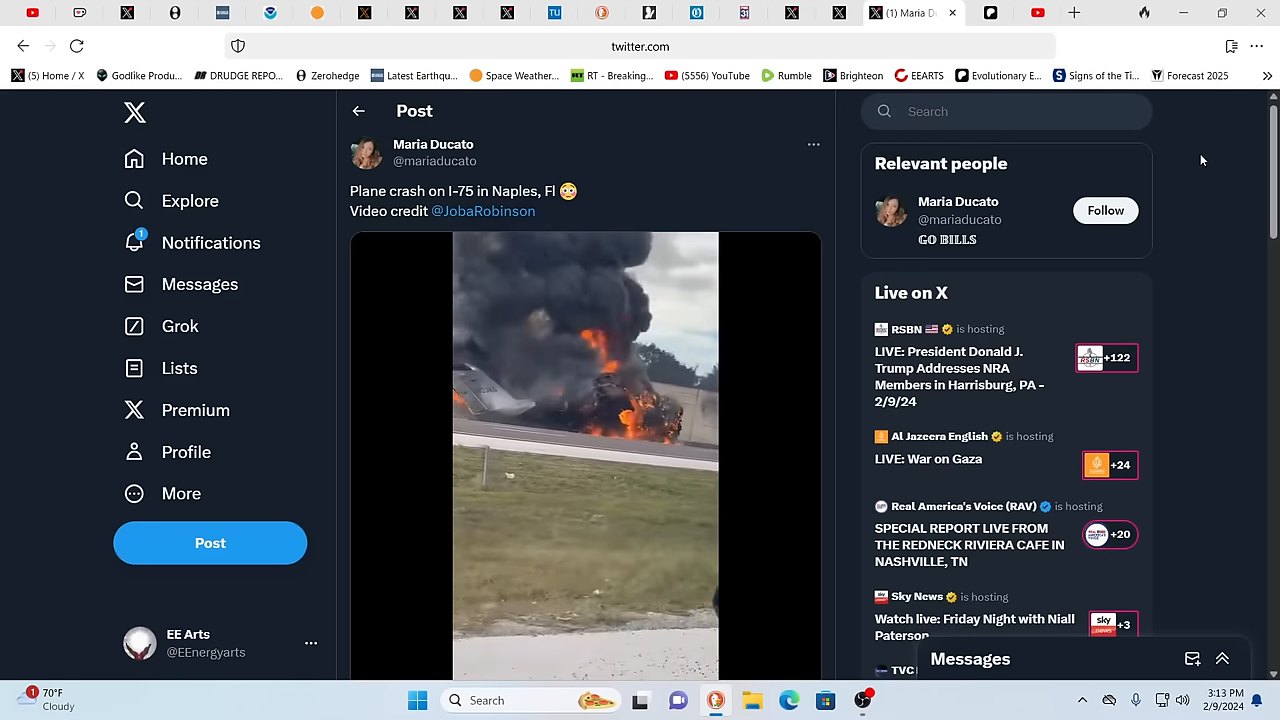
mouse_move(1160, 148)
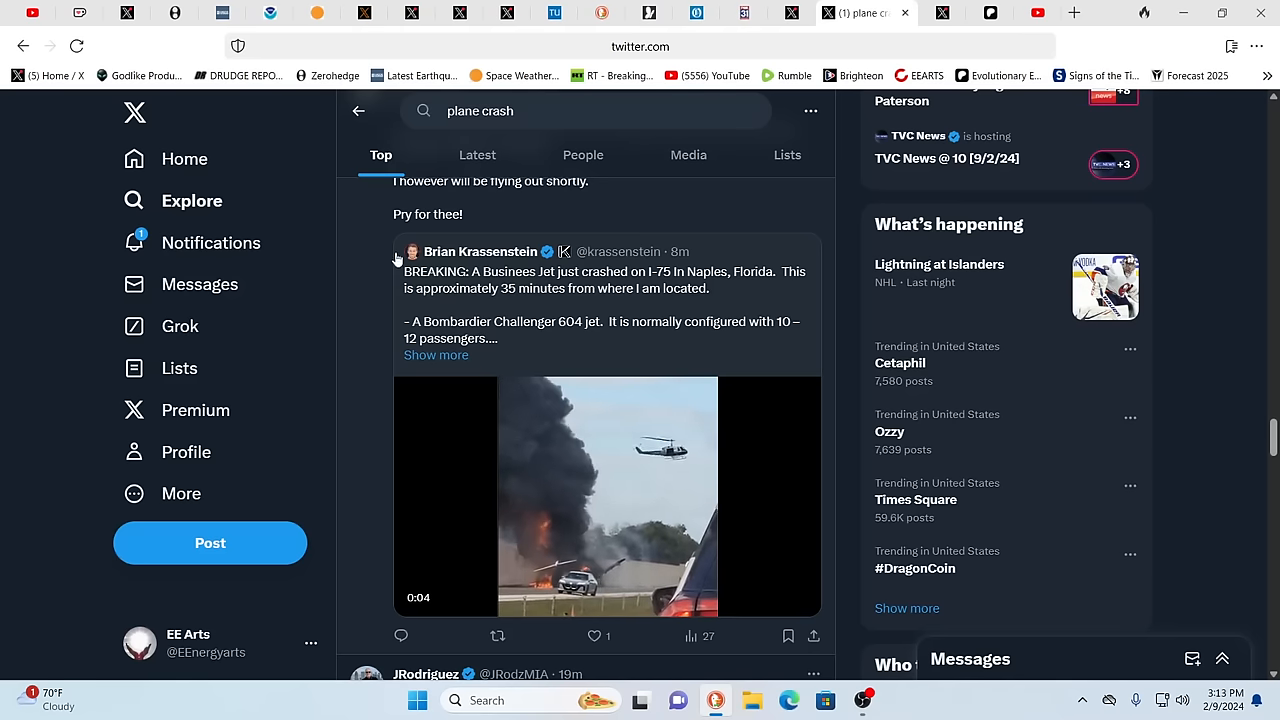
mouse_move(480, 251)
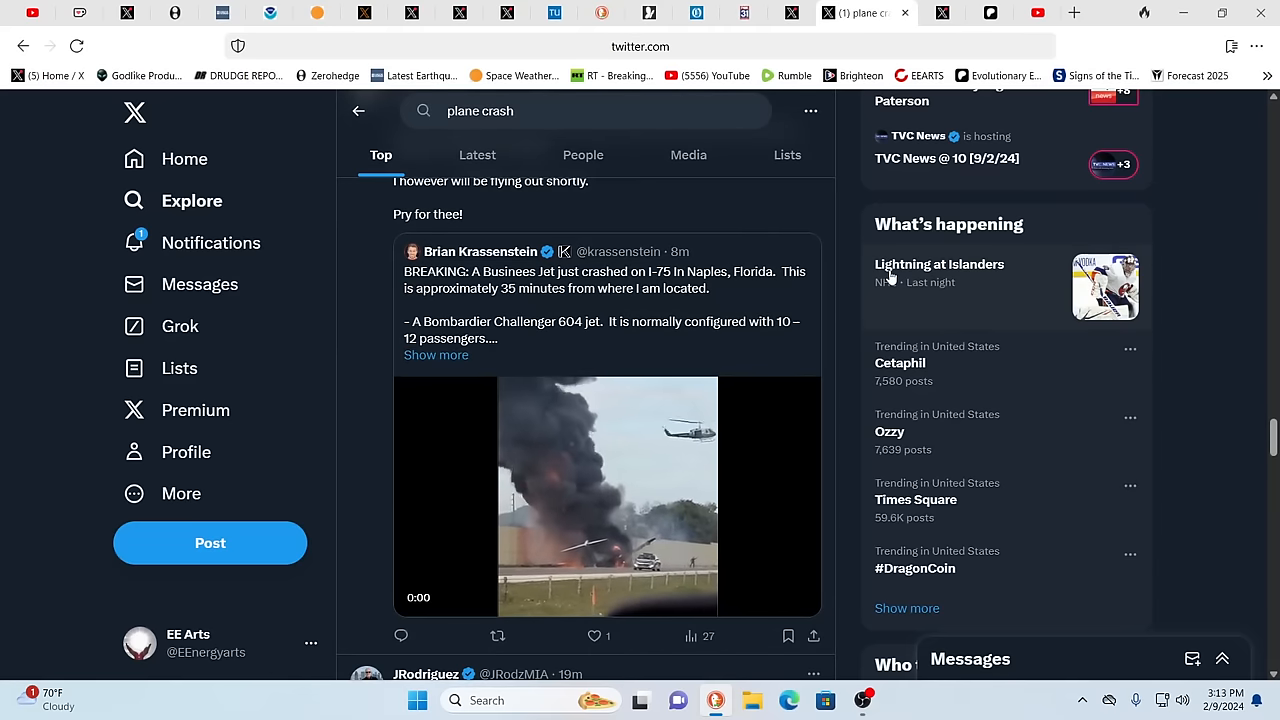
Step: Open Brian Krassenstein's breaking I-75 business jet crash post and watch its video
left_click(607, 496)
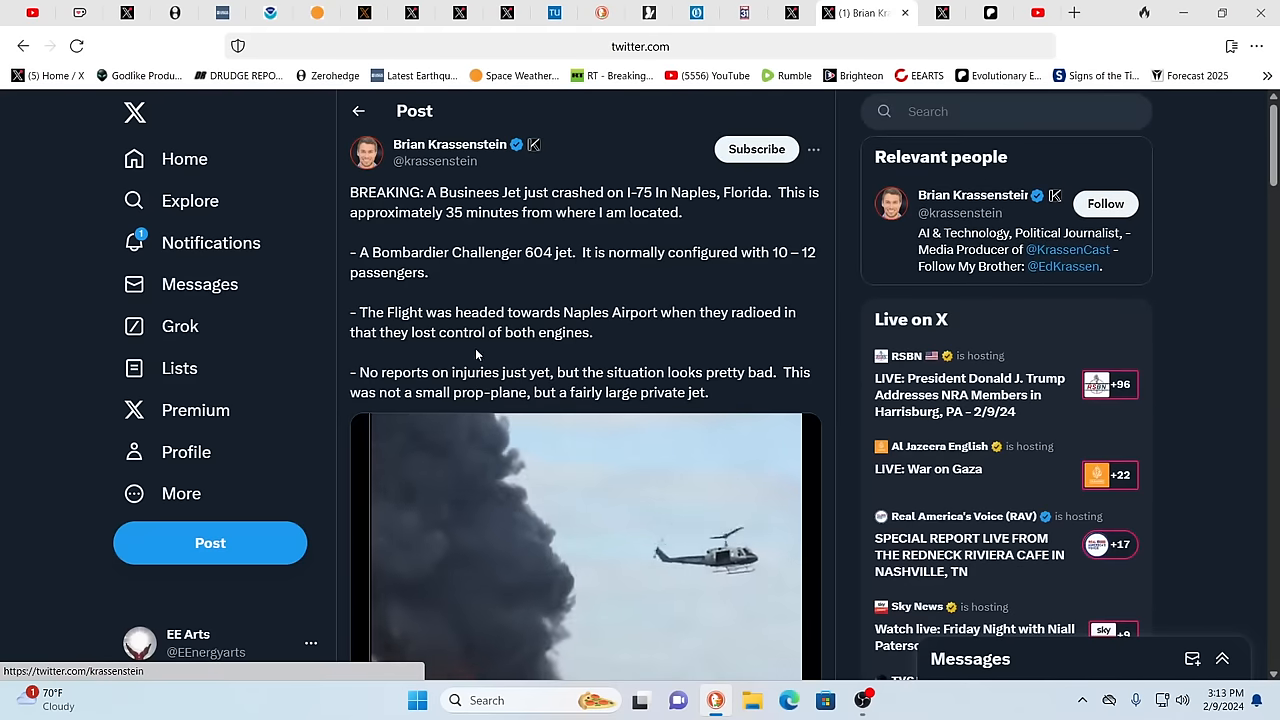
scroll("down", 3)
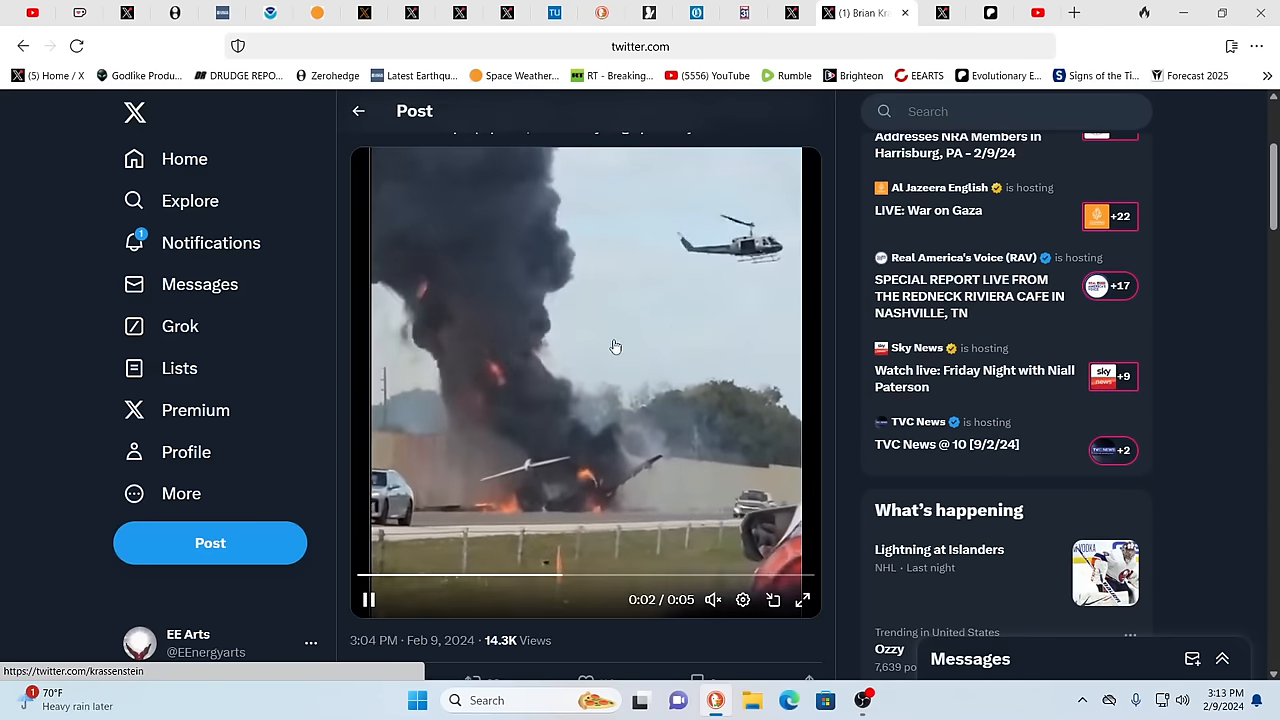
scroll("up", 3)
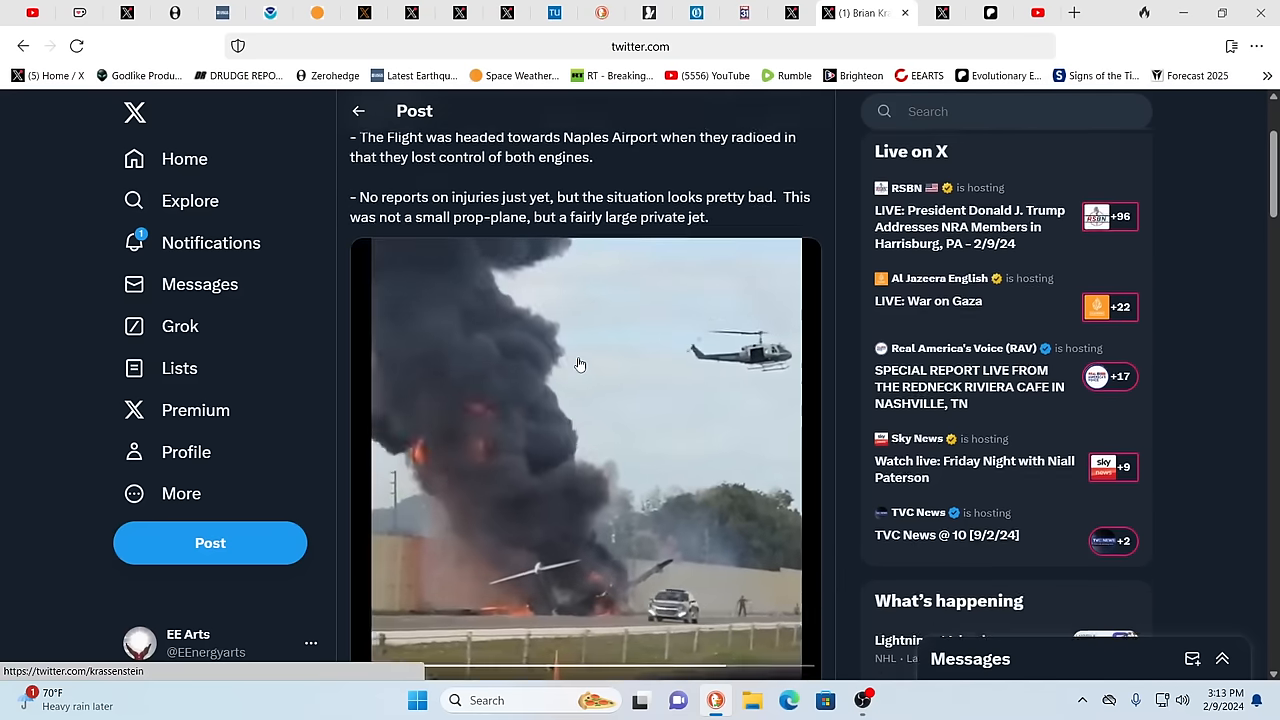
scroll("up", 3)
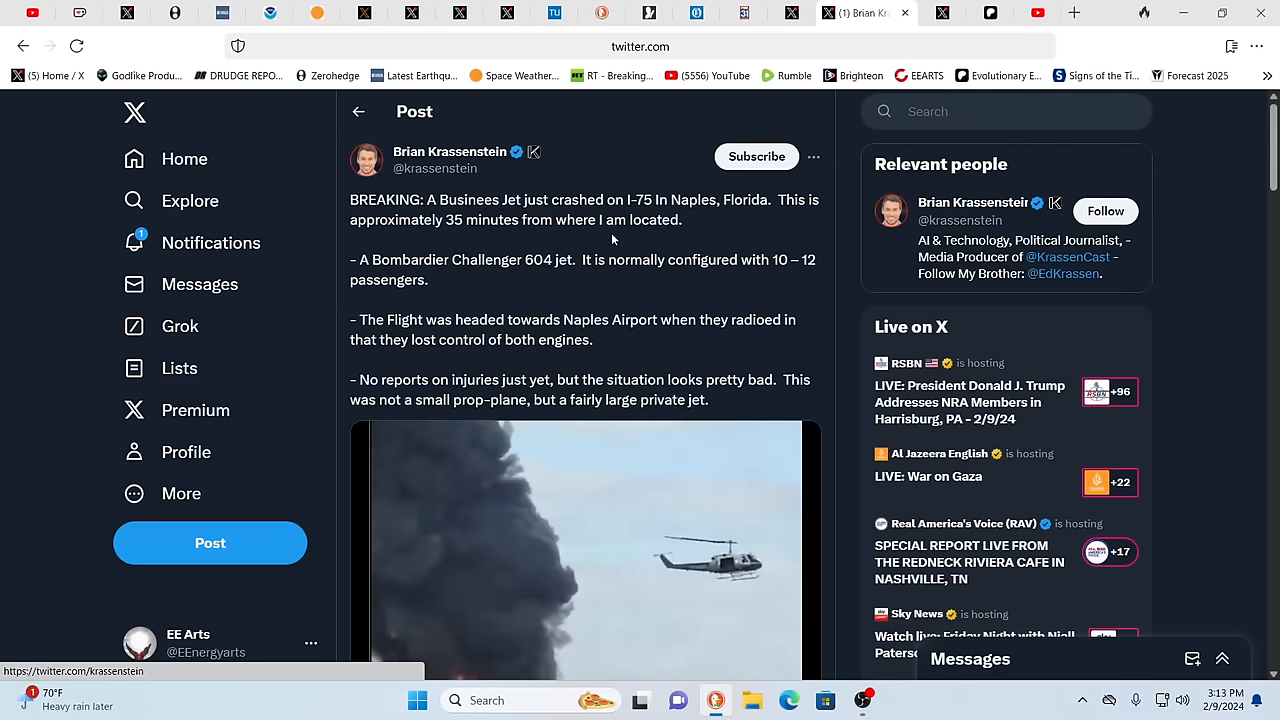
mouse_move(358, 111)
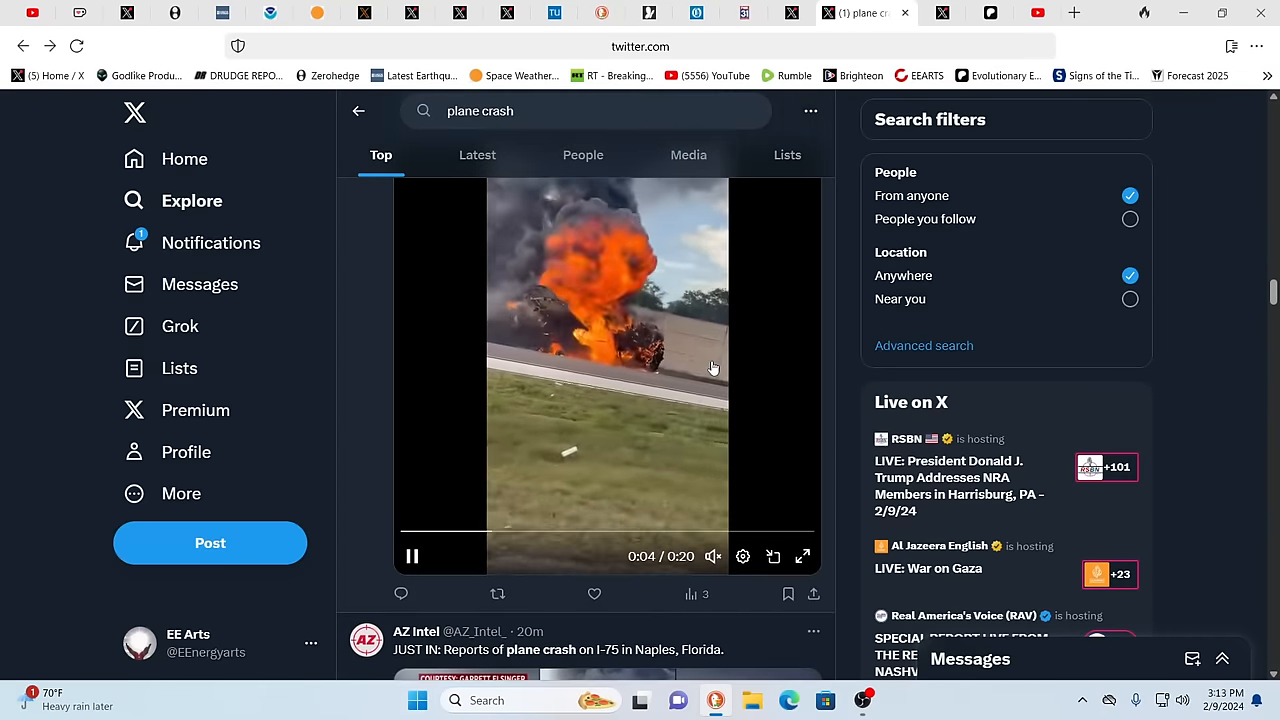
mouse_move(752, 331)
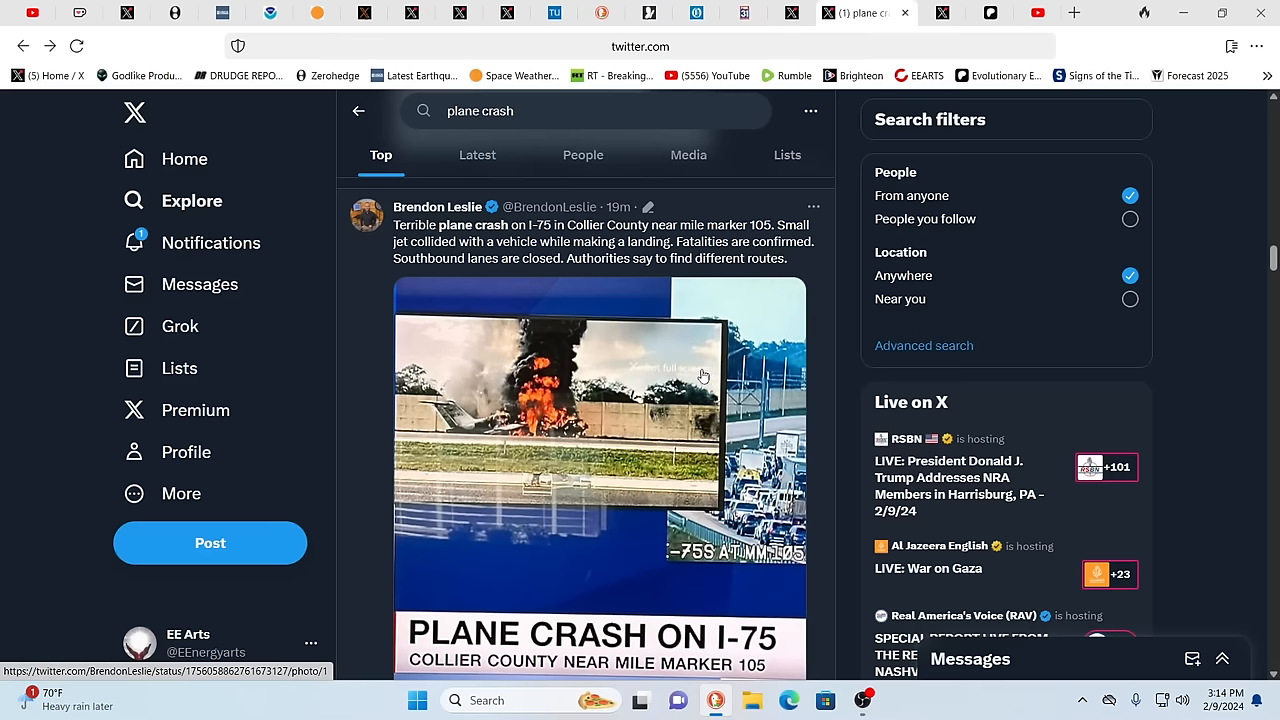
mouse_move(662, 362)
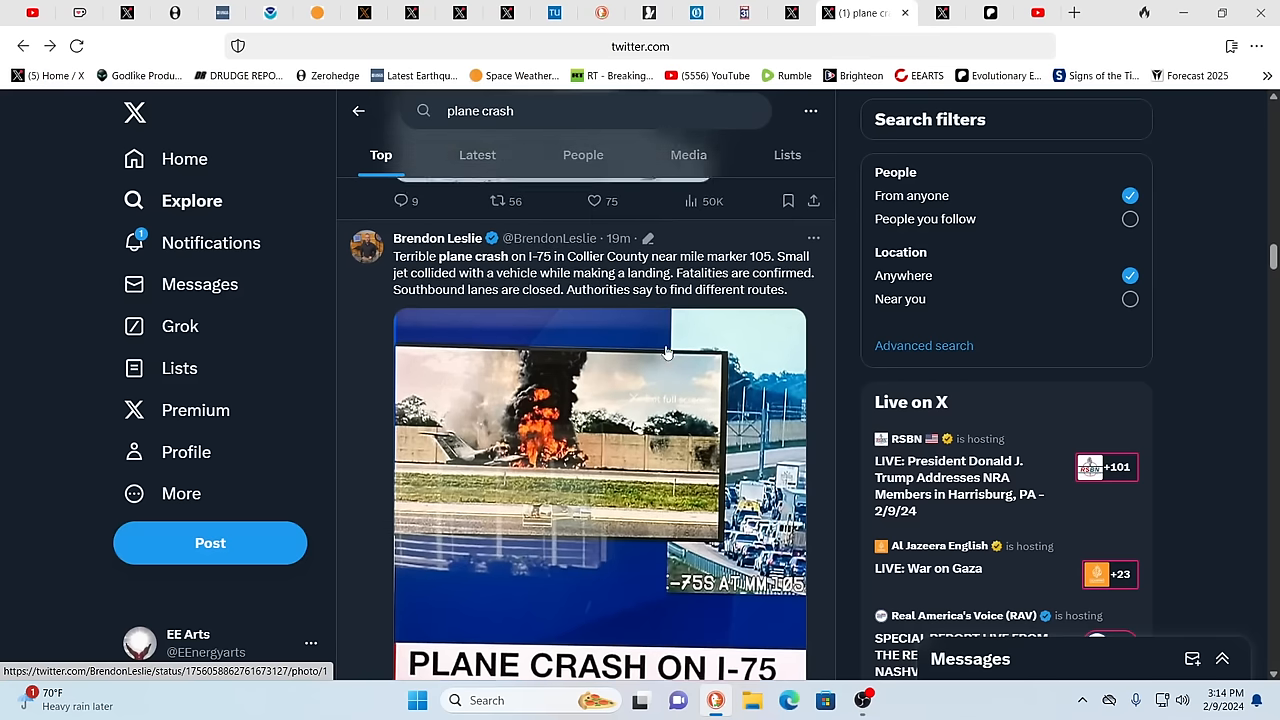
Step: Scroll more plane crash results, then switch to Mario Nawfal's Florida highway jet crash post
scroll("down", 3)
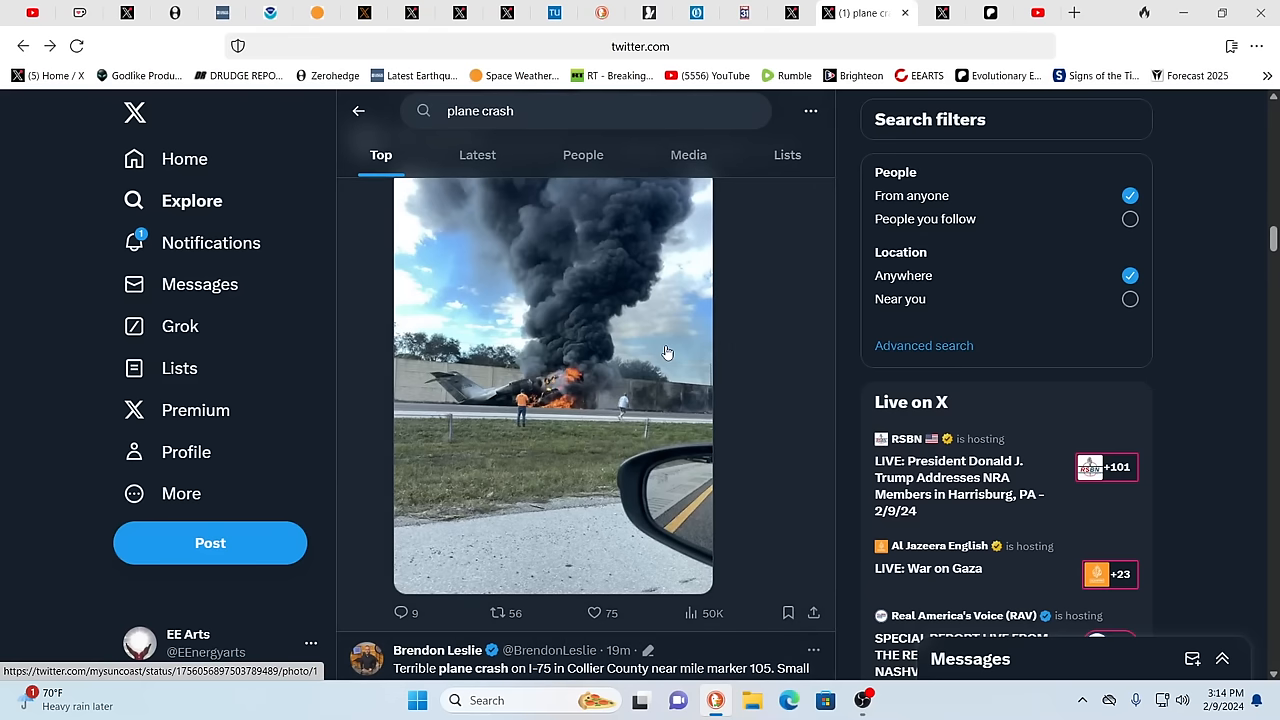
mouse_move(648, 339)
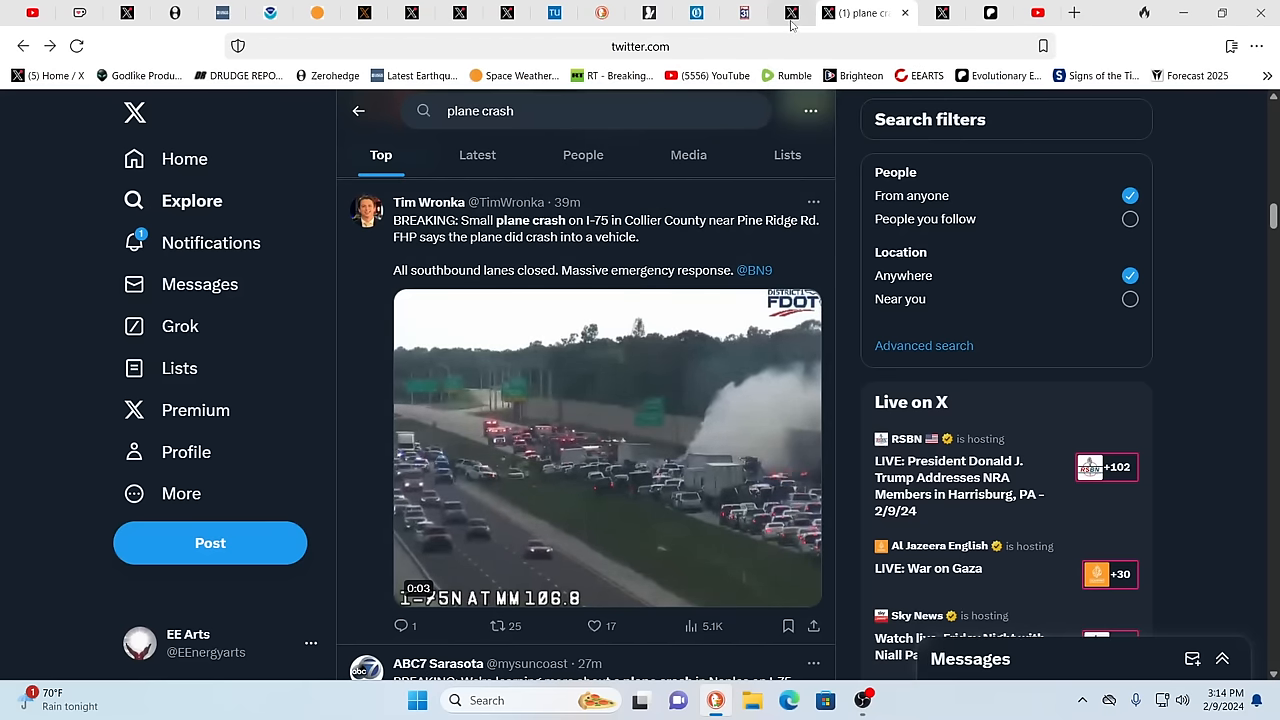
left_click(820, 12)
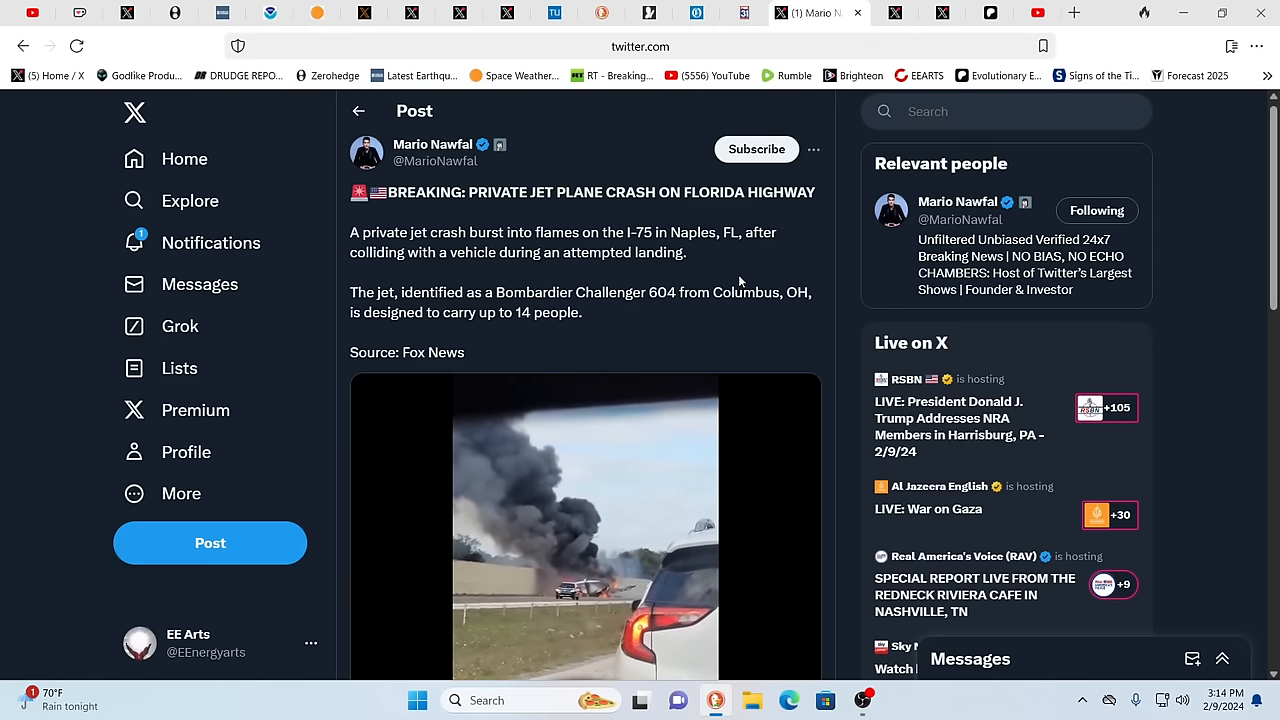
Step: Read the FOX31 Loveland derailment article, then switch to the Omaha coal train story
left_click(765, 12)
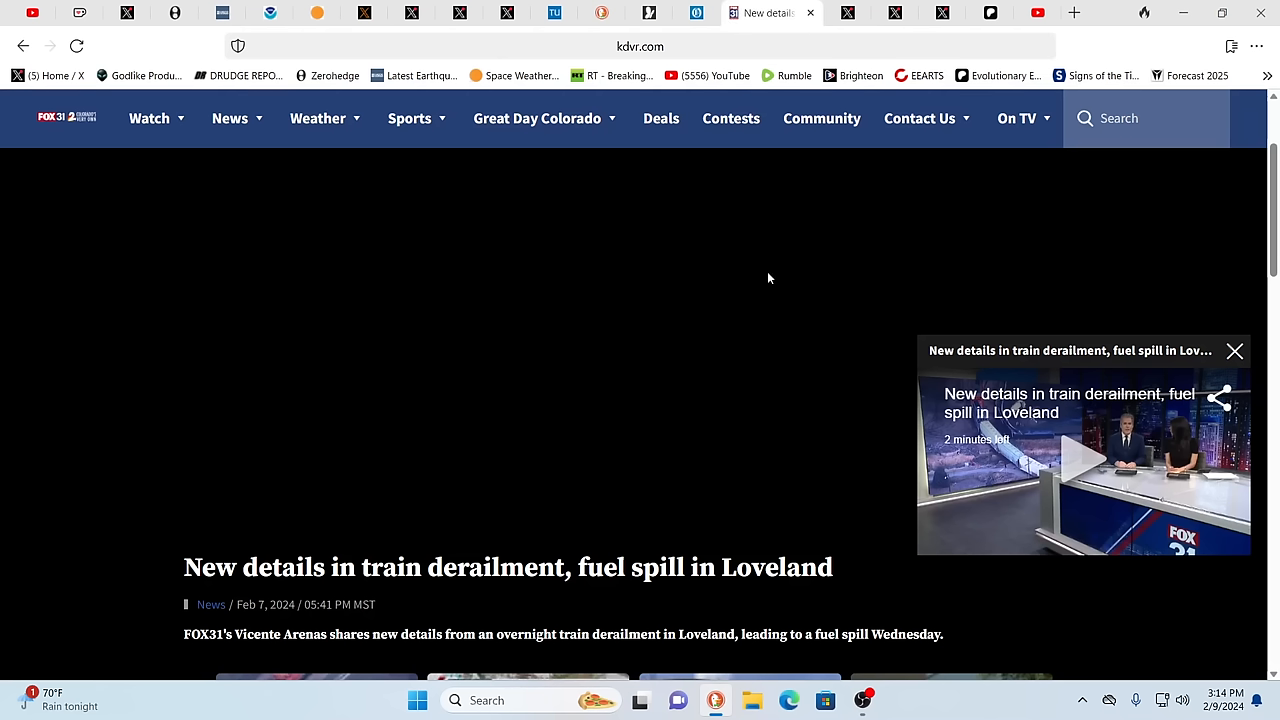
mouse_move(68, 590)
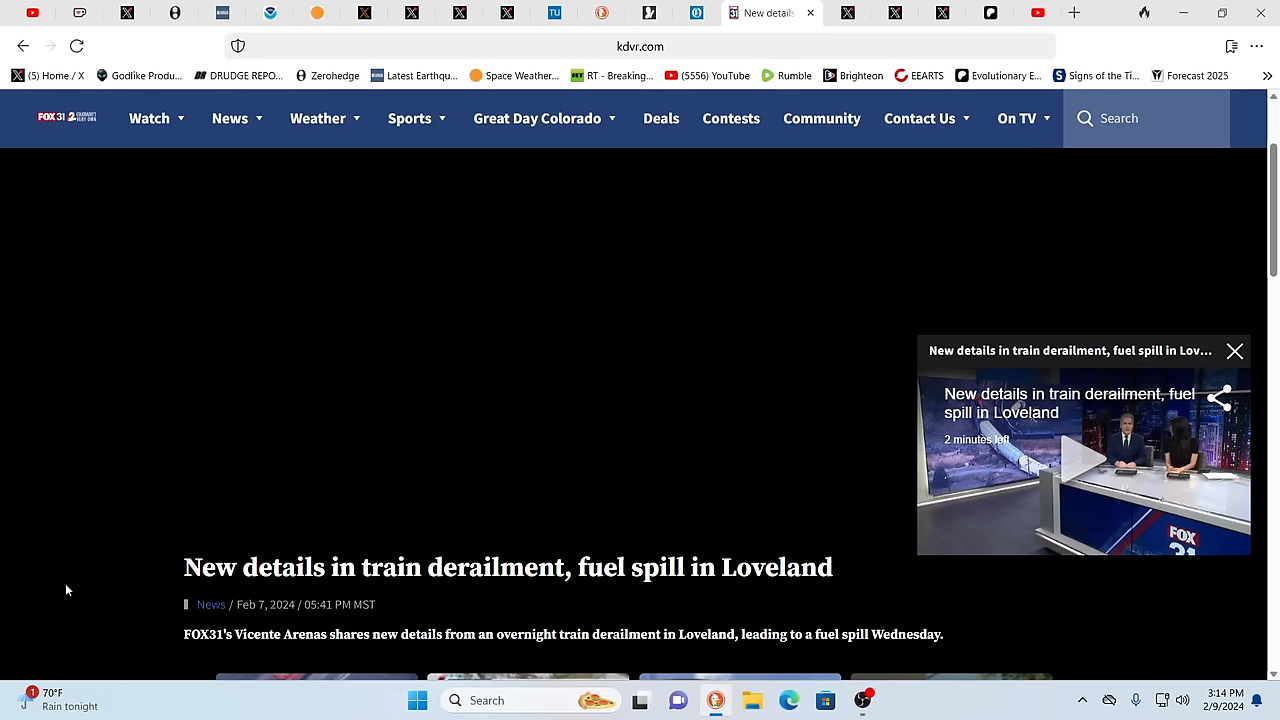
mouse_move(2, 510)
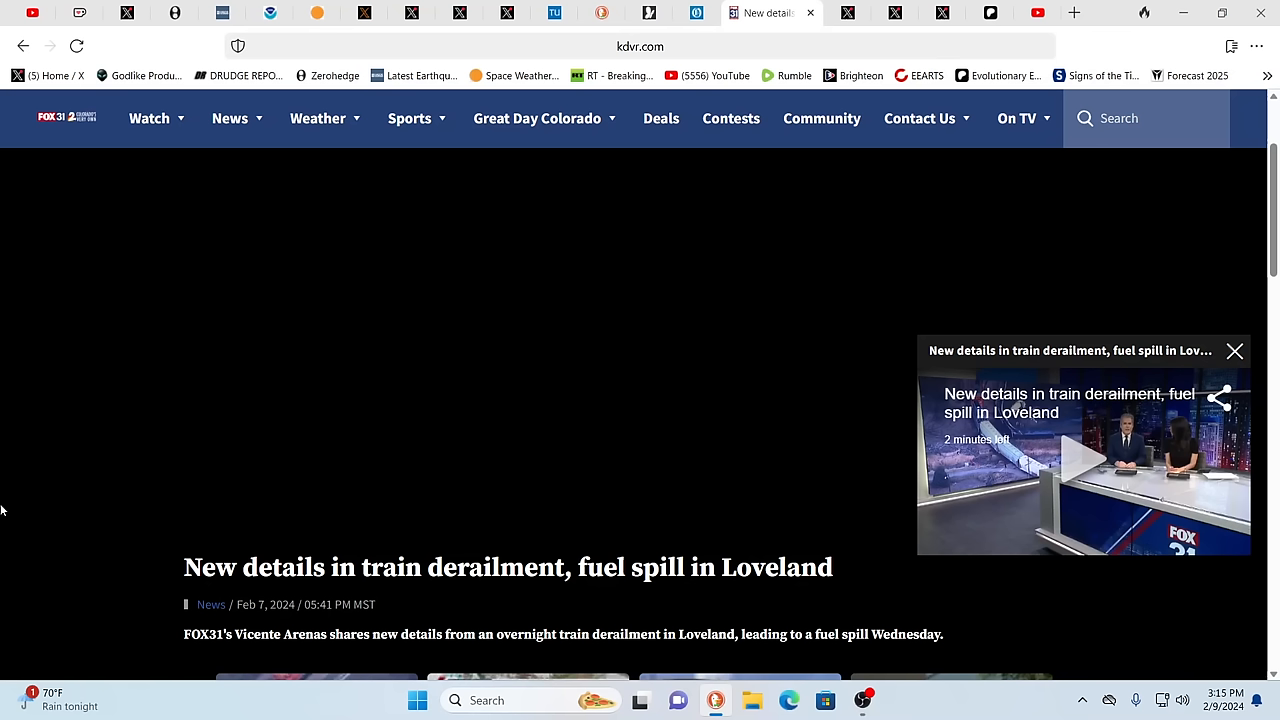
mouse_move(640, 510)
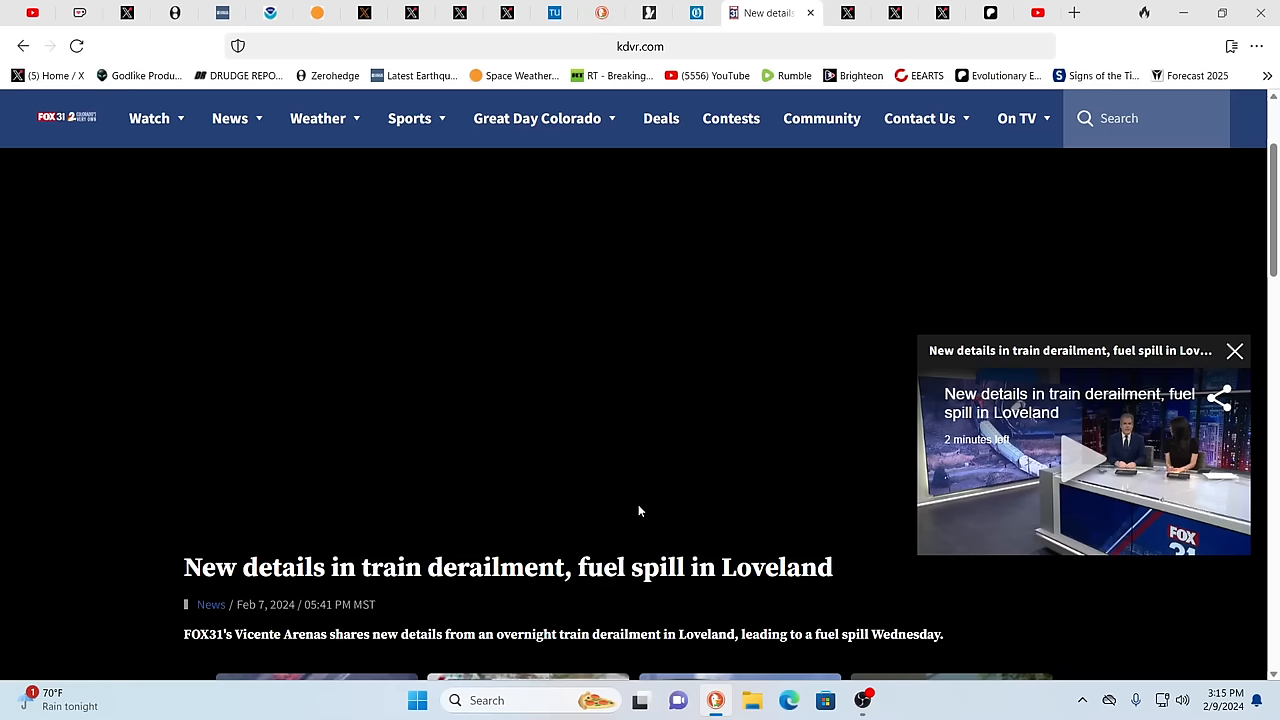
scroll("down", 3)
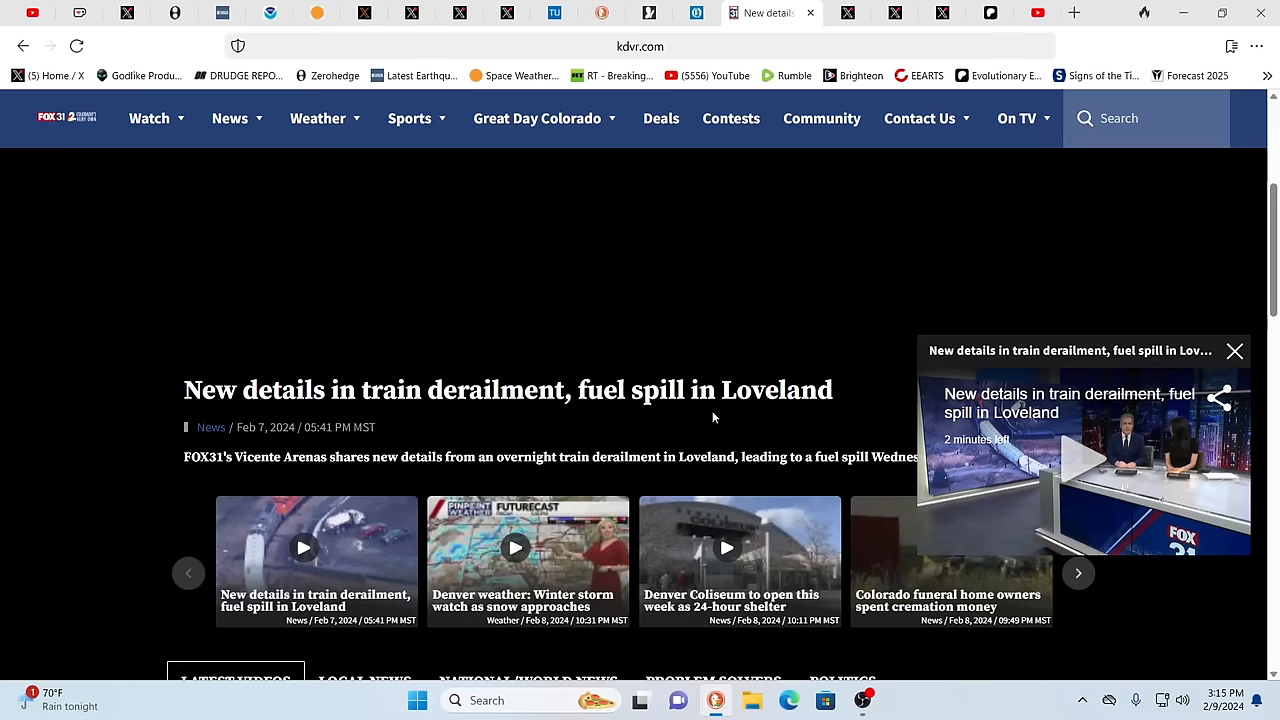
scroll("down", 3)
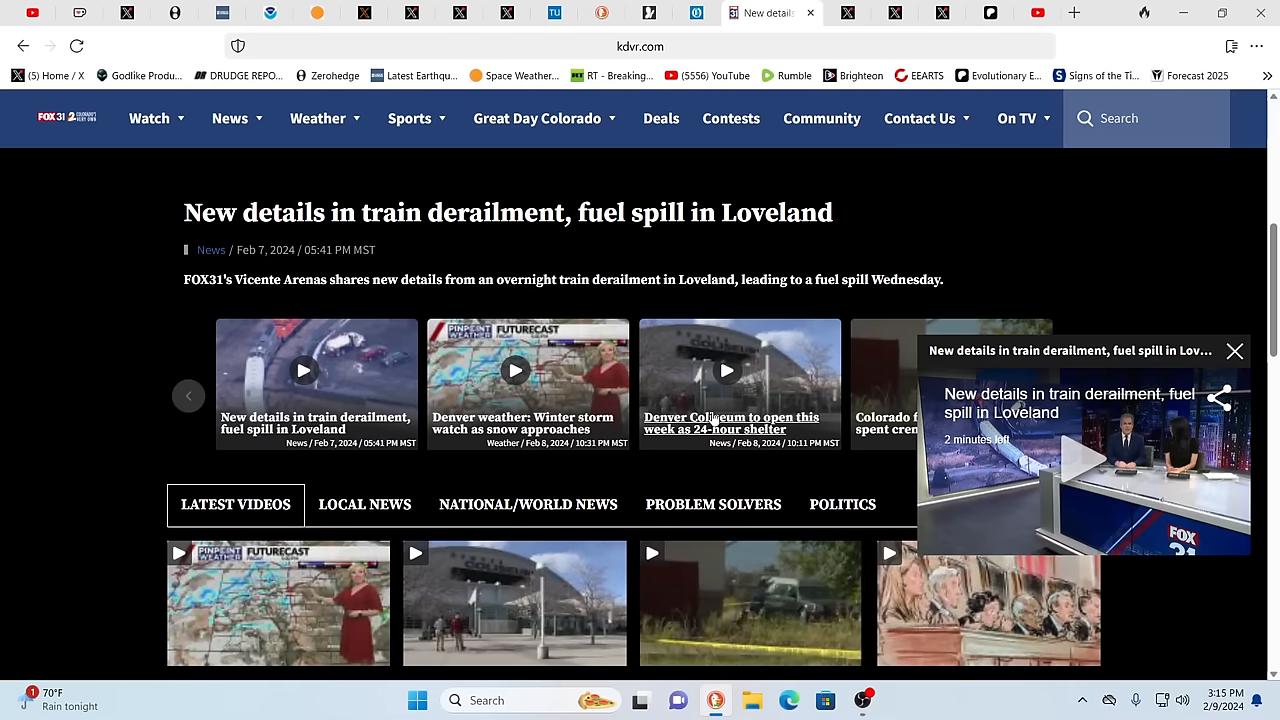
mouse_move(740, 466)
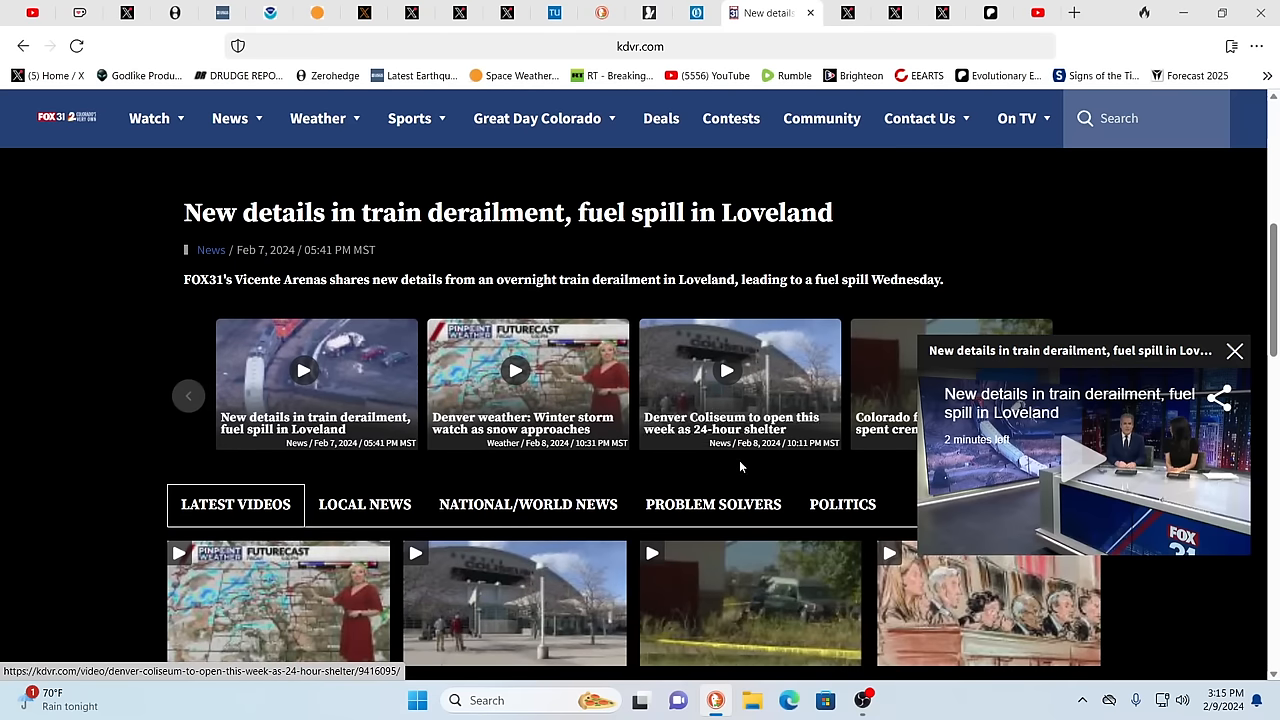
scroll("up", 3)
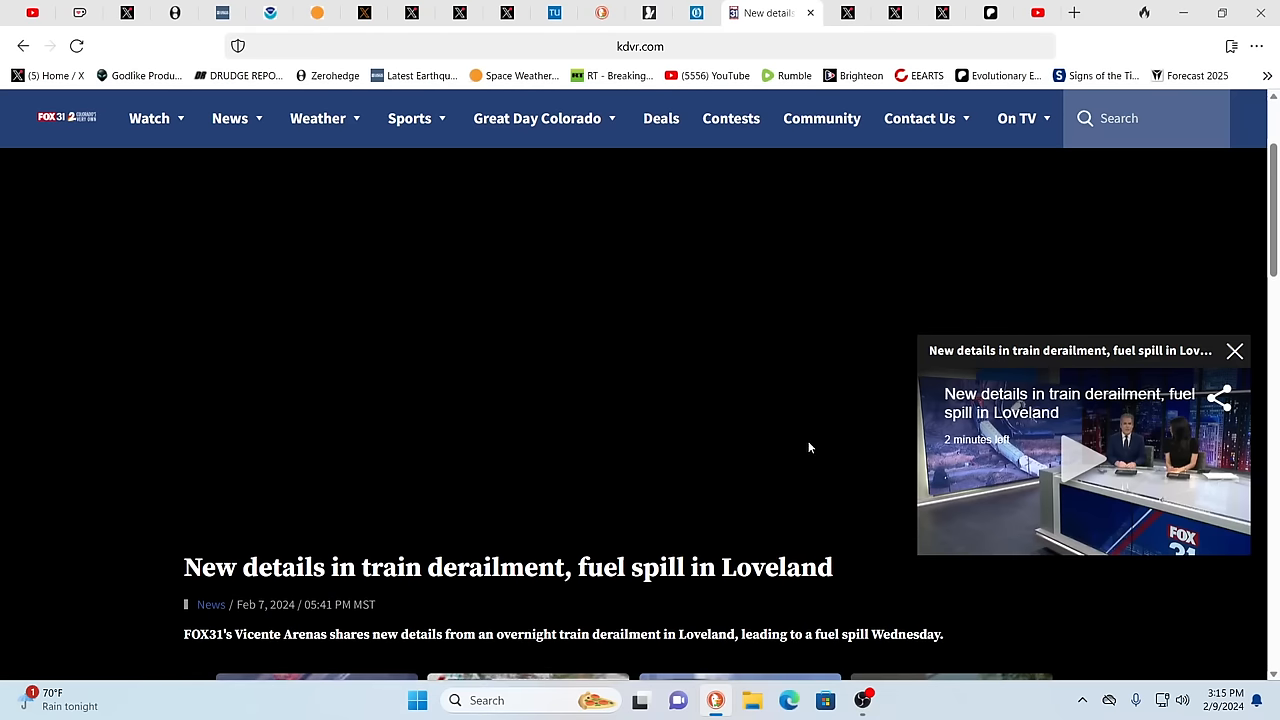
mouse_move(845, 307)
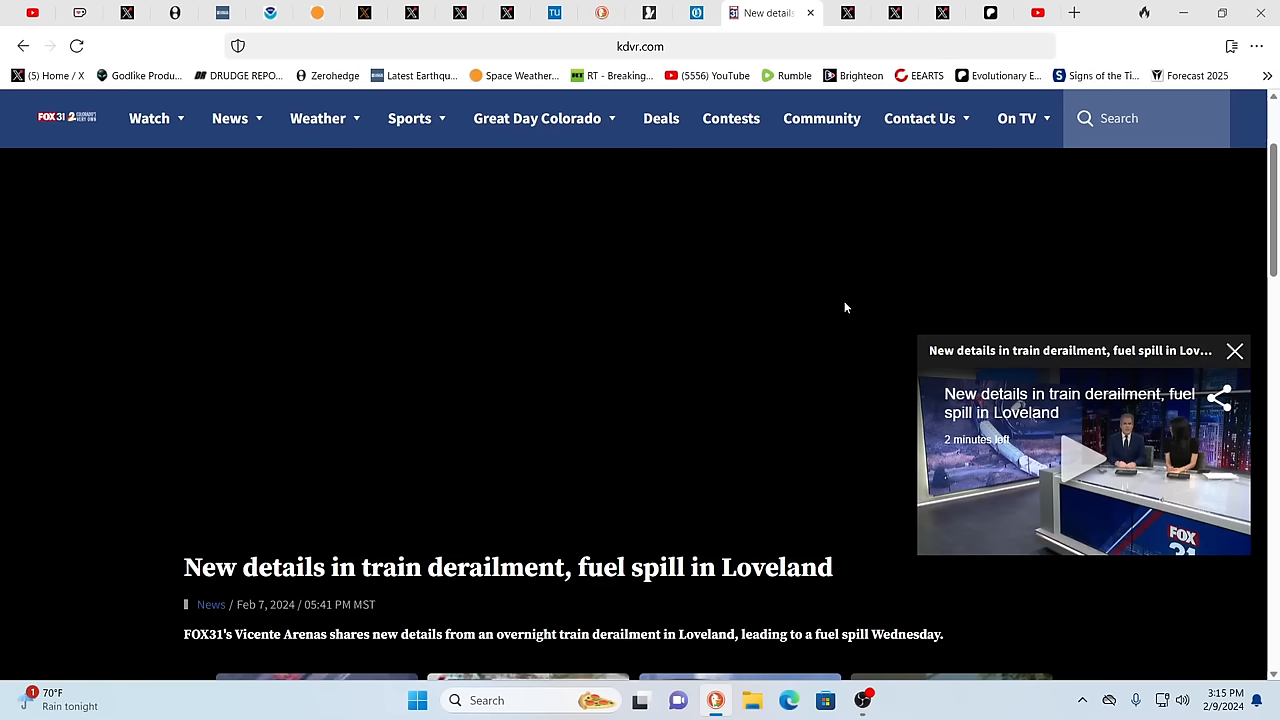
mouse_move(862, 307)
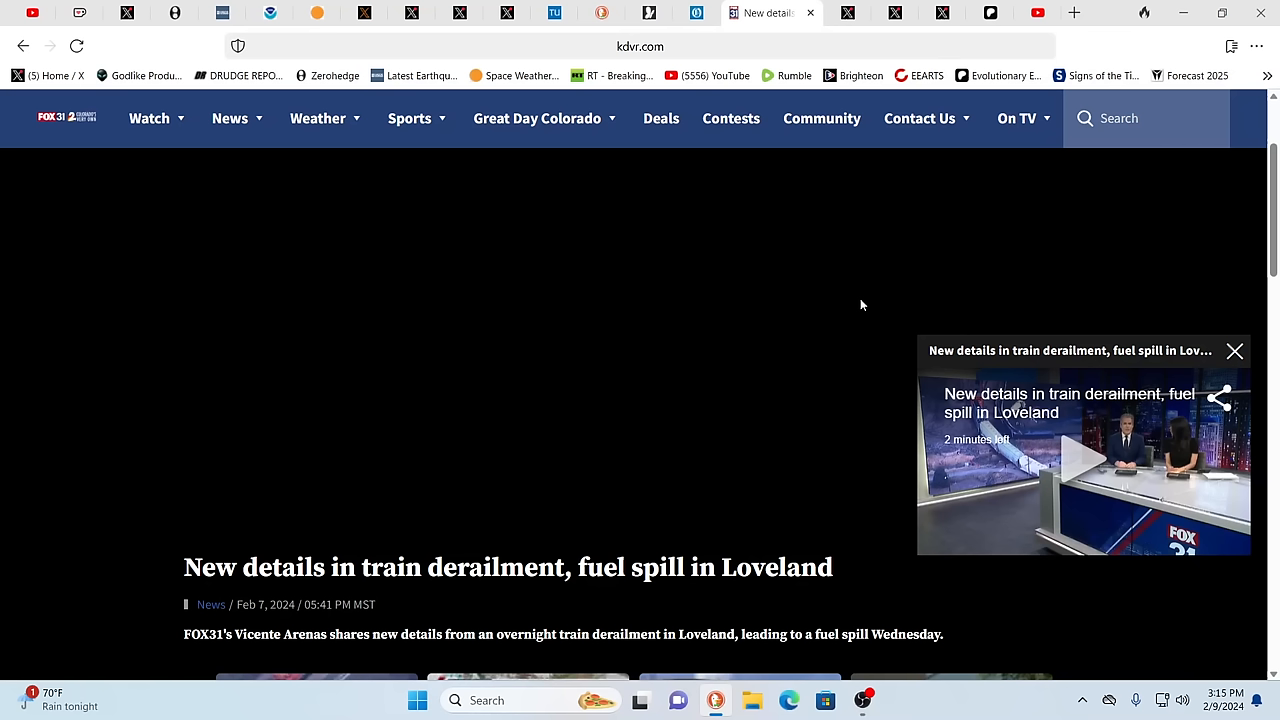
mouse_move(835, 253)
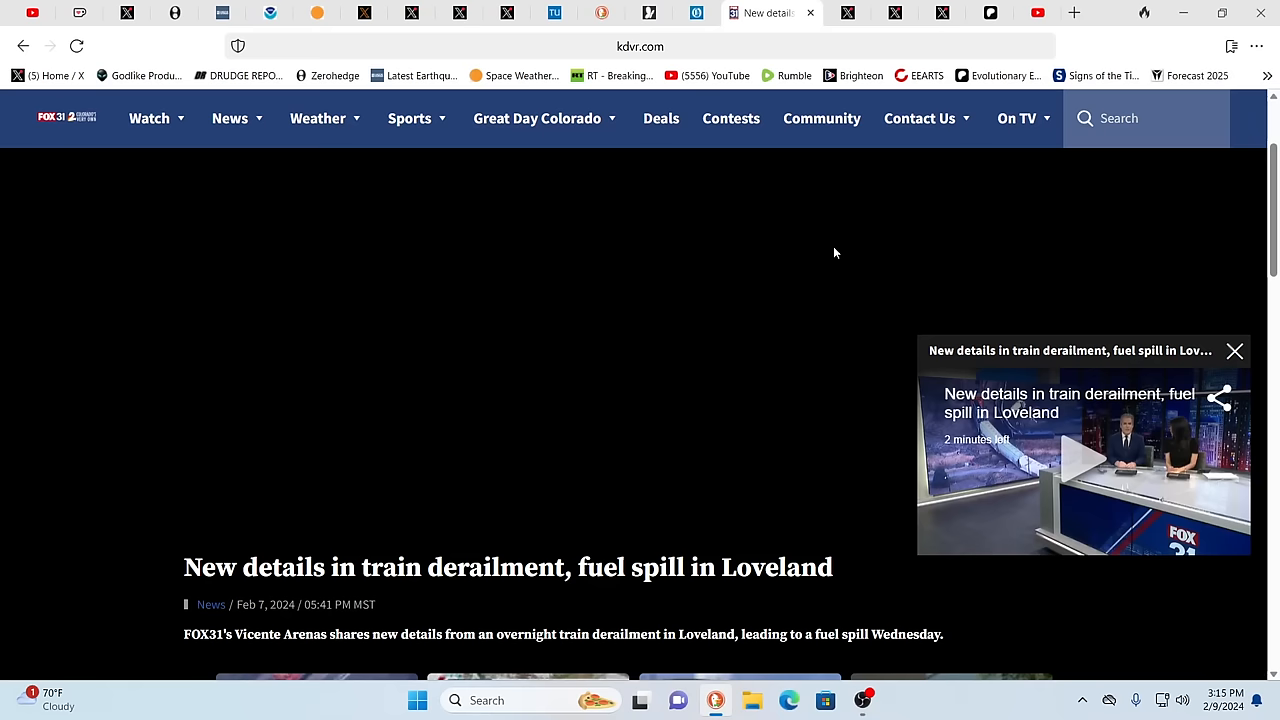
mouse_move(715, 166)
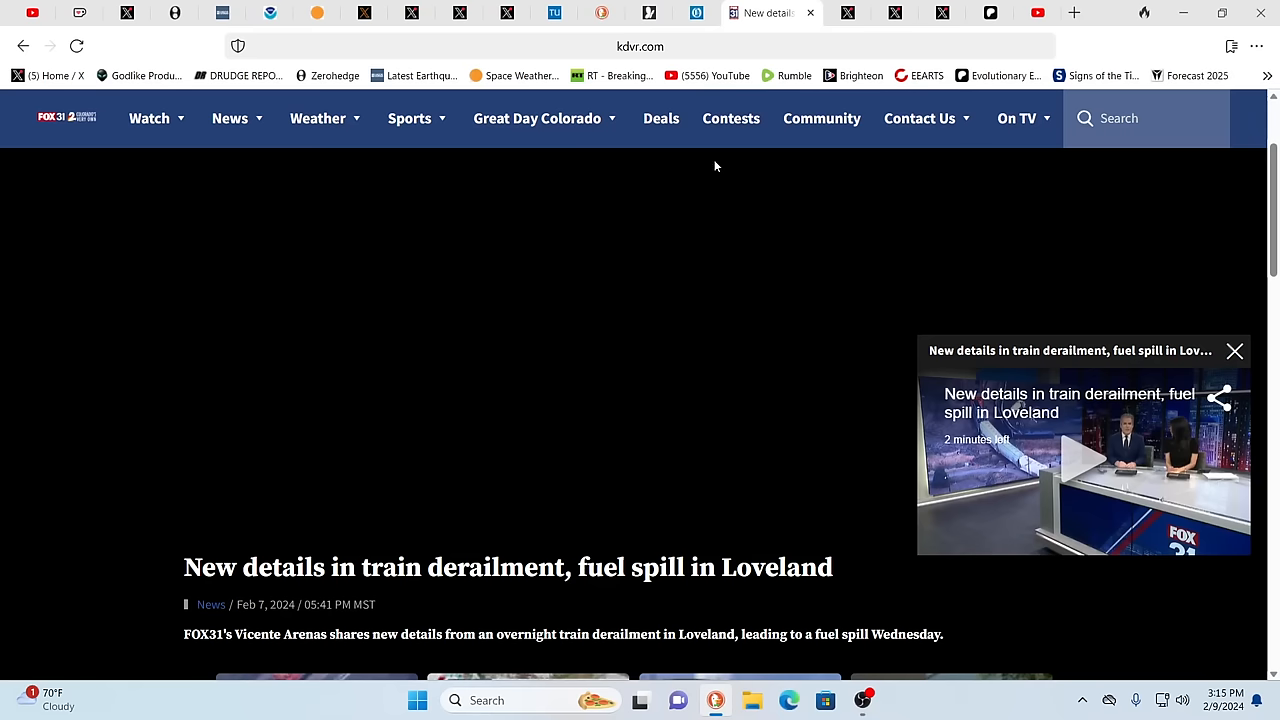
left_click(710, 12)
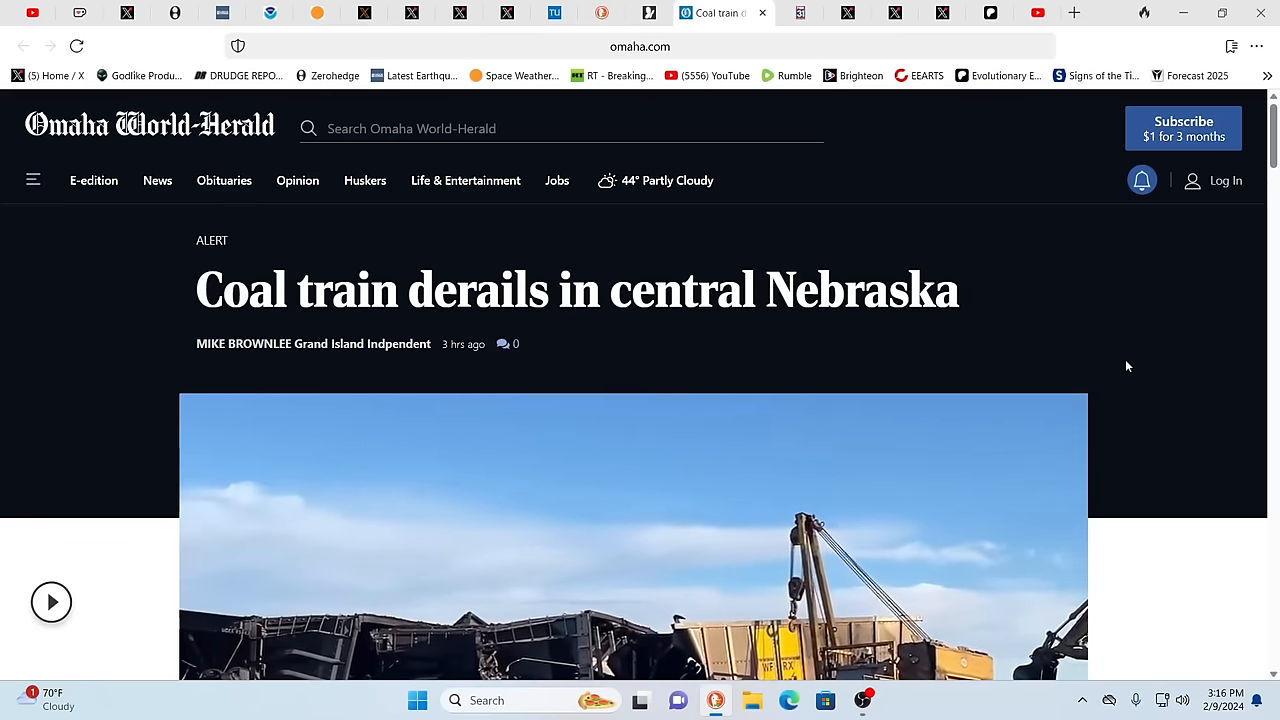
Step: Scroll the Omaha World-Herald coal train article to the wreck photo and back
scroll("down", 3)
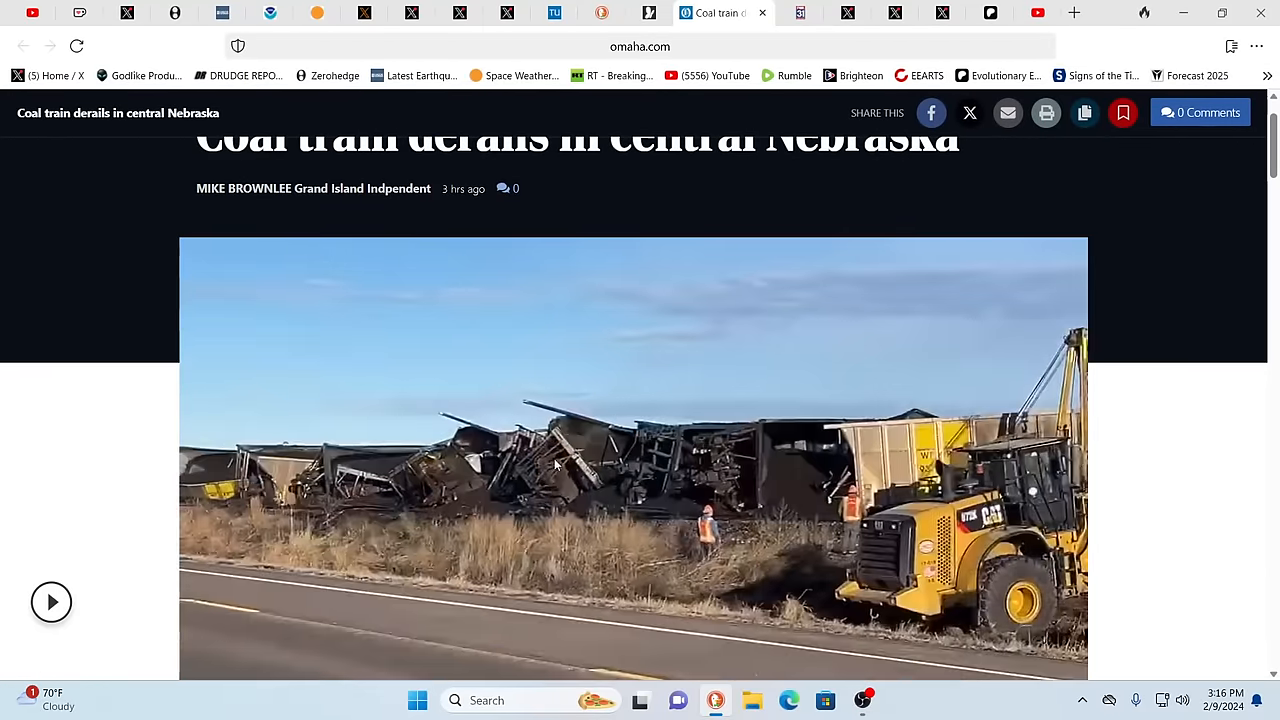
scroll("up", 3)
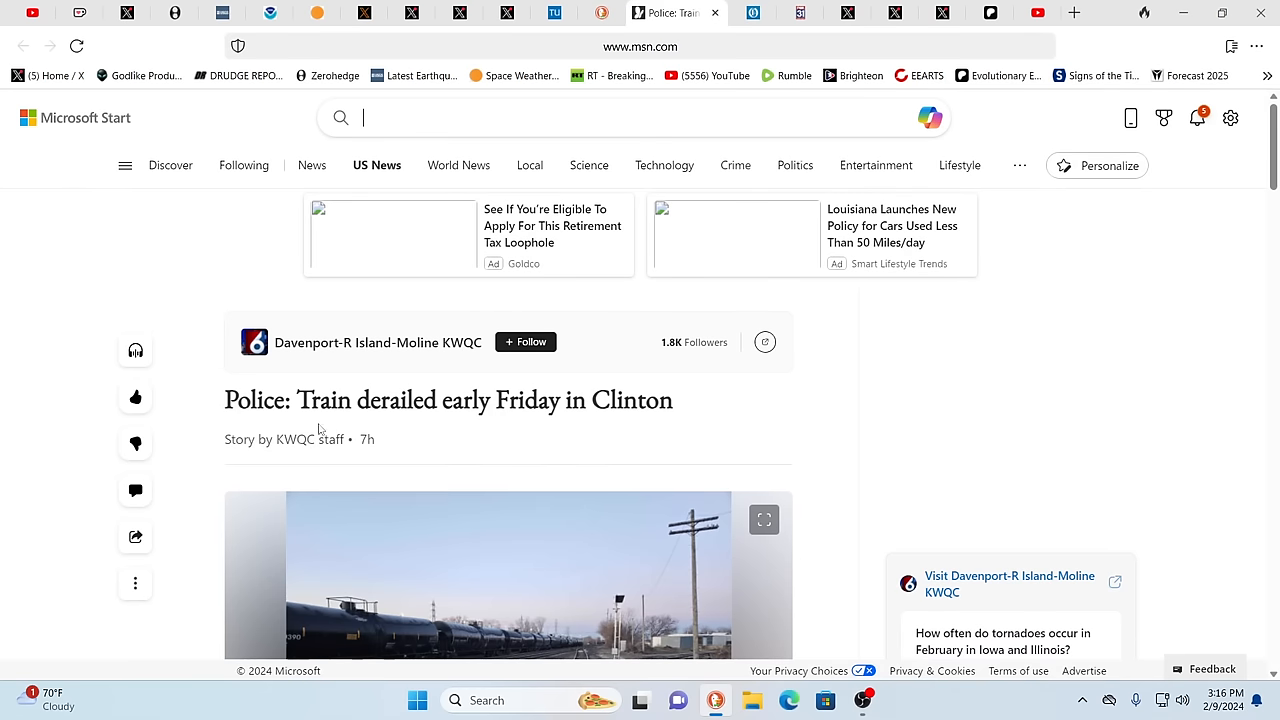
Step: Scroll the MSN Clinton story to the rail yard photo and its caption
scroll("down", 3)
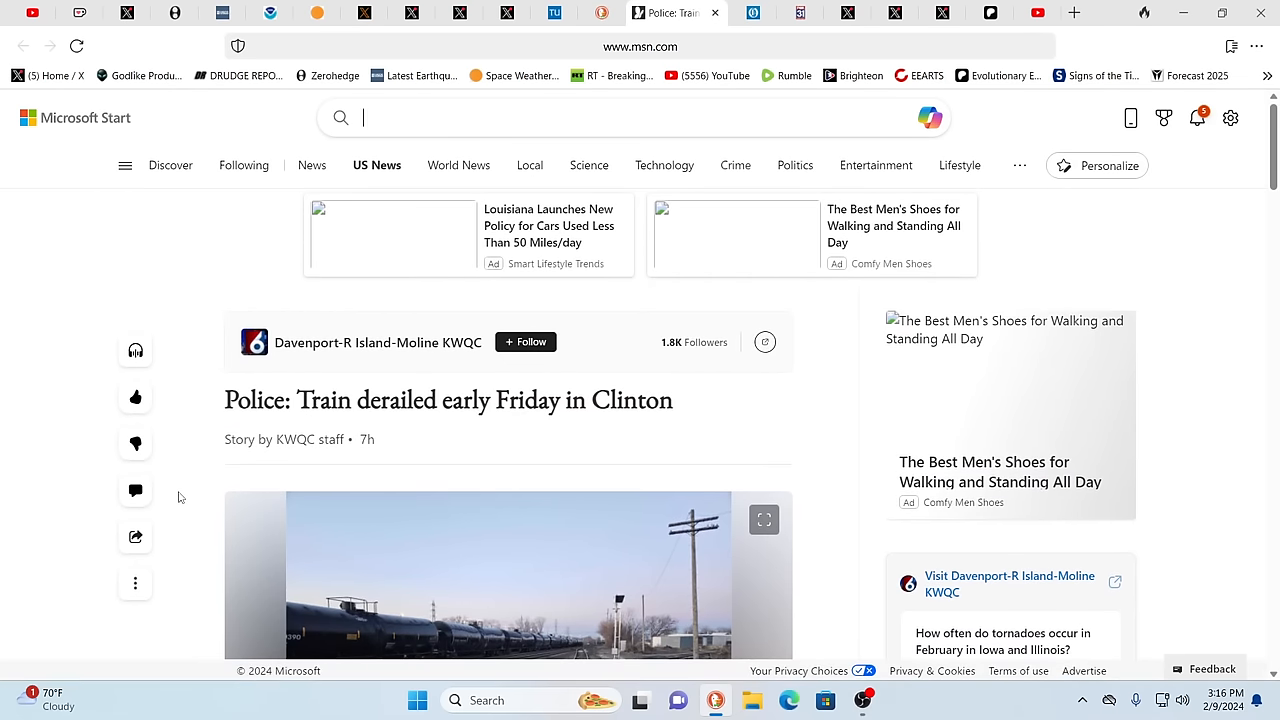
scroll("down", 3)
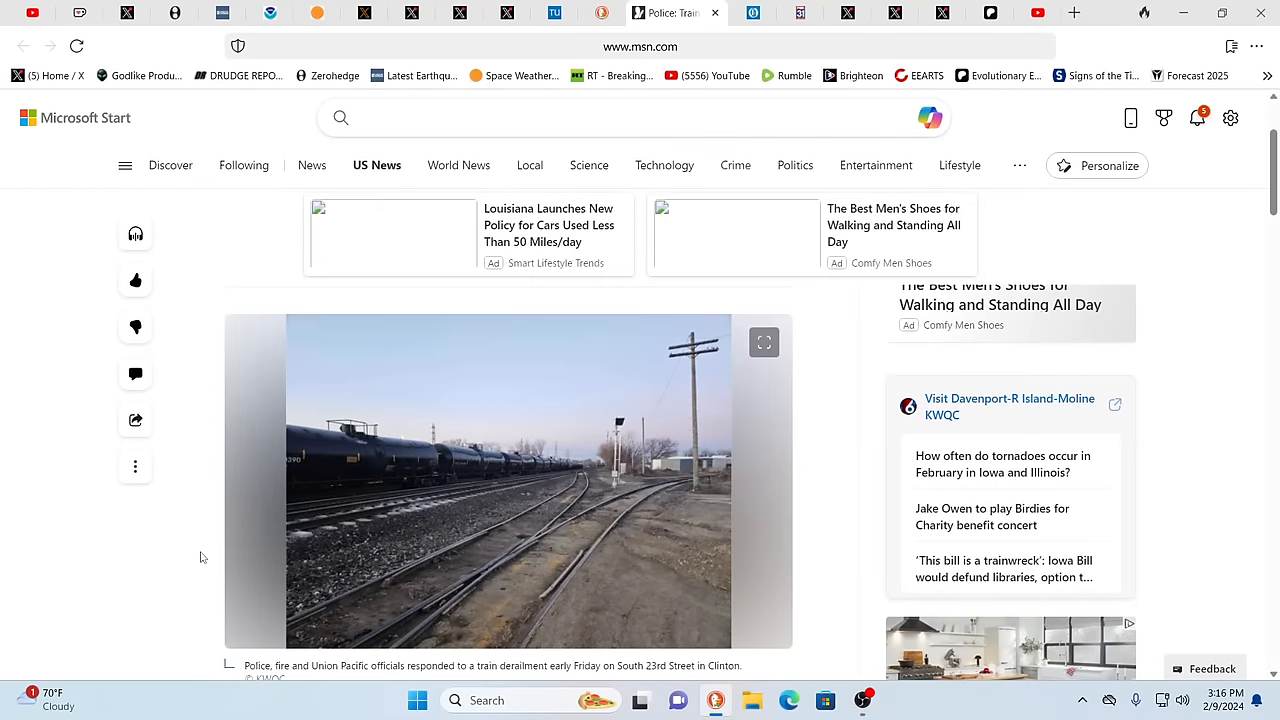
scroll("down", 3)
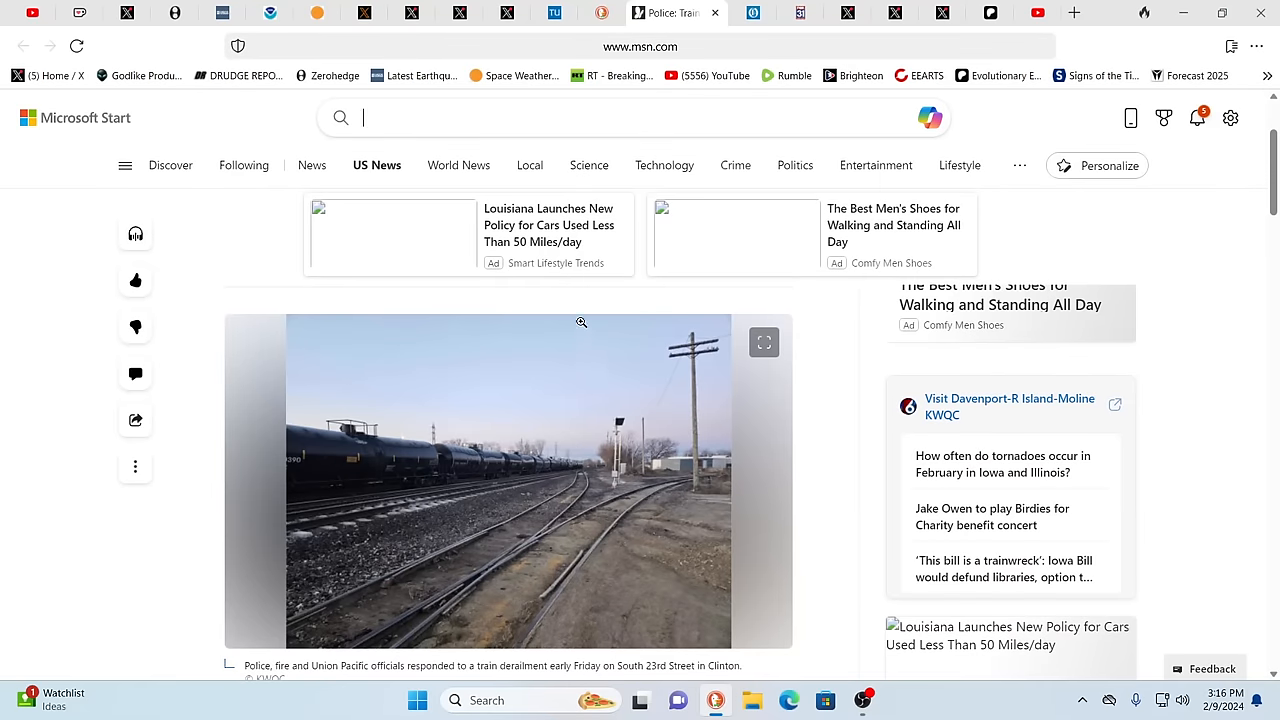
mouse_move(570, 465)
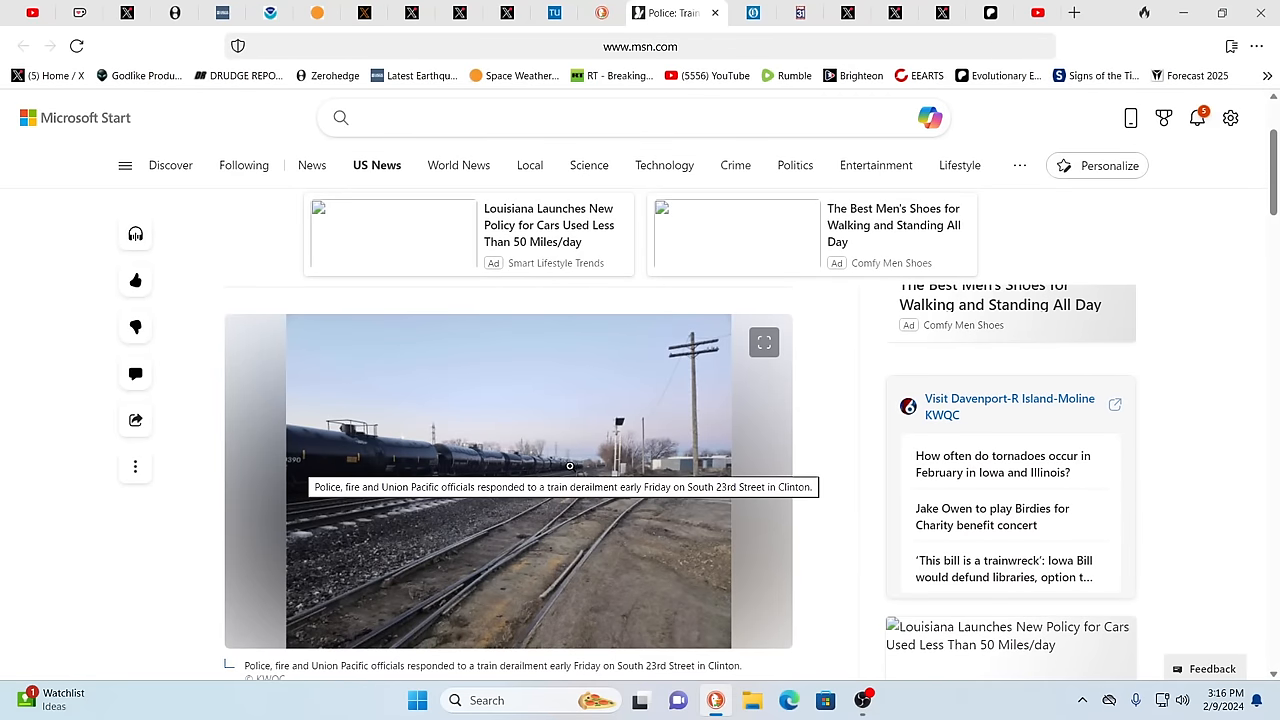
mouse_move(354, 470)
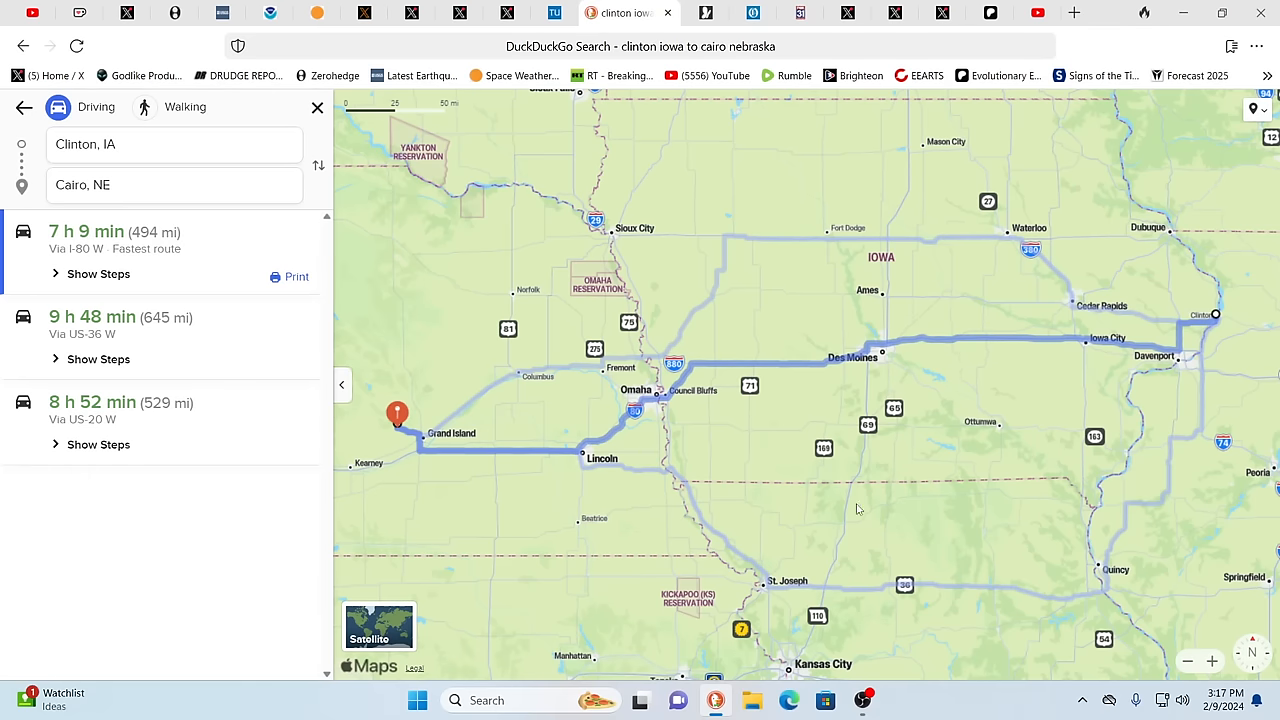
mouse_move(852, 464)
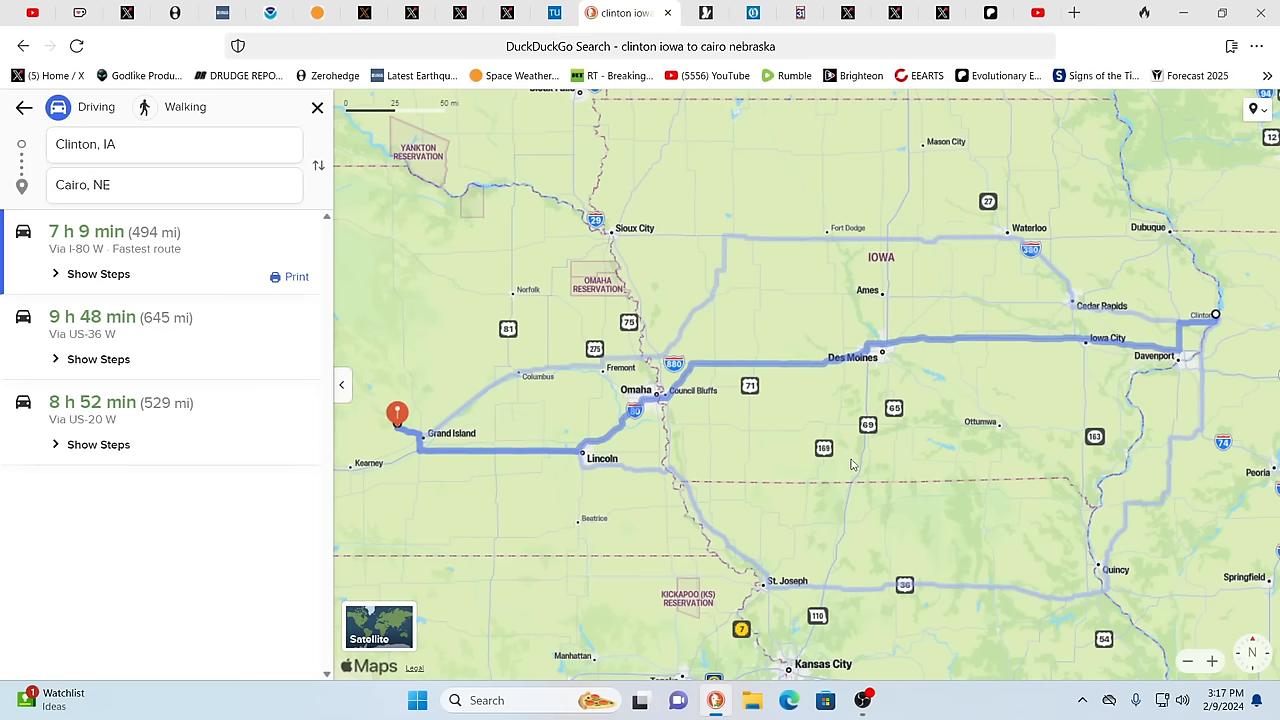
mouse_move(911, 513)
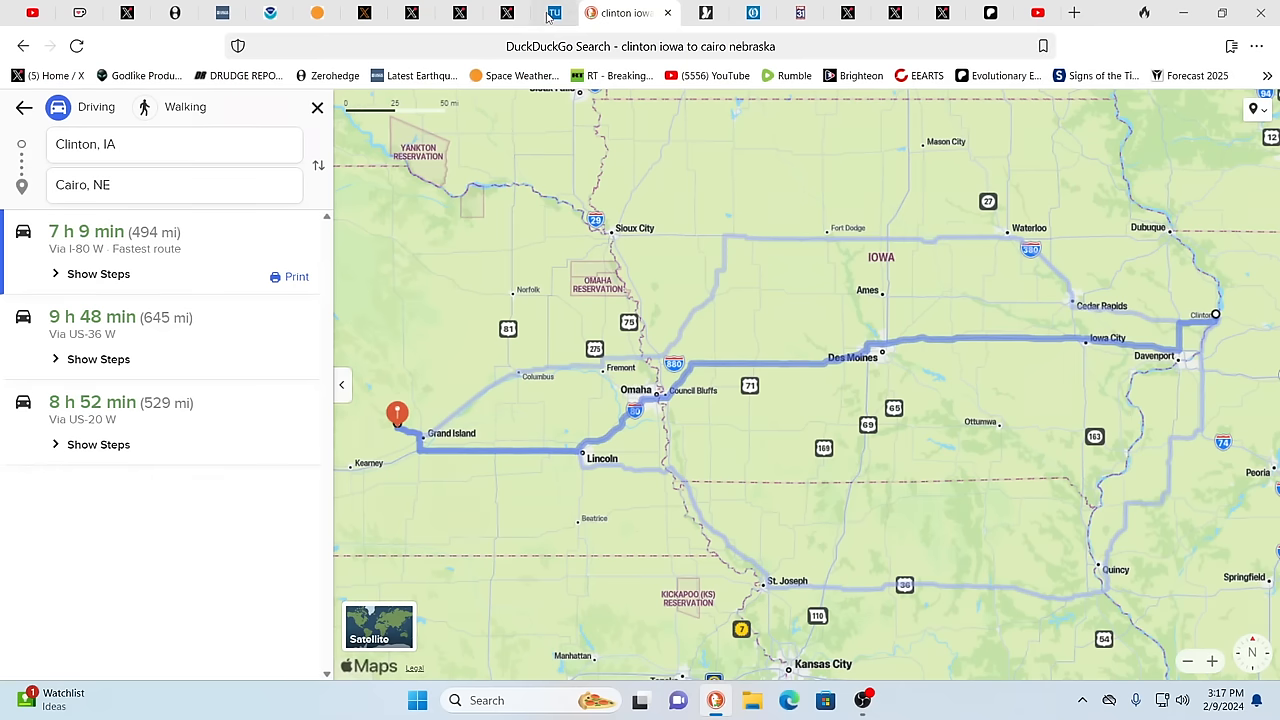
Step: Switch to the Times Union article 'Busy scene at derailment cleanup'
left_click(580, 12)
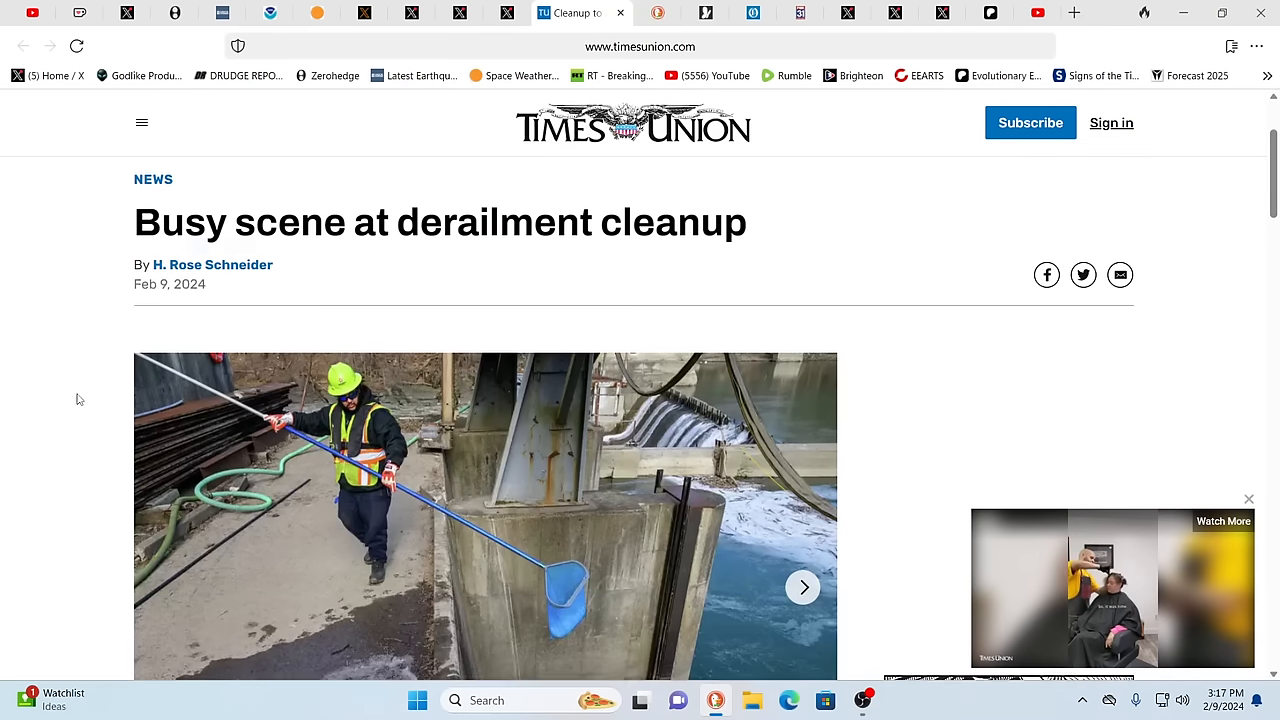
Step: Scroll the Times Union Valley Falls cleanup article down to the reporter's byline
scroll("down", 3)
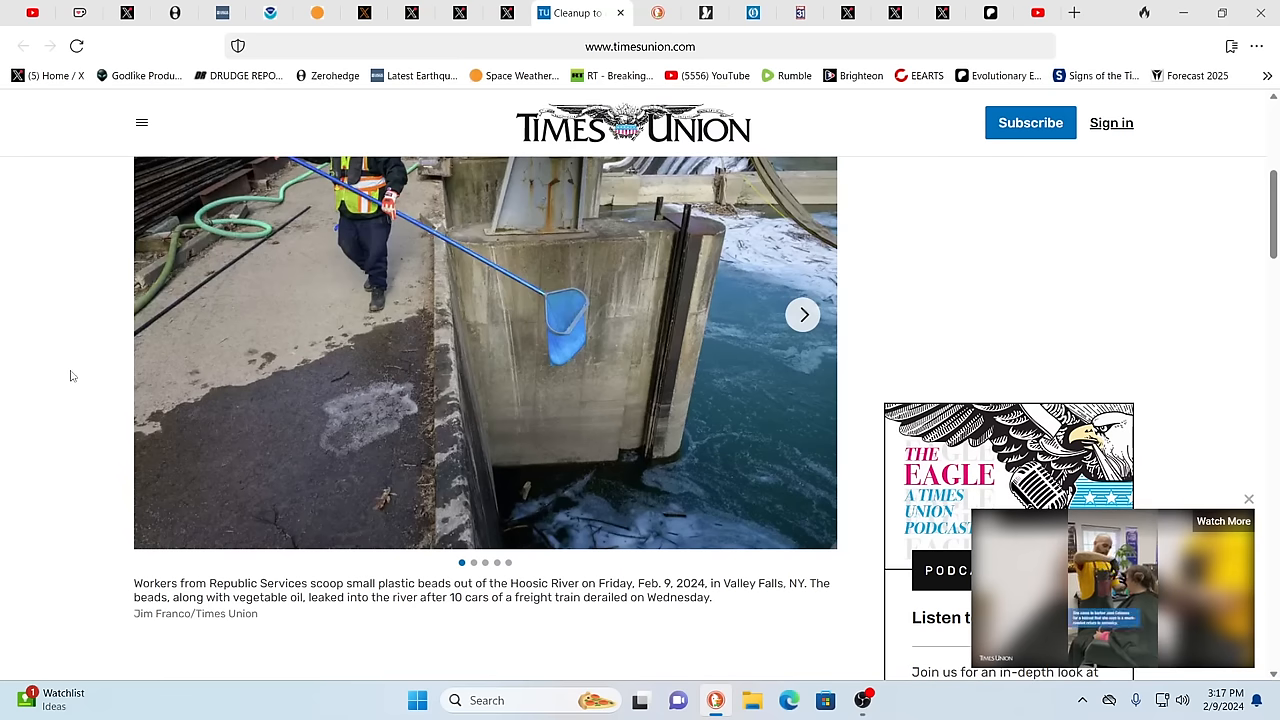
scroll("down", 3)
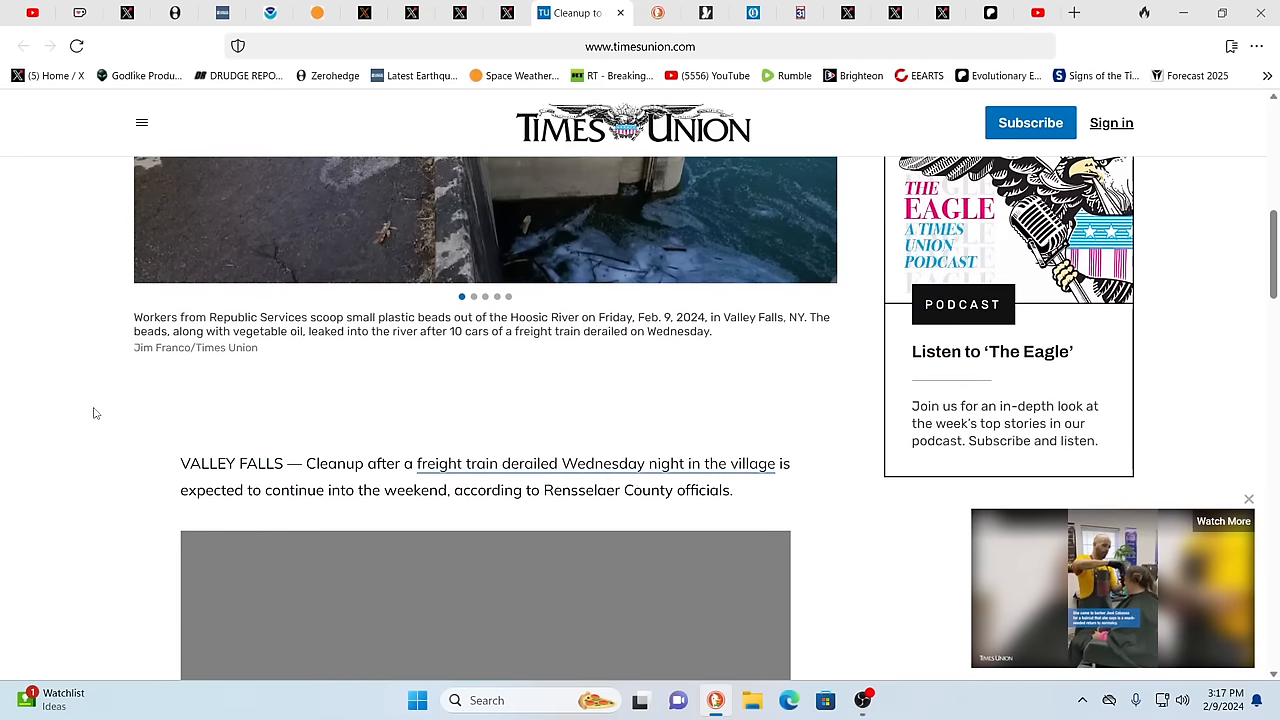
scroll("down", 3)
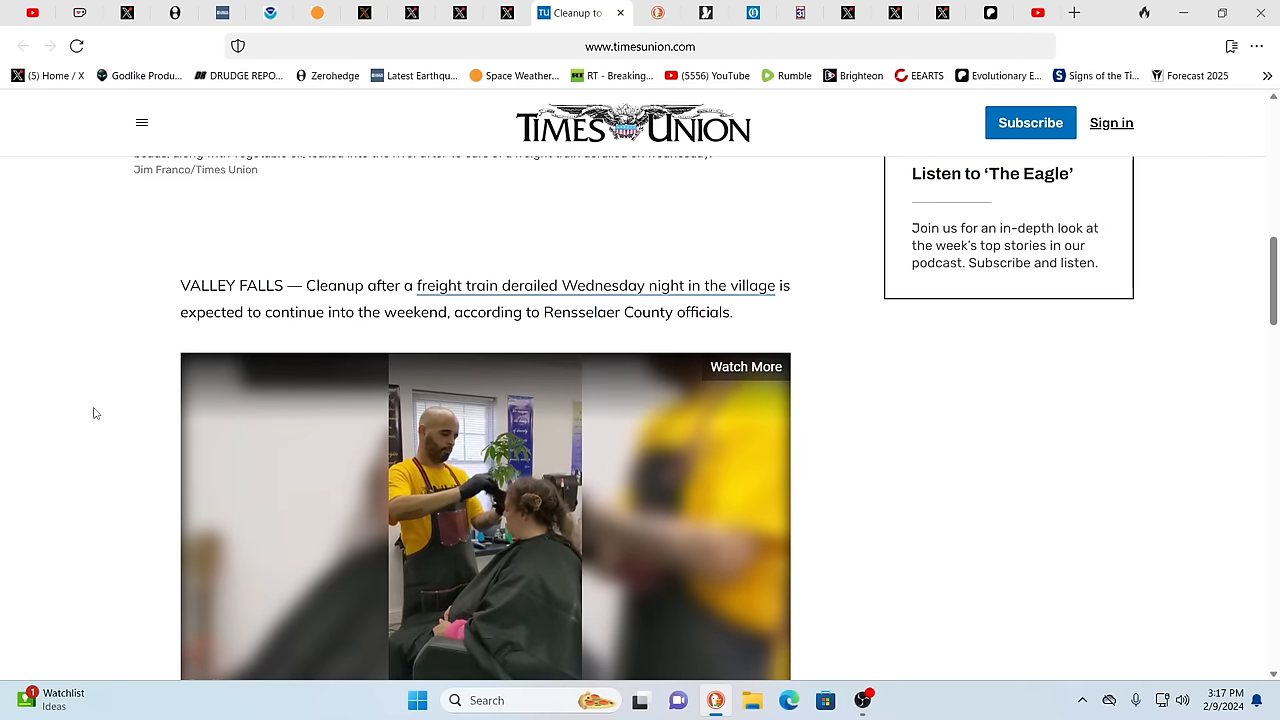
scroll("down", 3)
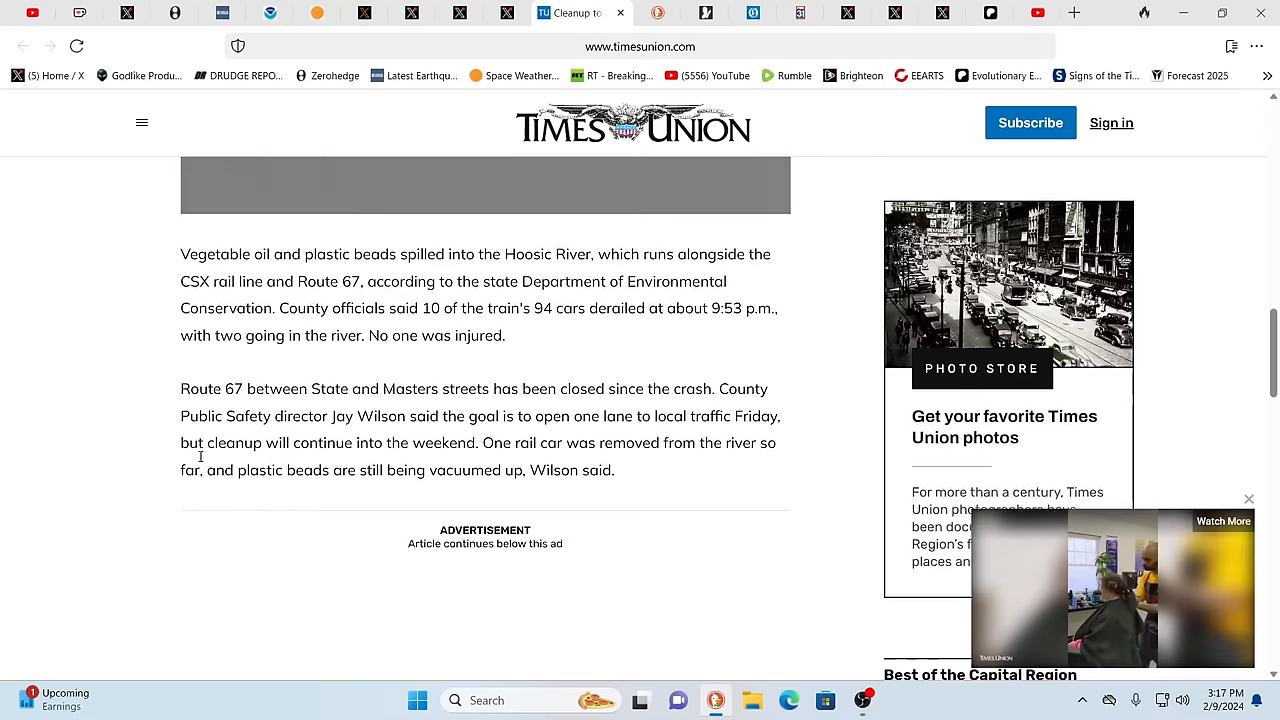
scroll("down", 3)
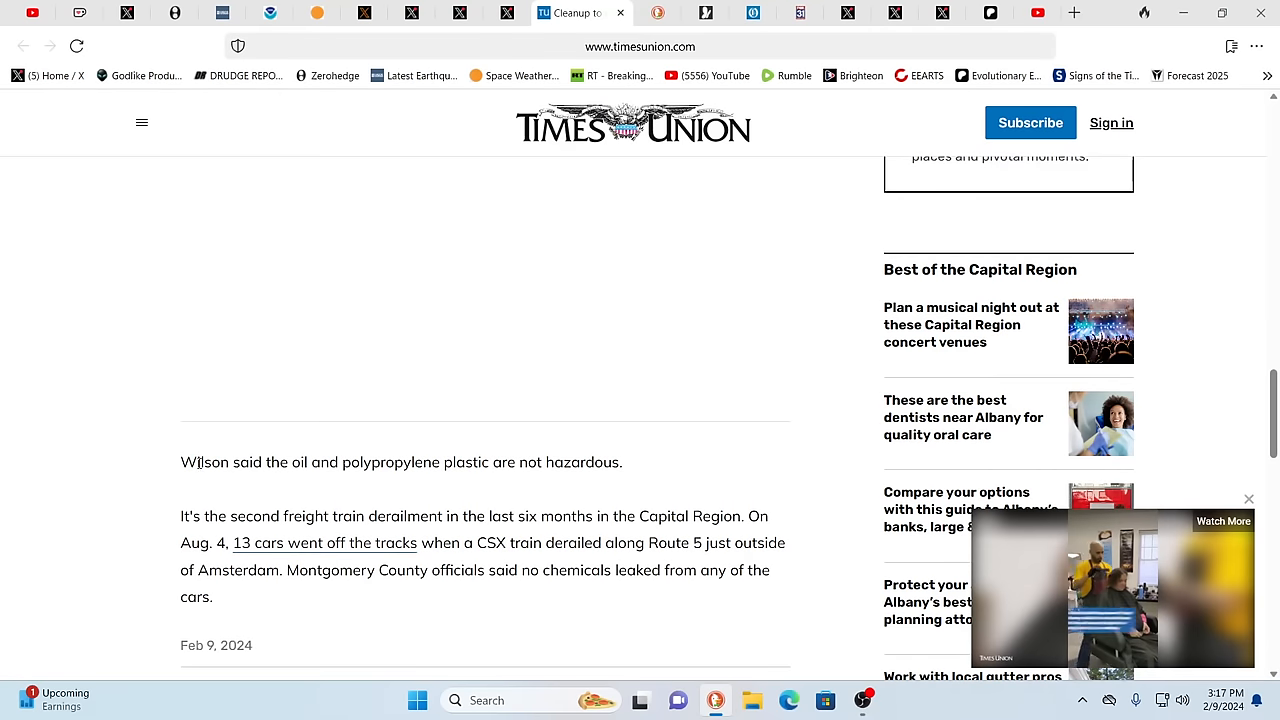
scroll("down", 3)
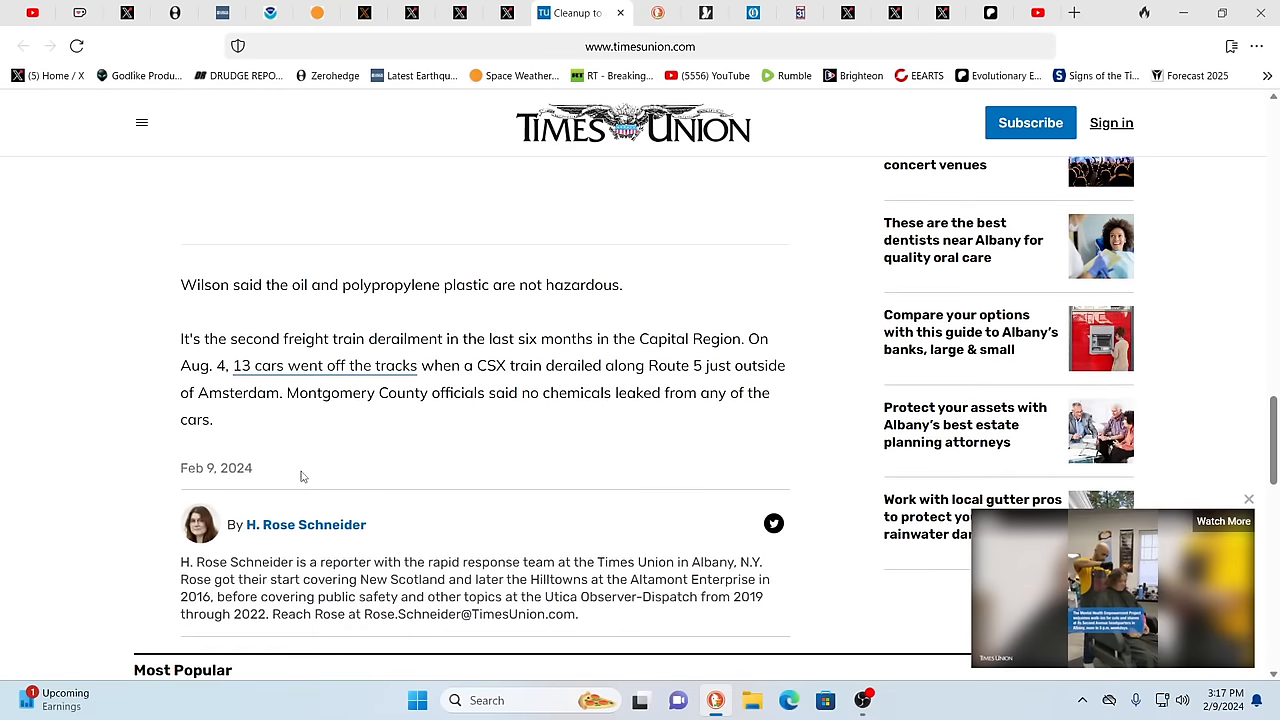
scroll("up", 3)
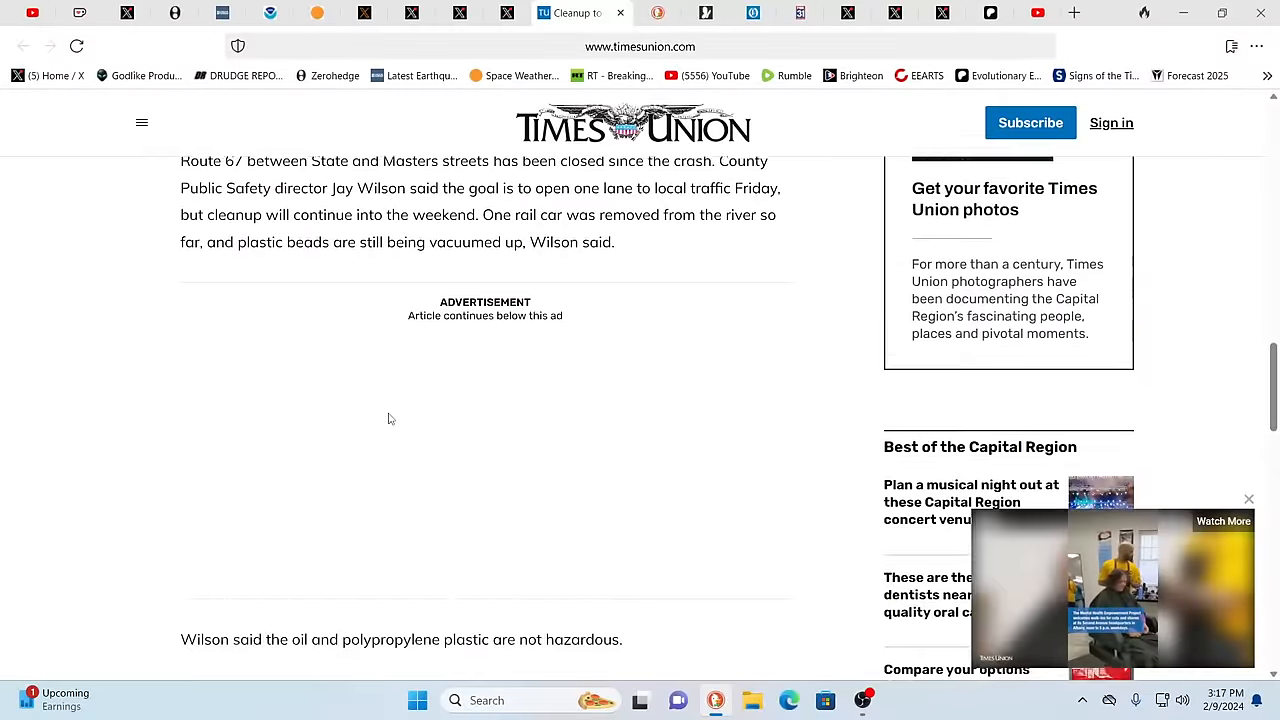
scroll("up", 3)
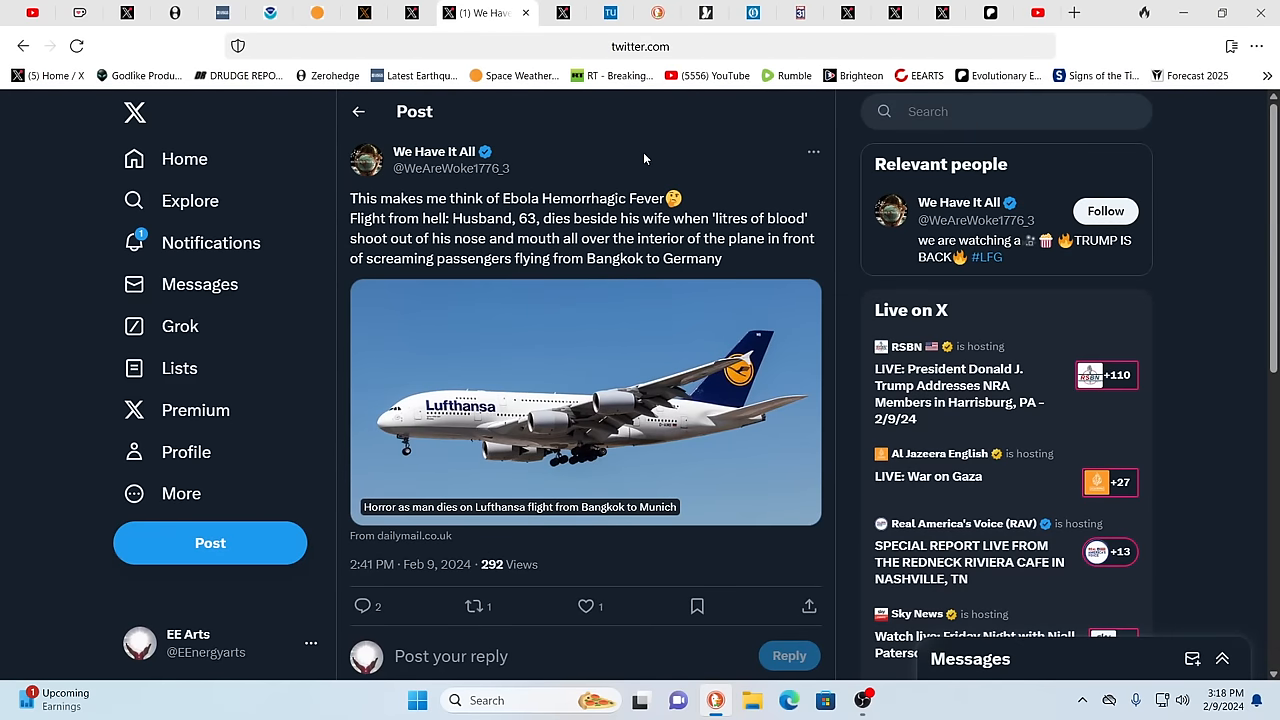
mouse_move(685, 153)
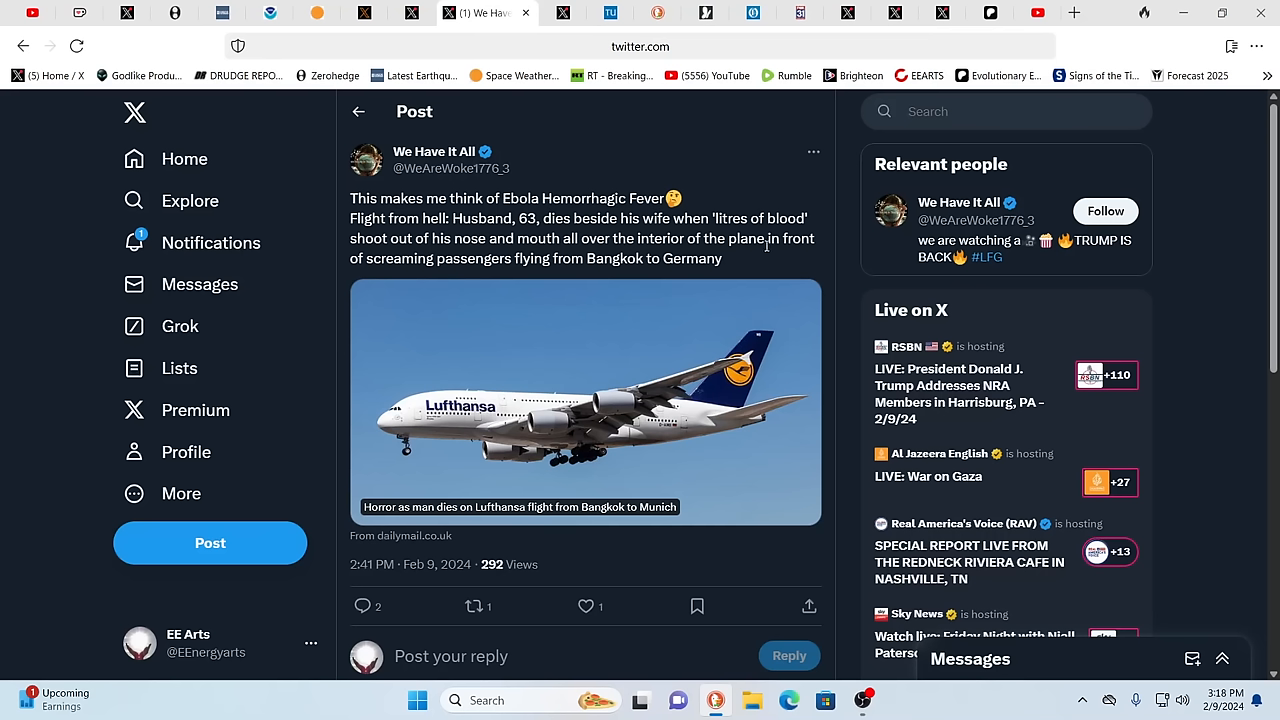
mouse_move(742, 297)
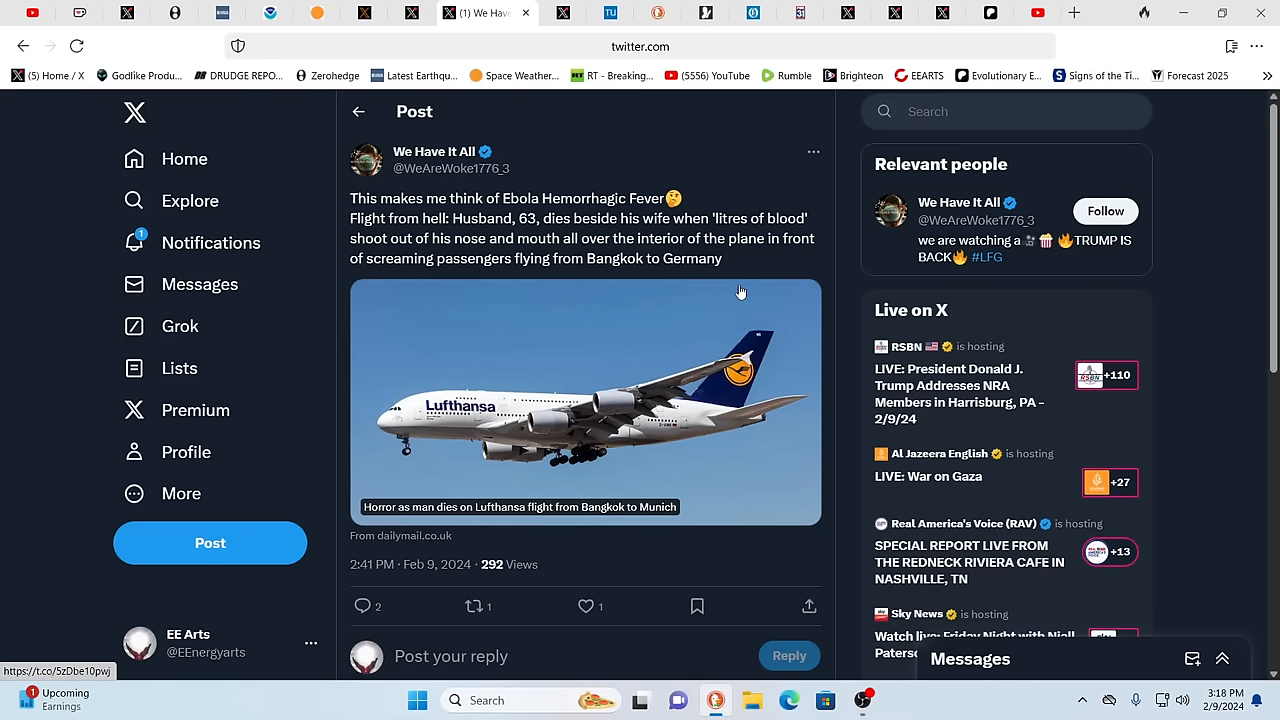
mouse_move(514, 290)
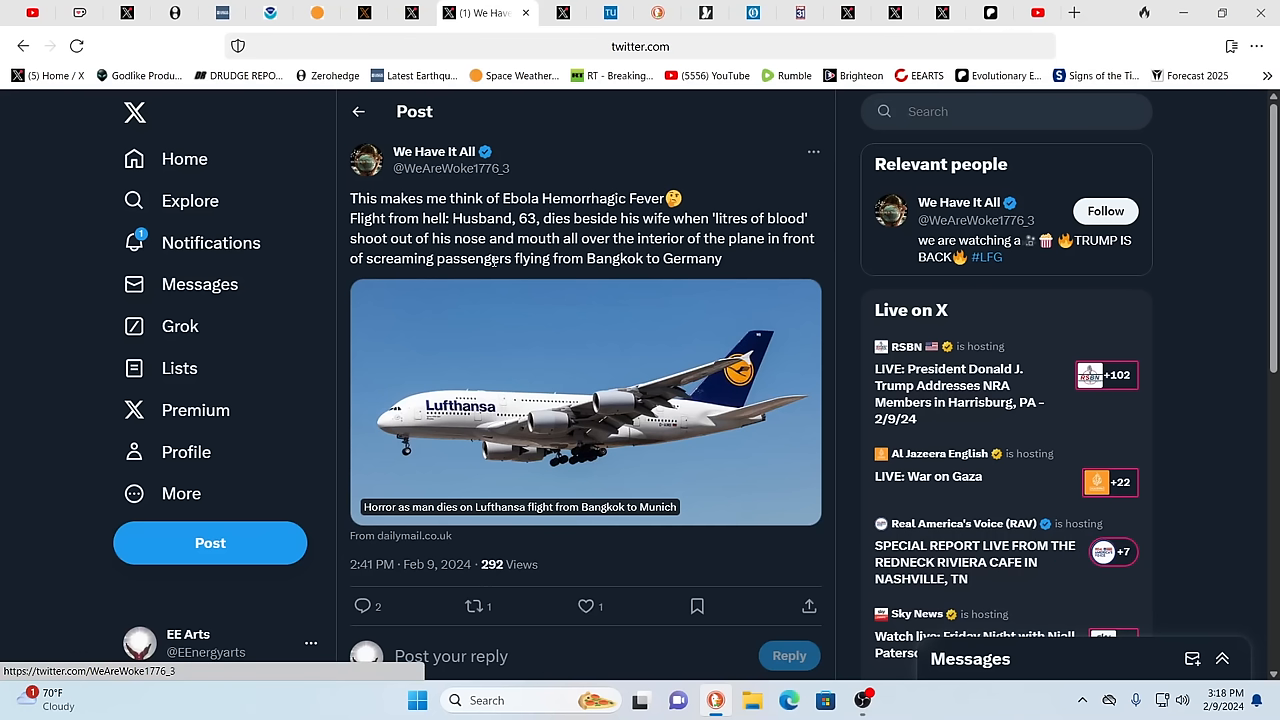
mouse_move(650, 192)
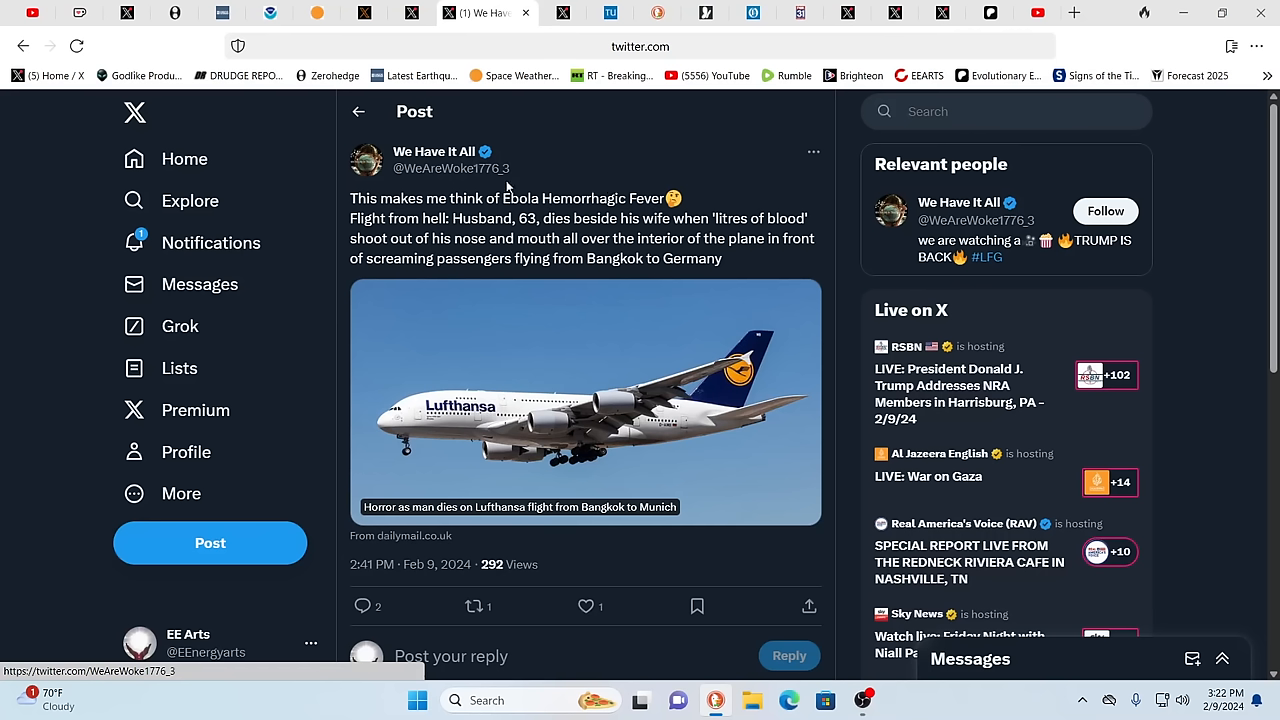
mouse_move(508, 192)
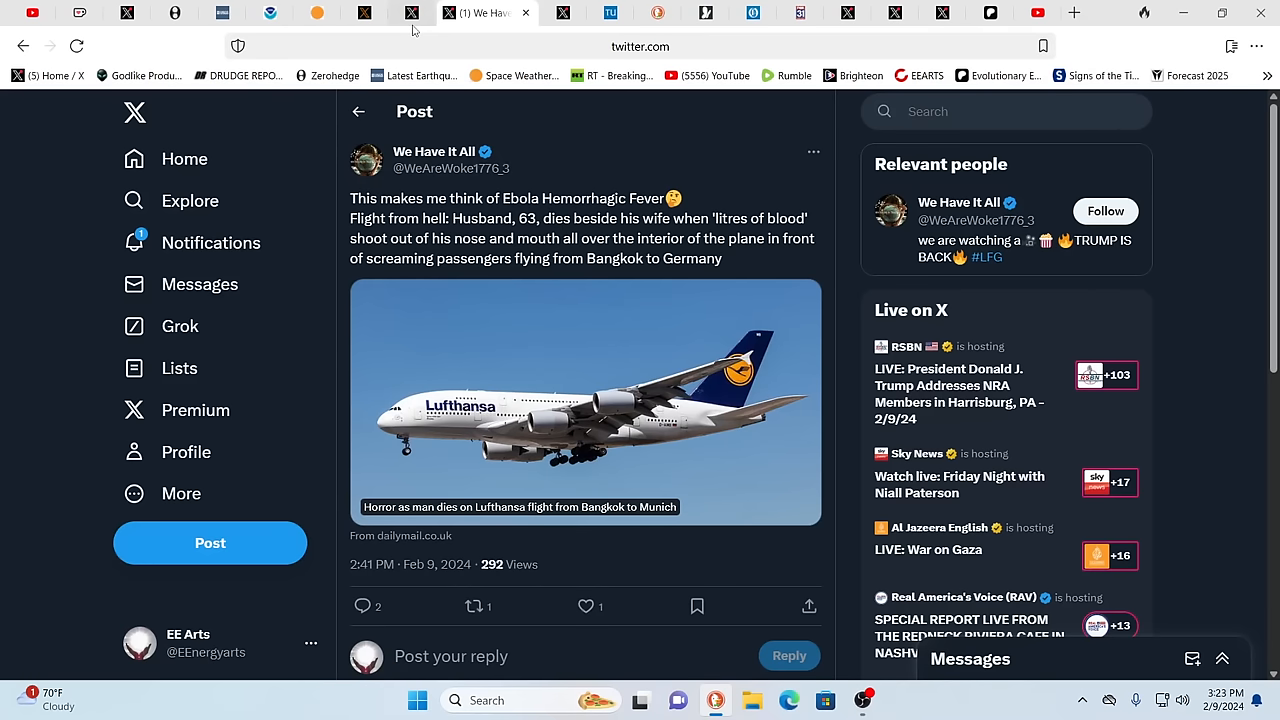
mouse_move(410, 12)
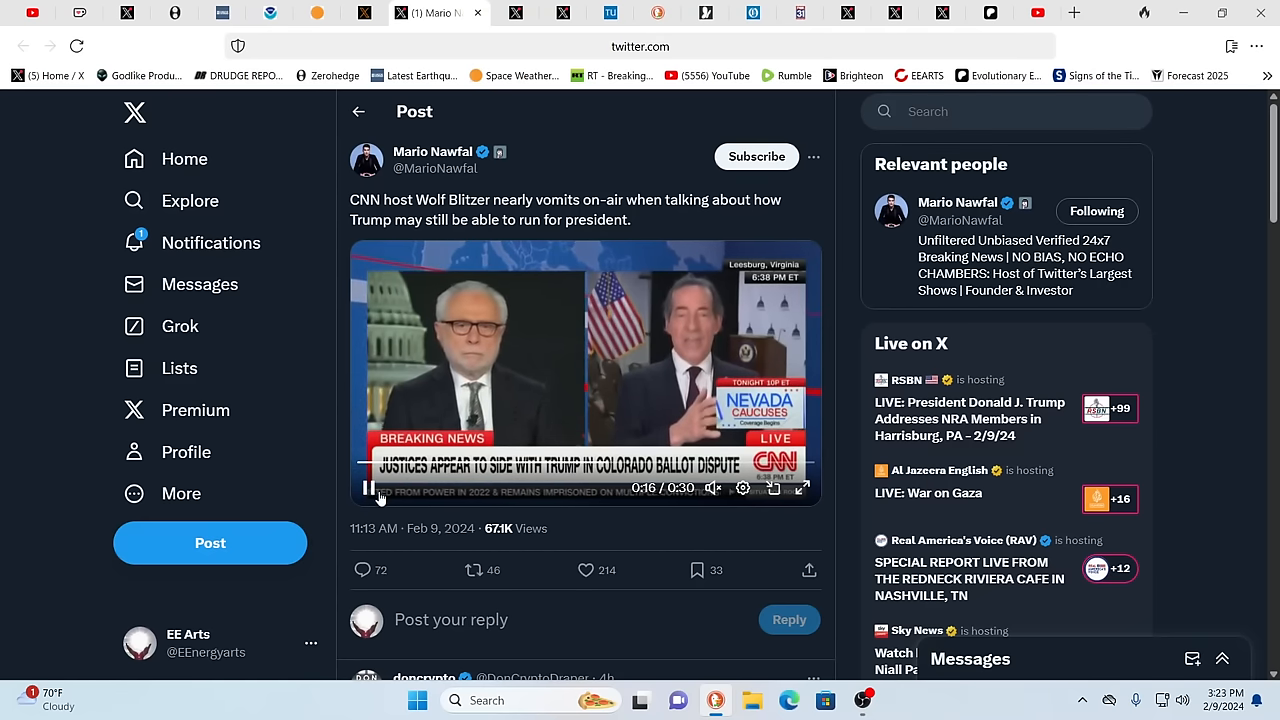
Step: Play the CNN Wolf Blitzer clip in Mario Nawfal's post
left_click(368, 488)
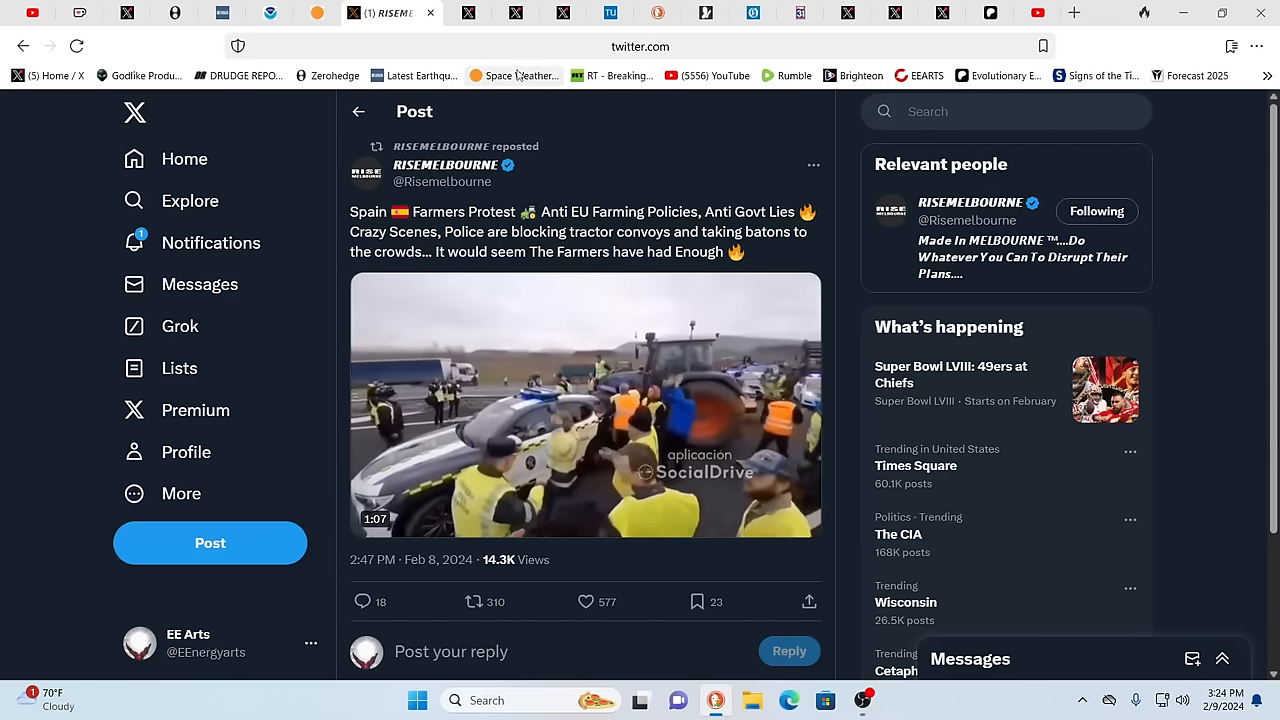
mouse_move(513, 75)
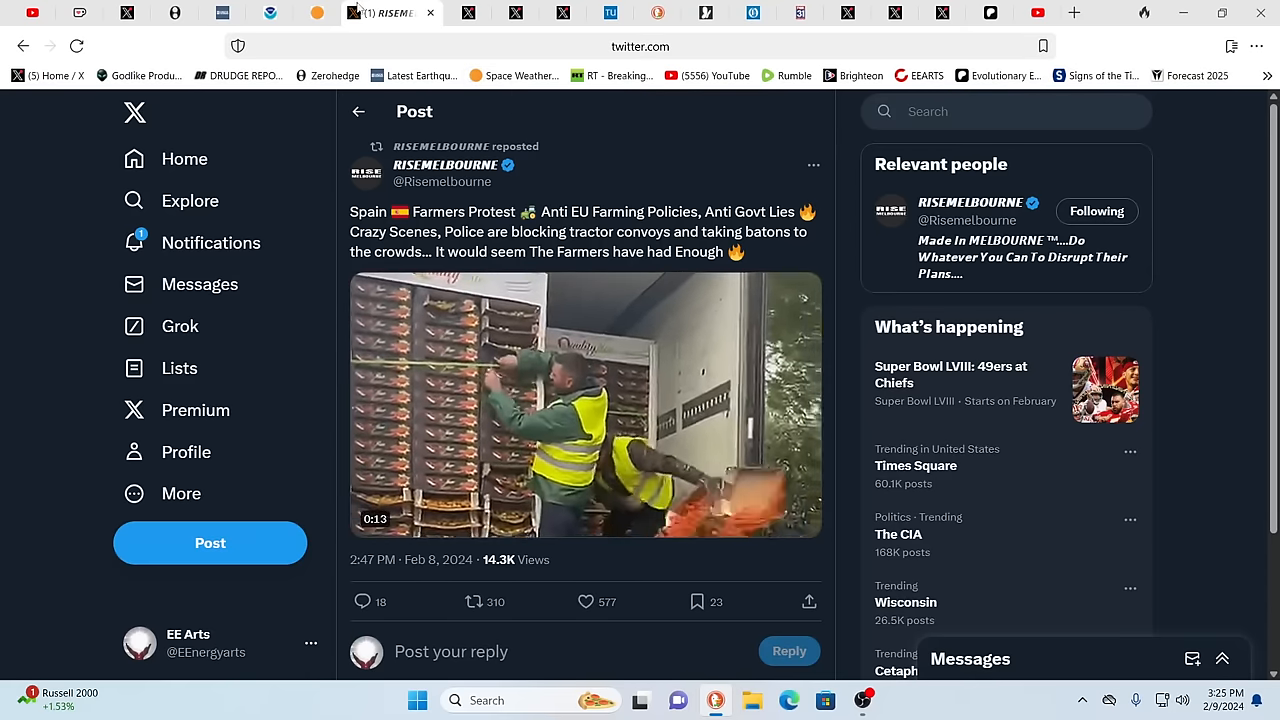
Step: Switch from X to the SolarHam space weather and solar flare tab
left_click(335, 12)
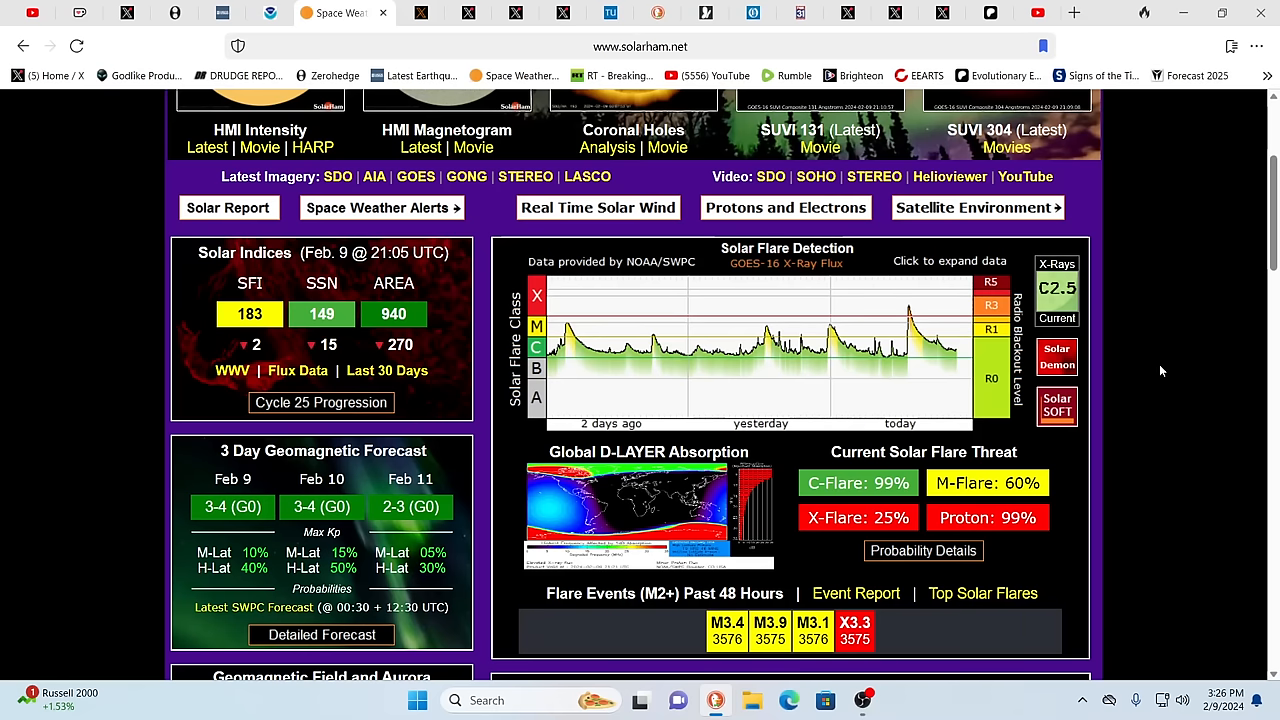
mouse_move(1042, 456)
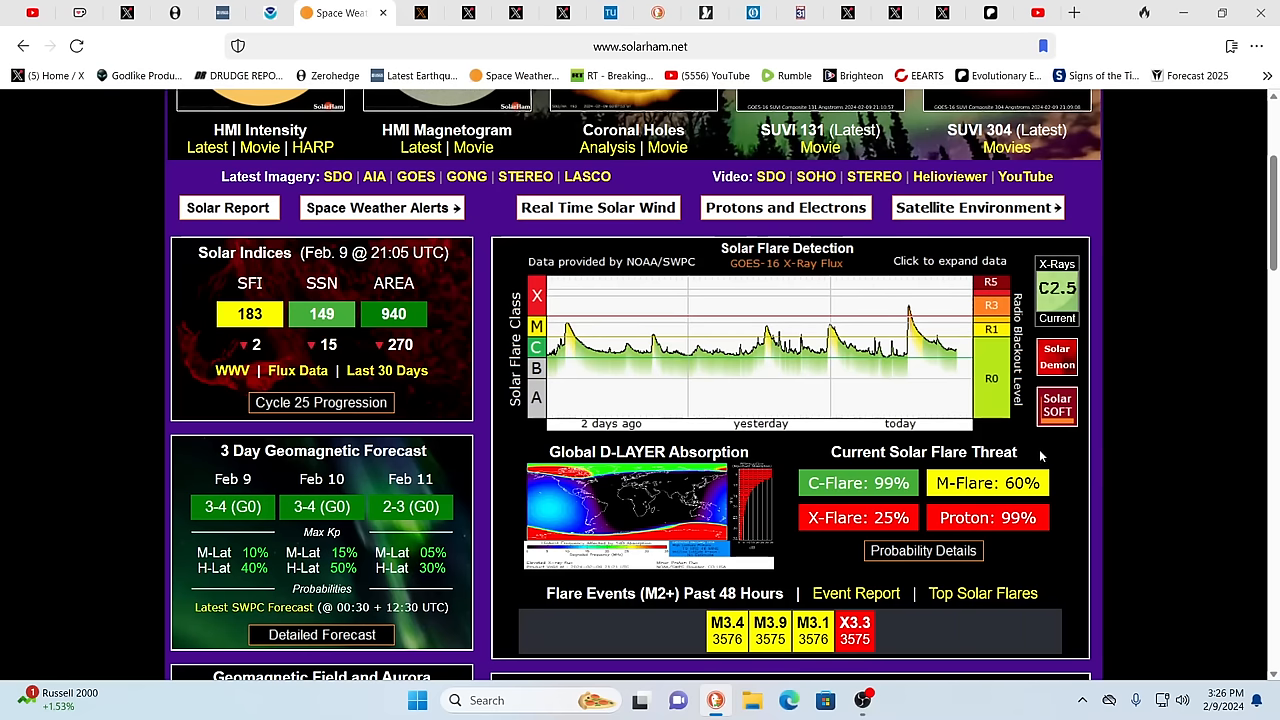
mouse_move(838, 457)
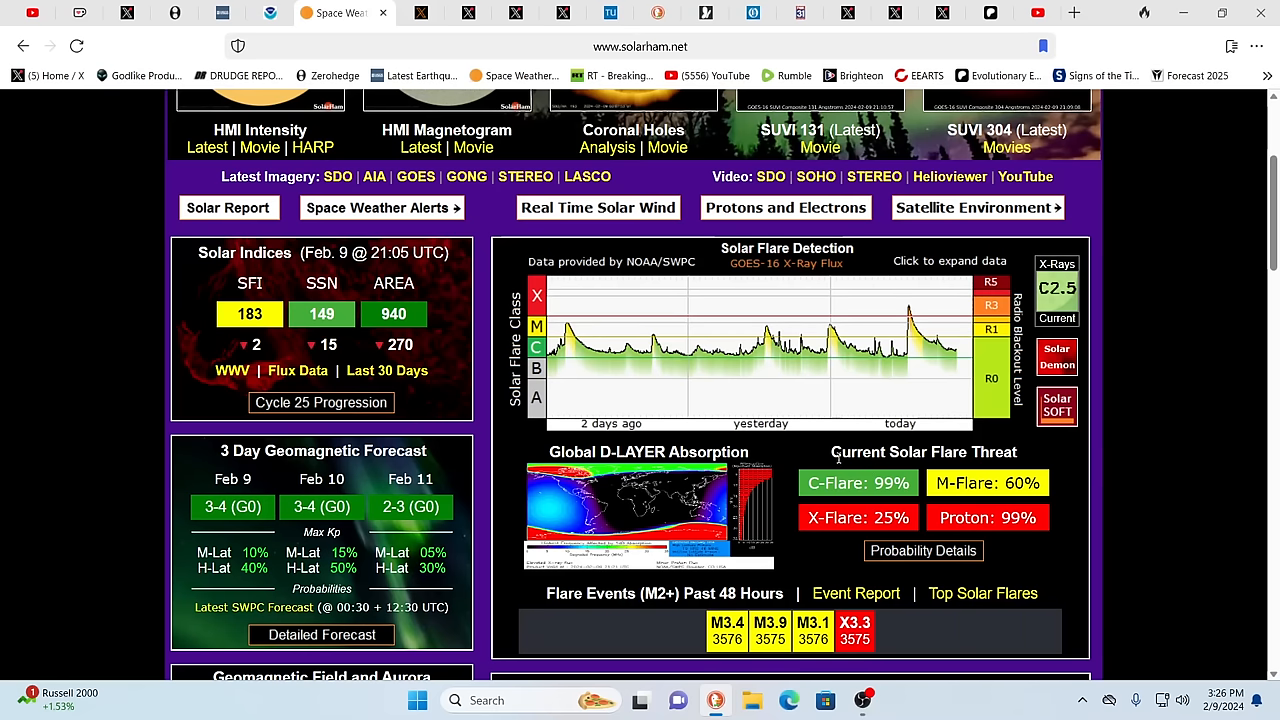
Step: Scroll SolarHam to the Latest Space Weather News story on the X3.3 flare and S2 storm
scroll("down", 3)
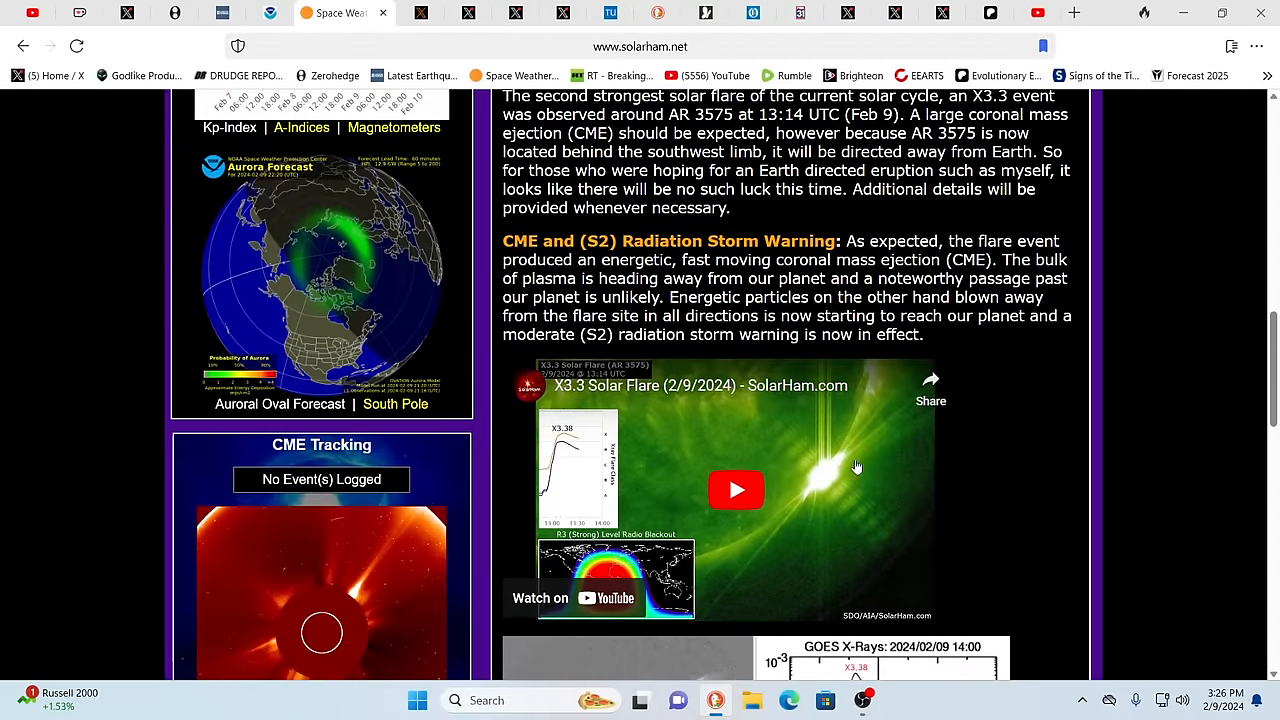
scroll("up", 3)
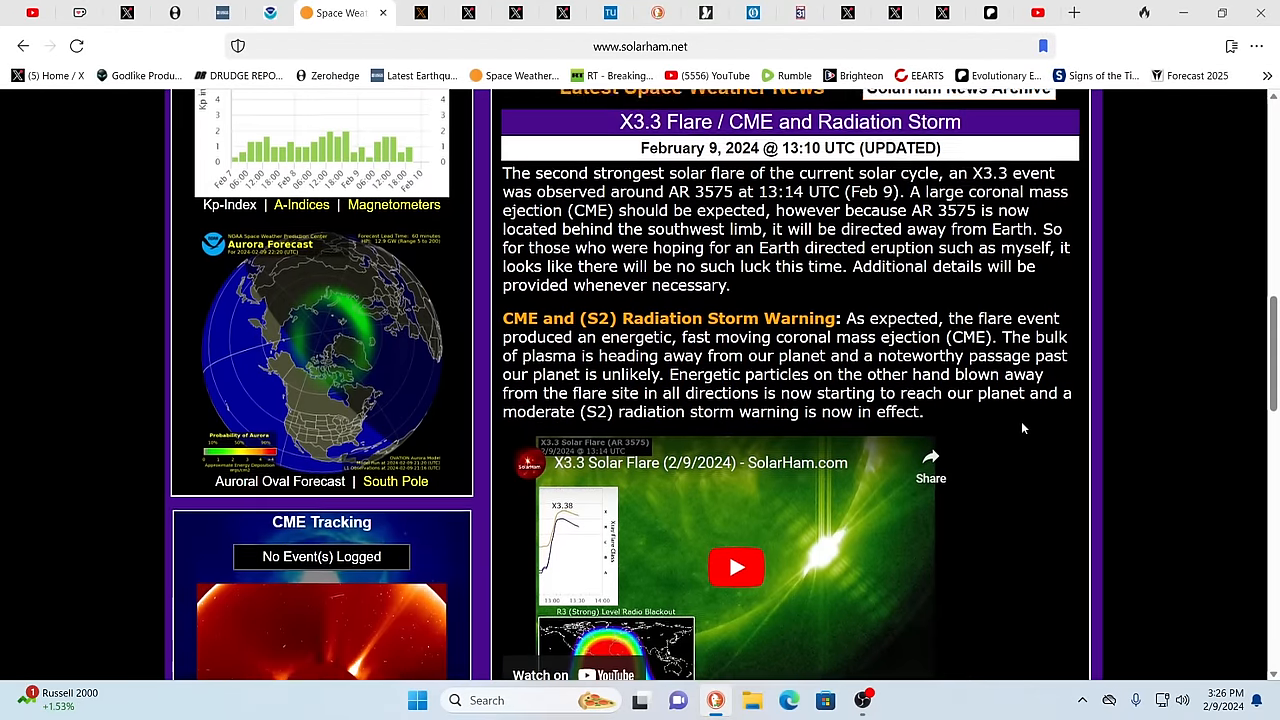
scroll("up", 3)
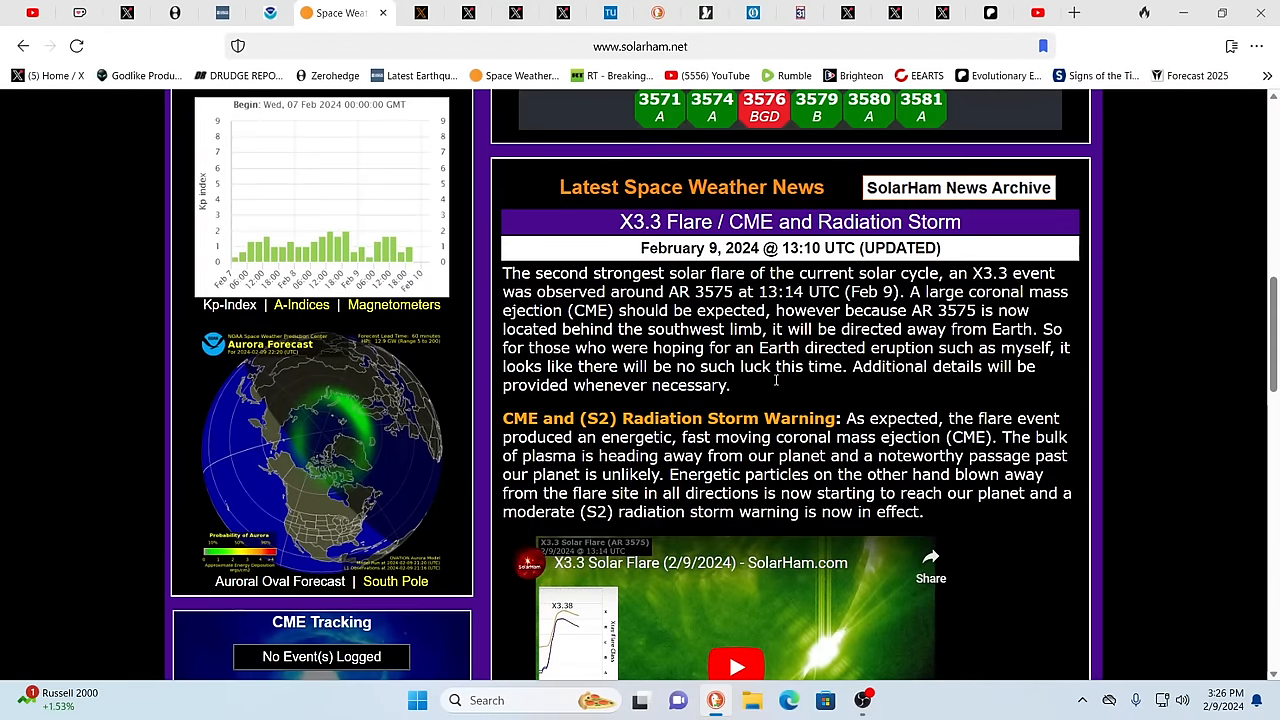
mouse_move(795, 388)
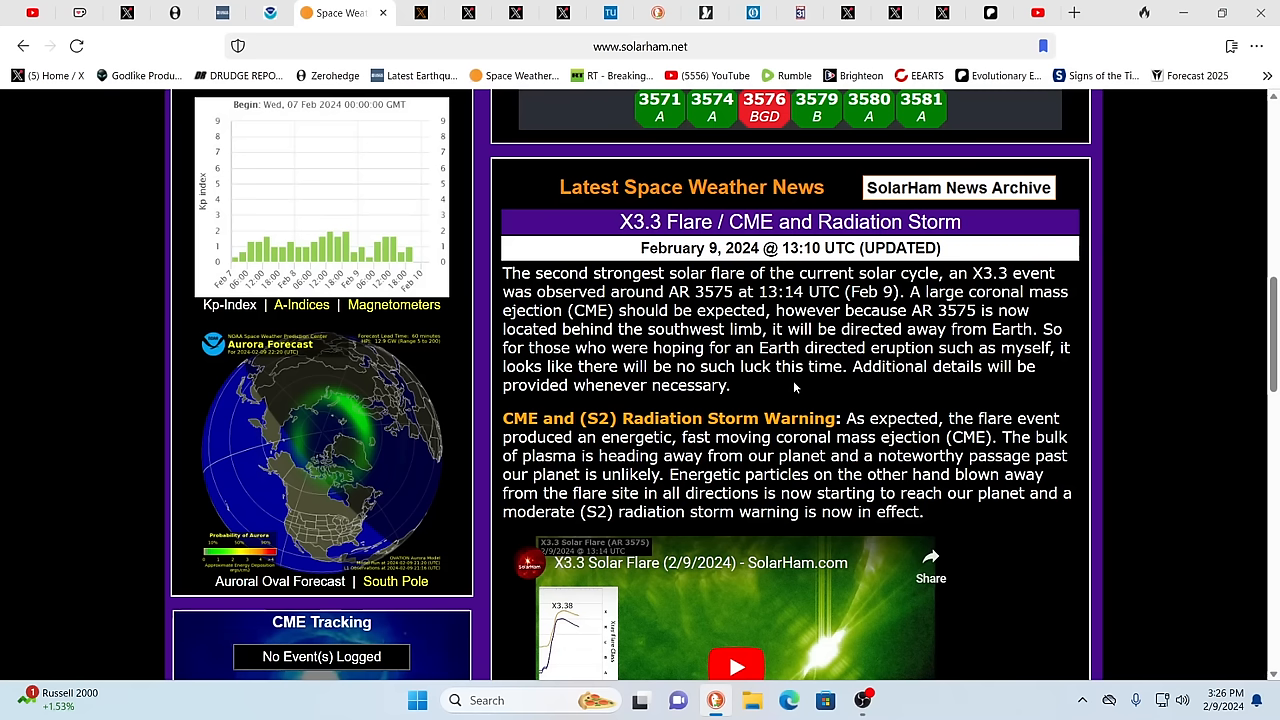
mouse_move(738, 290)
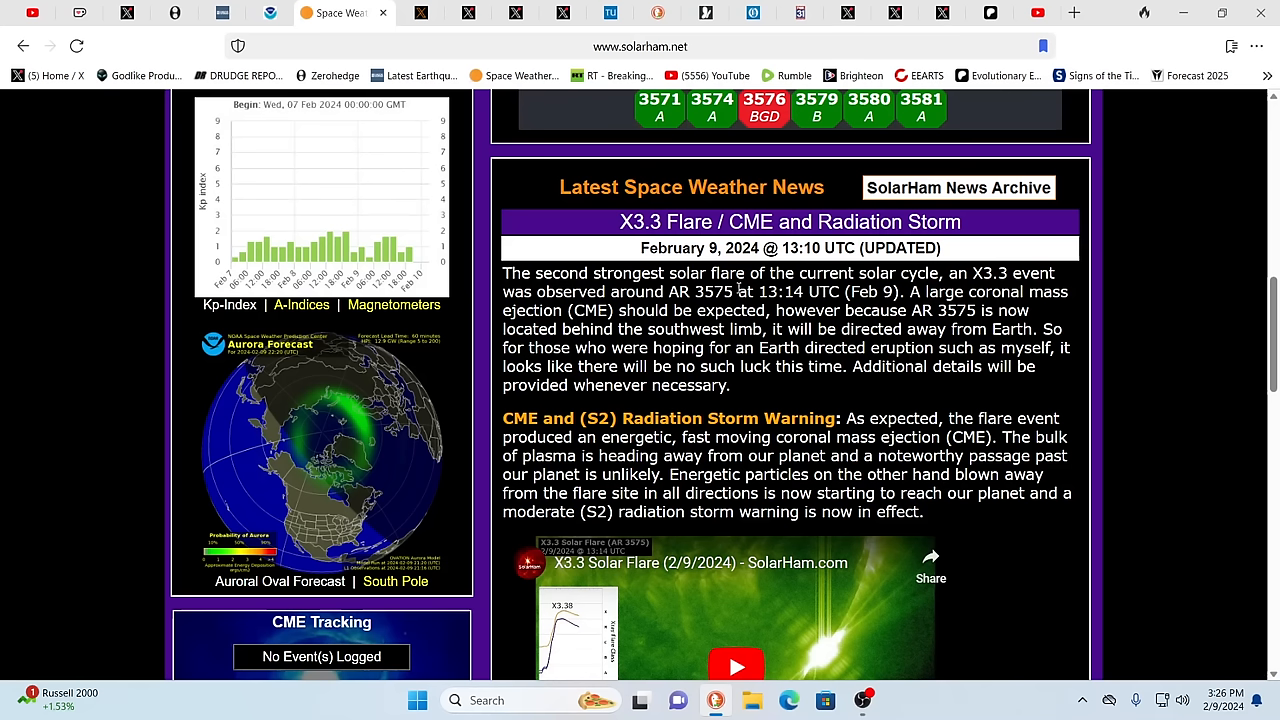
mouse_move(1198, 302)
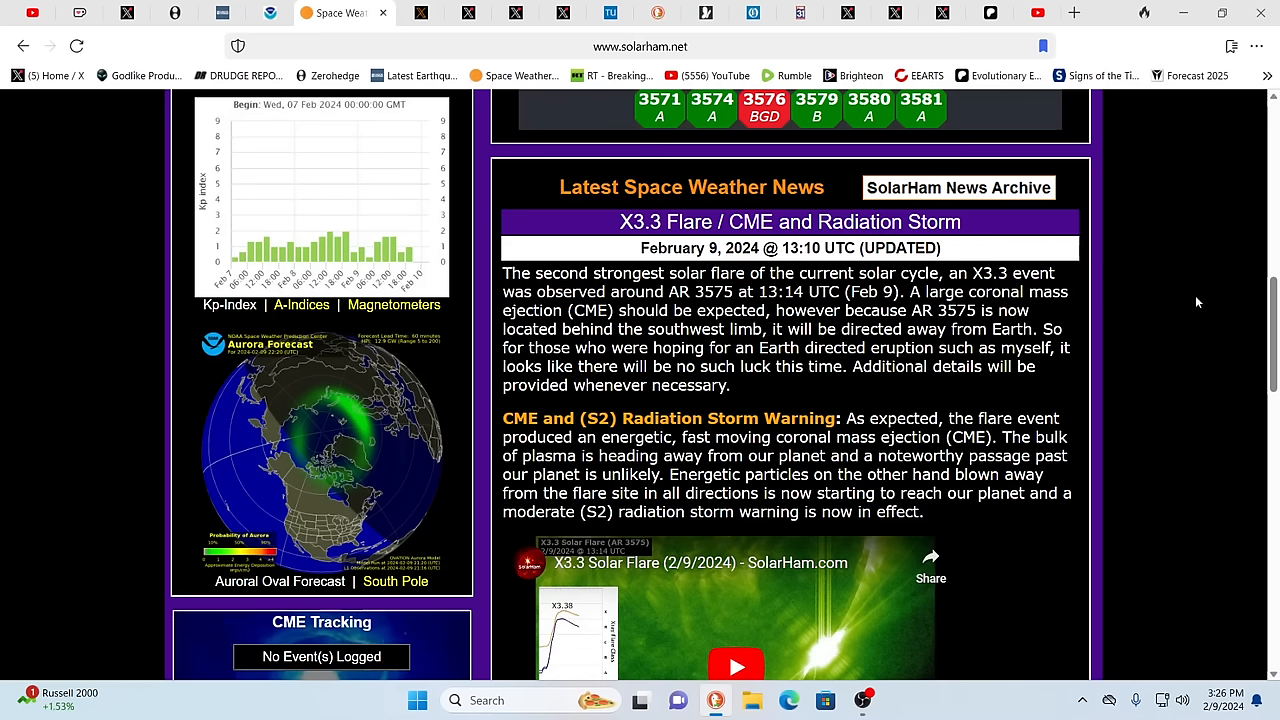
mouse_move(1229, 302)
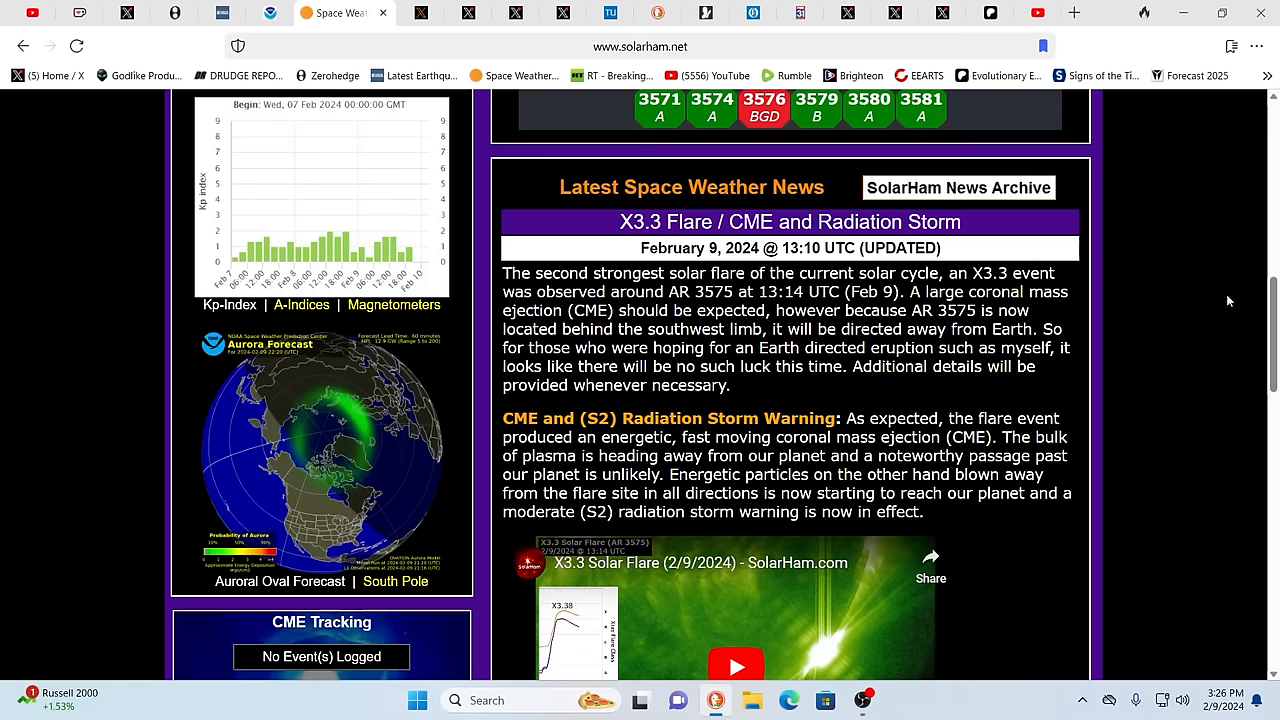
mouse_move(1190, 283)
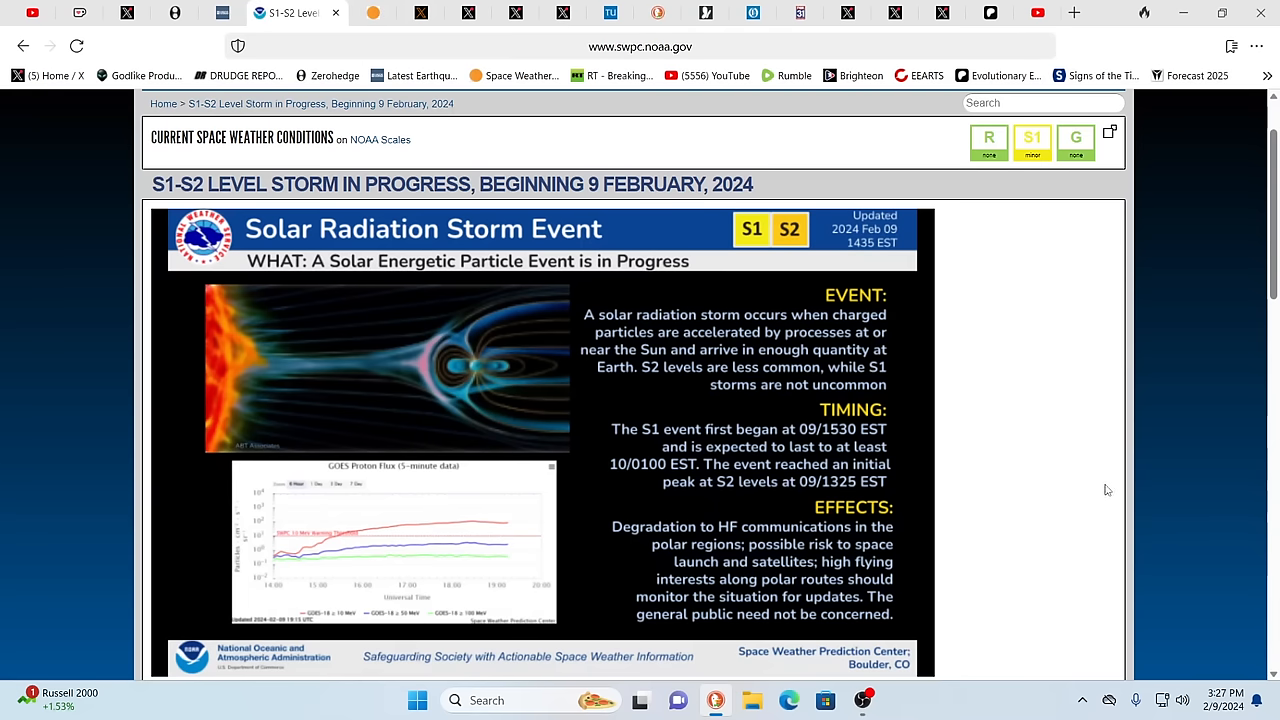
mouse_move(1143, 423)
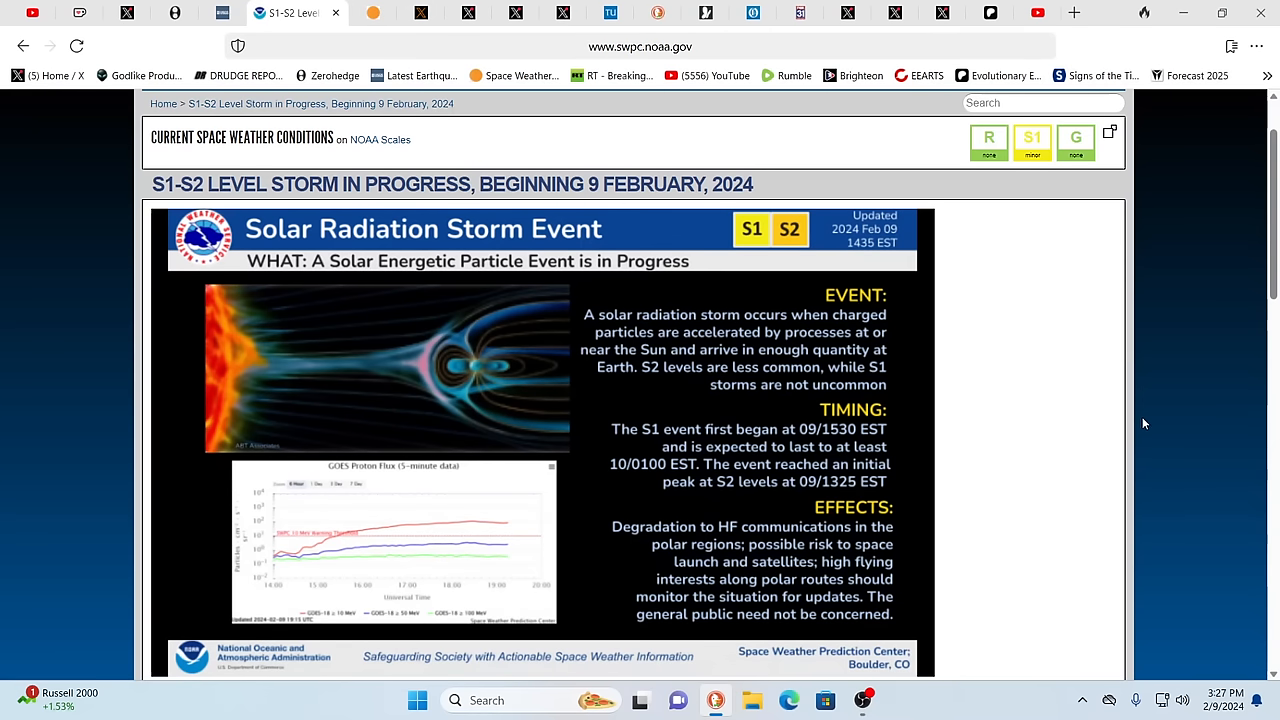
mouse_move(1106, 419)
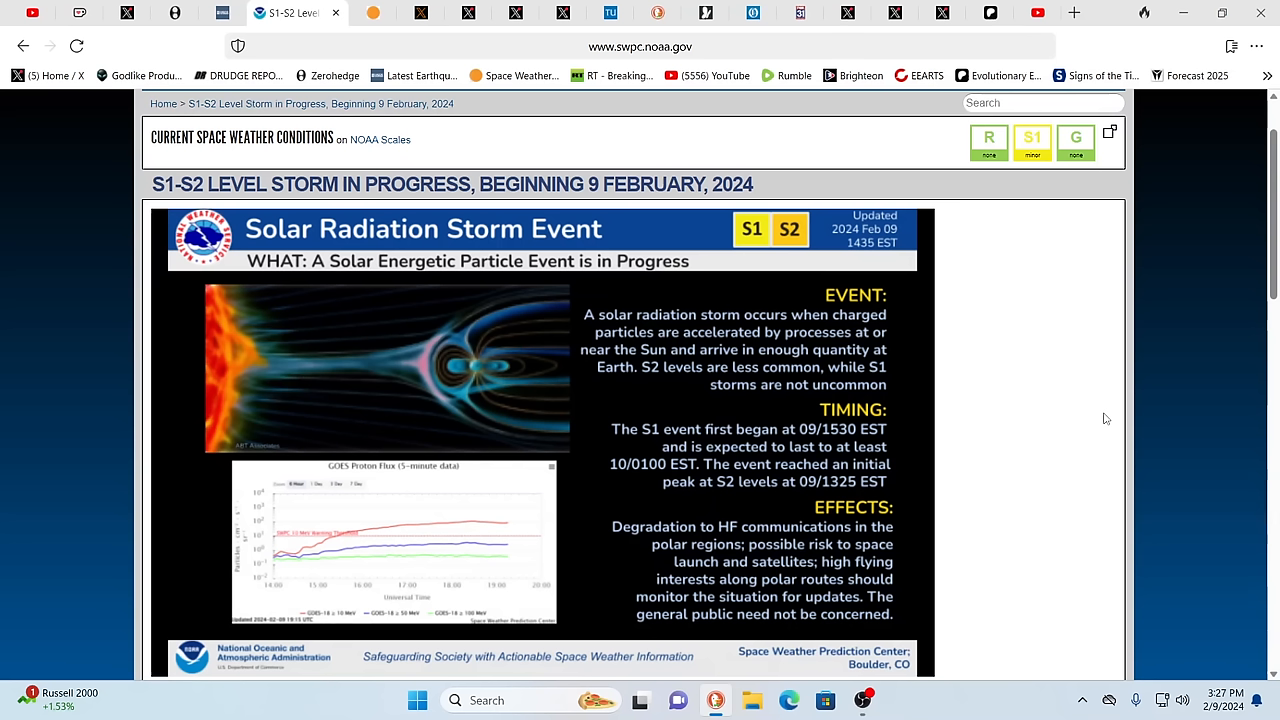
mouse_move(1121, 397)
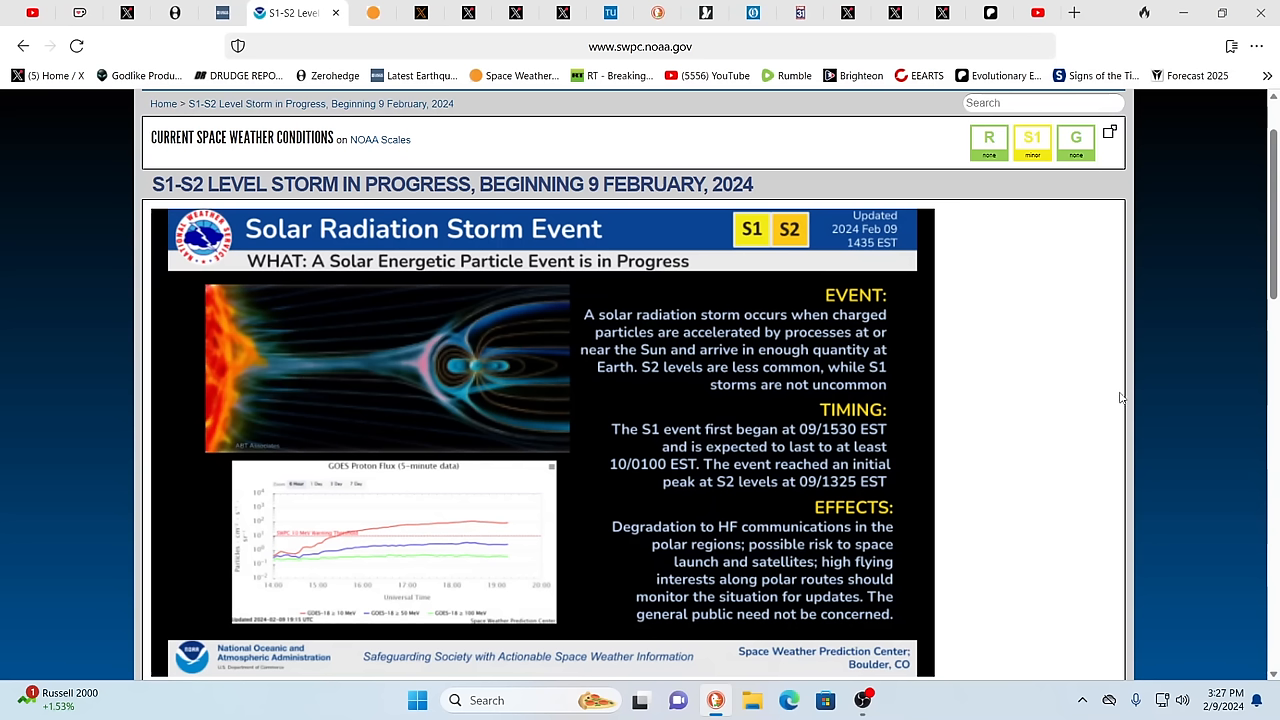
mouse_move(1111, 388)
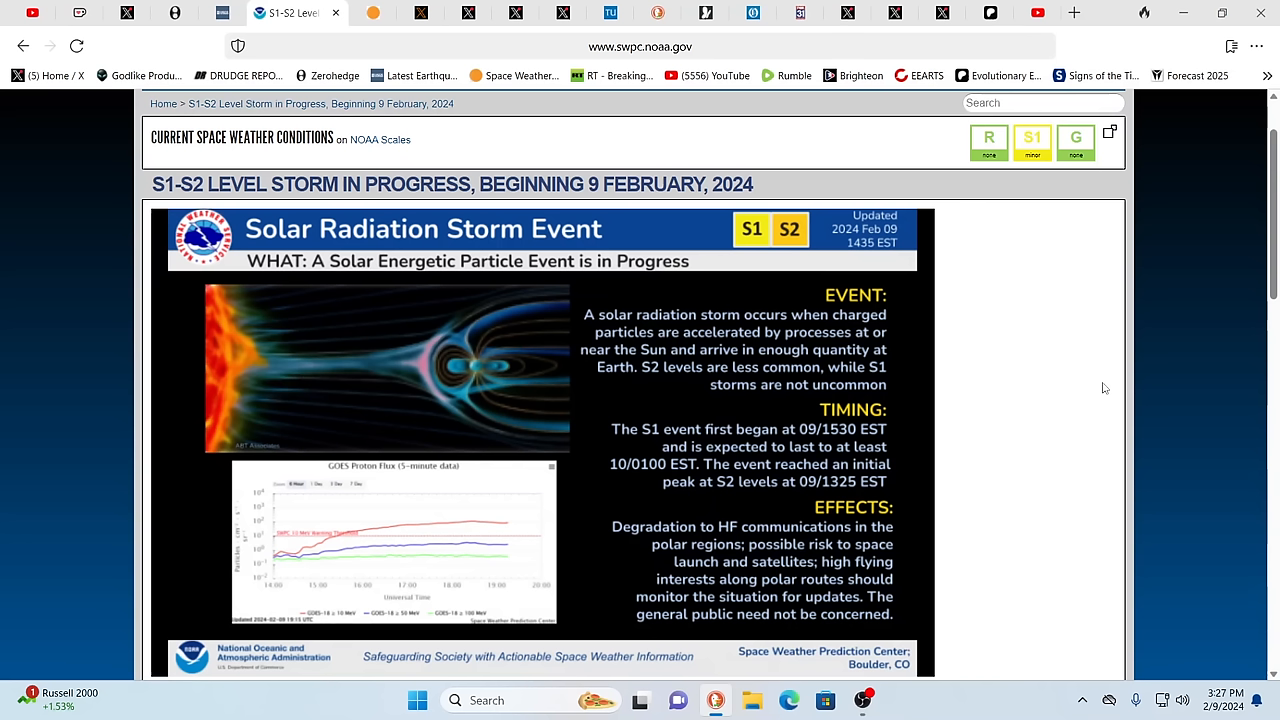
mouse_move(1094, 391)
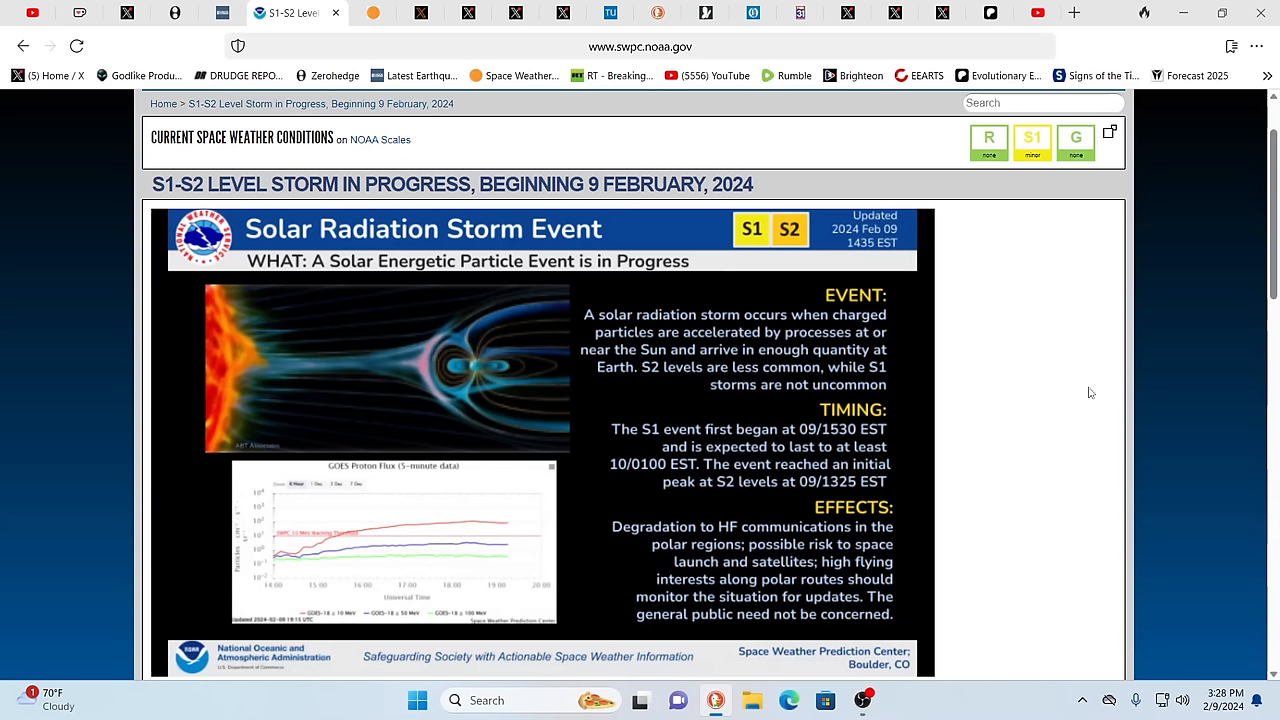
mouse_move(1248, 383)
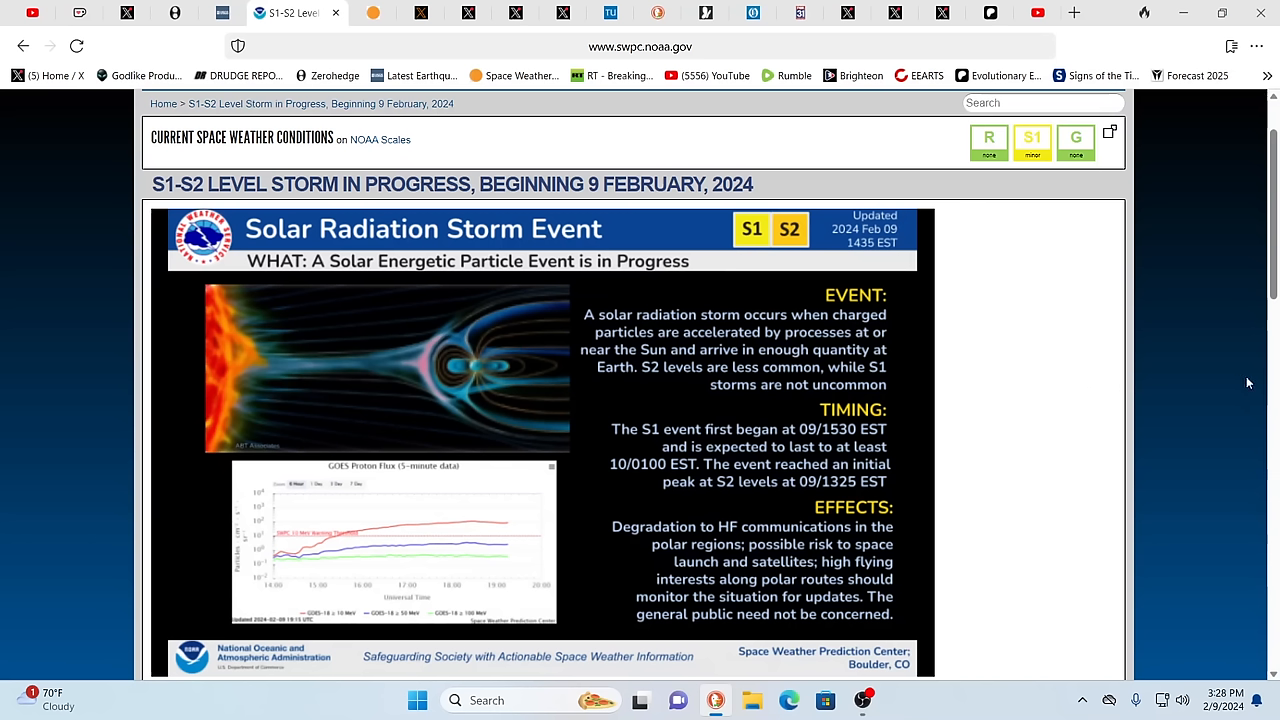
mouse_move(788, 292)
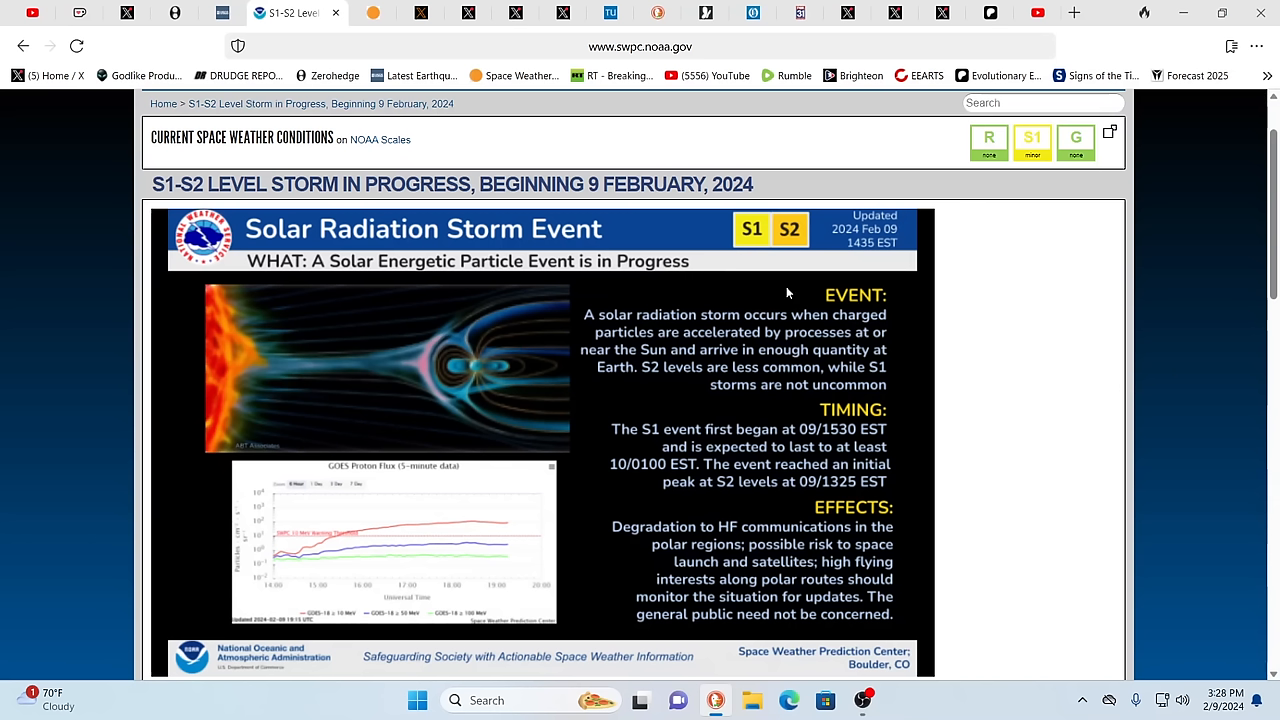
mouse_move(922, 320)
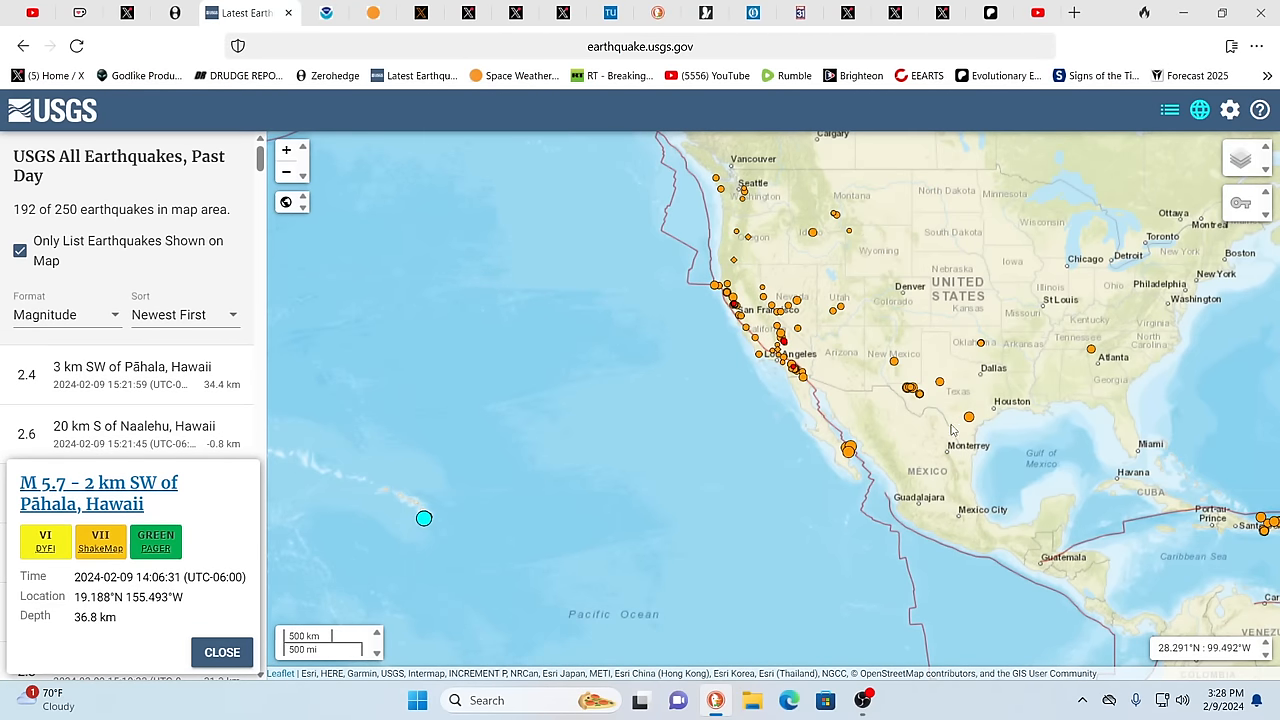
mouse_move(937, 434)
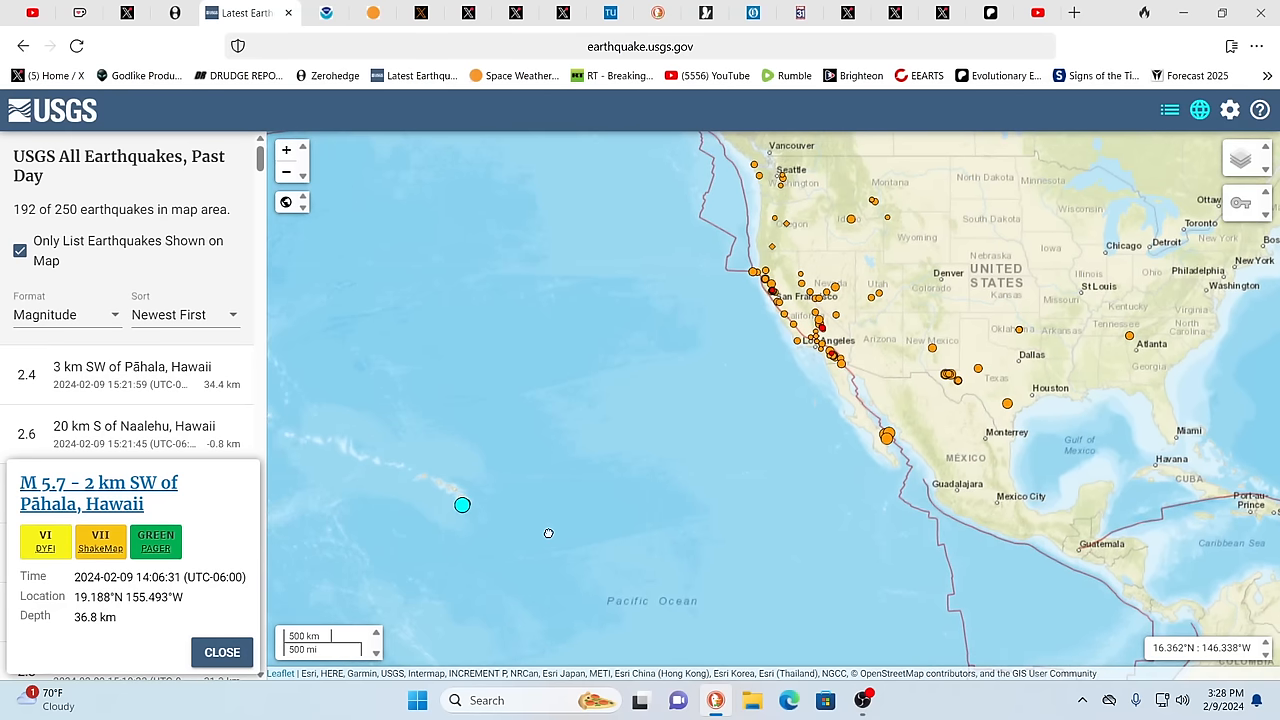
Step: Scroll-zoom the USGS map in on the M5.7 quake near Pāhala, Hawaii
scroll("up", 3)
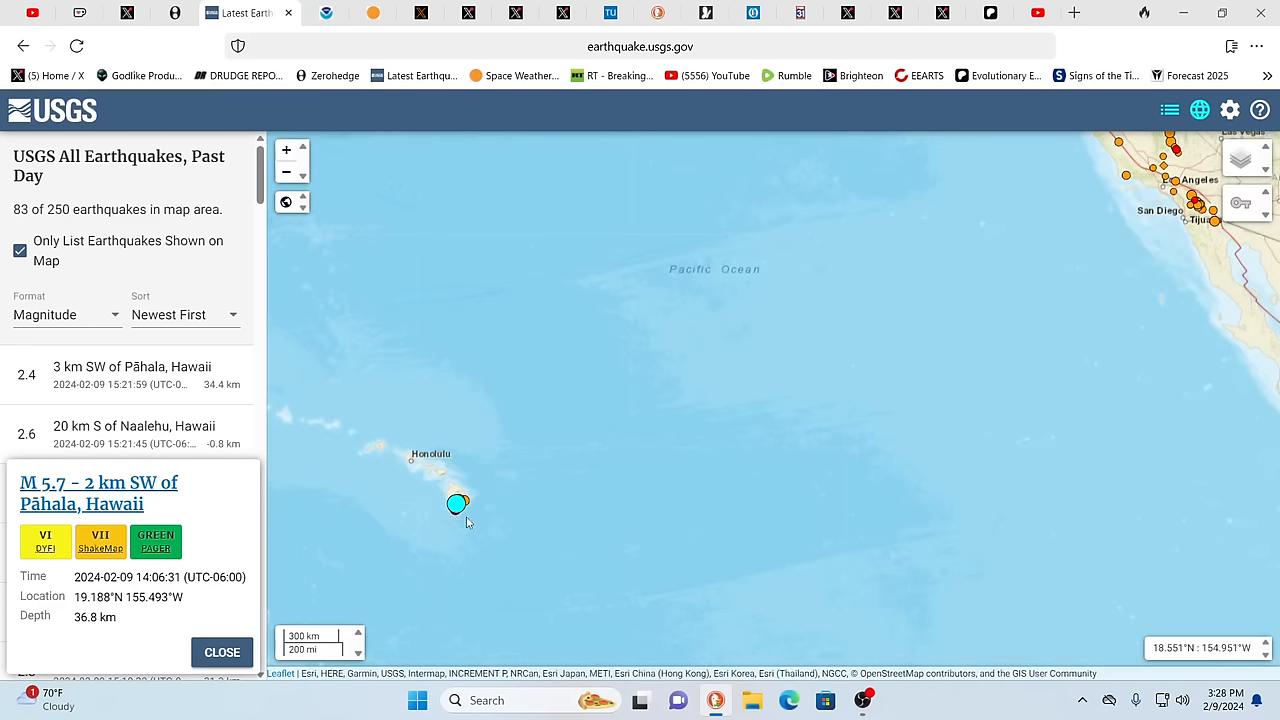
mouse_move(459, 514)
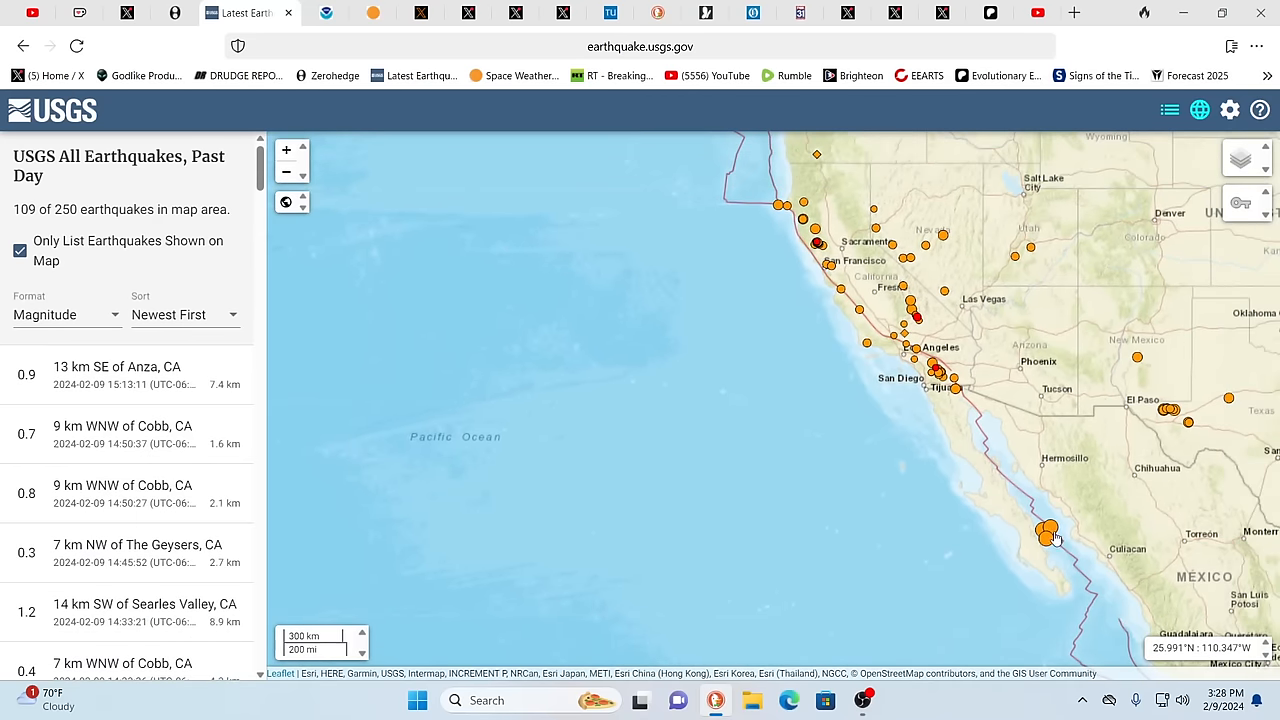
mouse_move(1048, 535)
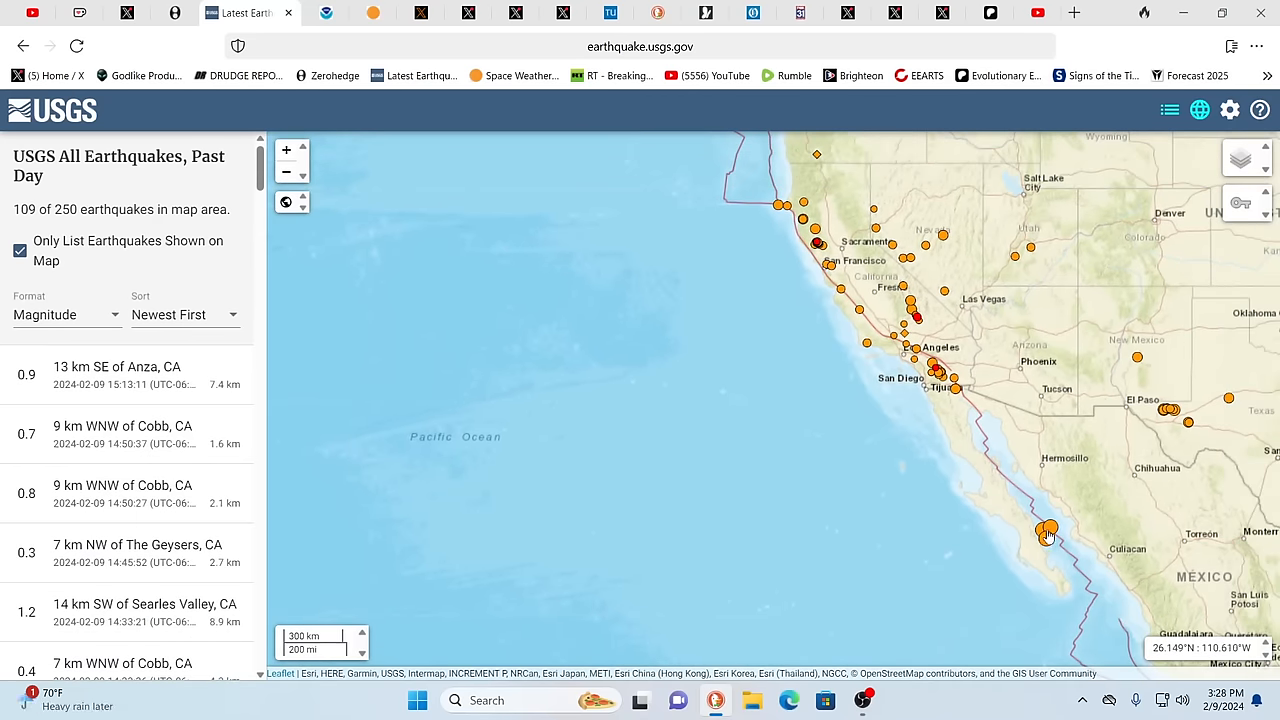
mouse_move(1046, 538)
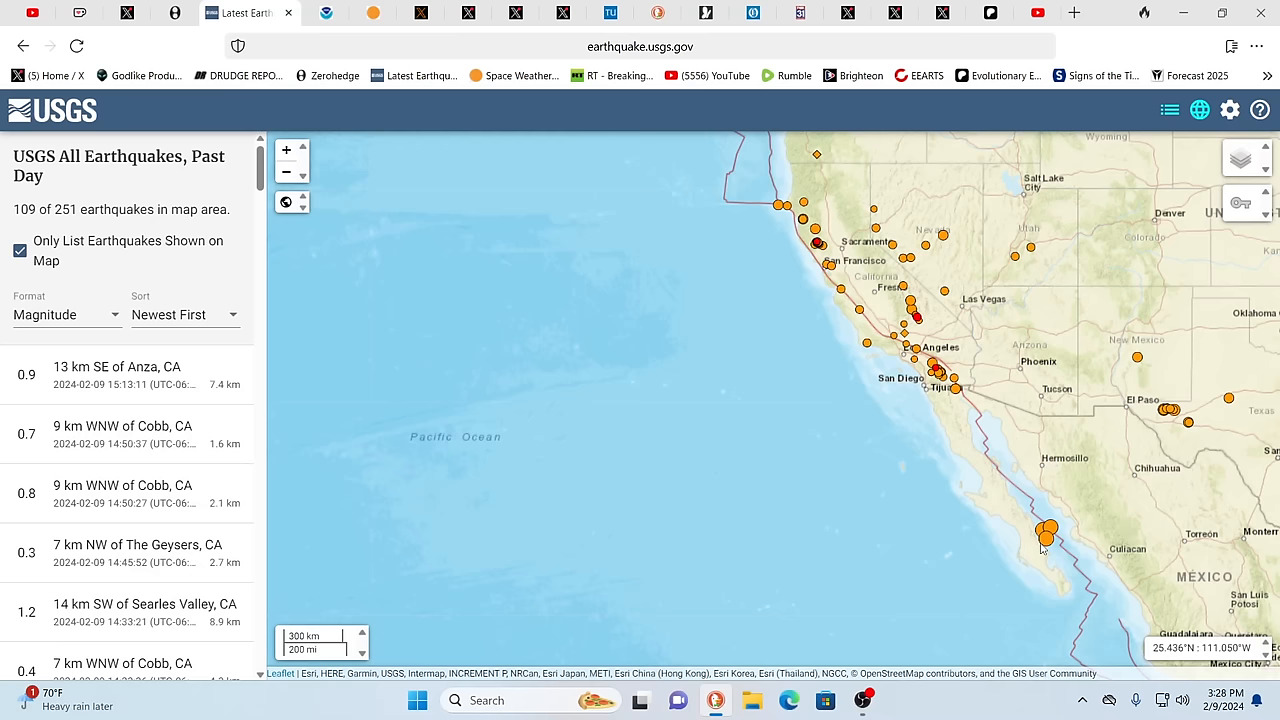
mouse_move(1047, 540)
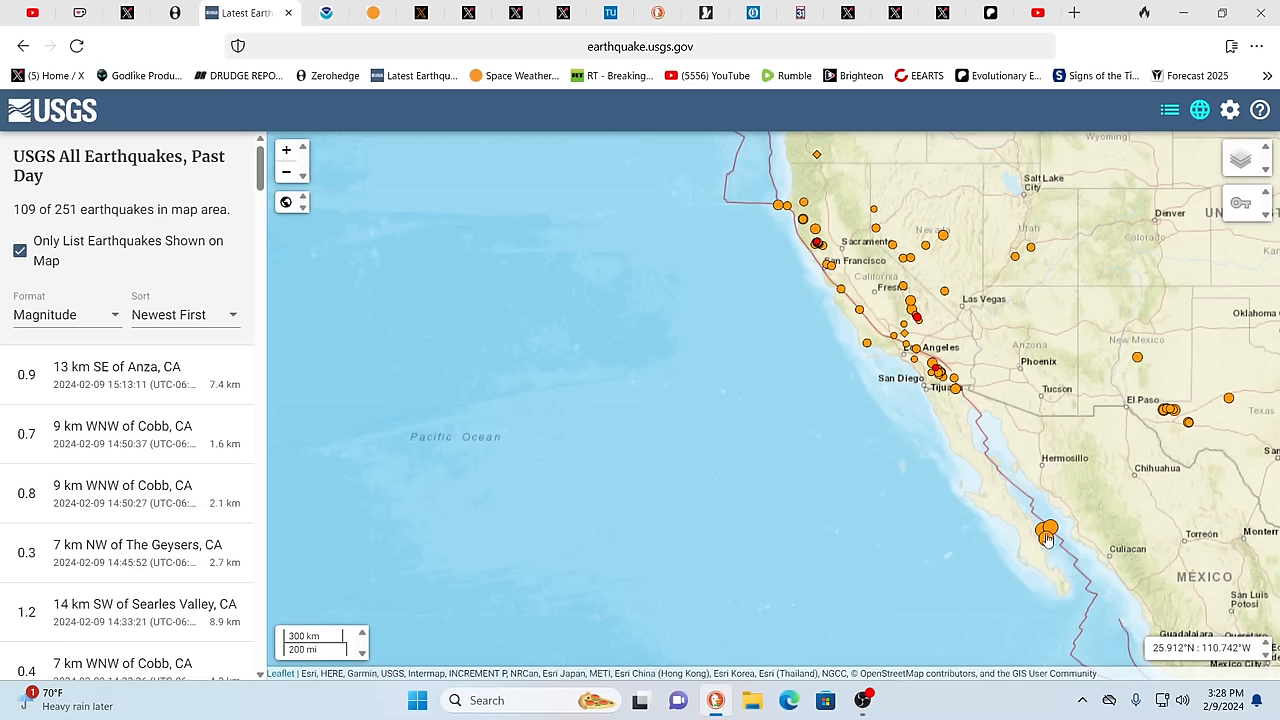
Step: Read the popups of three quakes near Loreto, Mexico (M4.4, M4.7), then dismiss them
left_click(1046, 530)
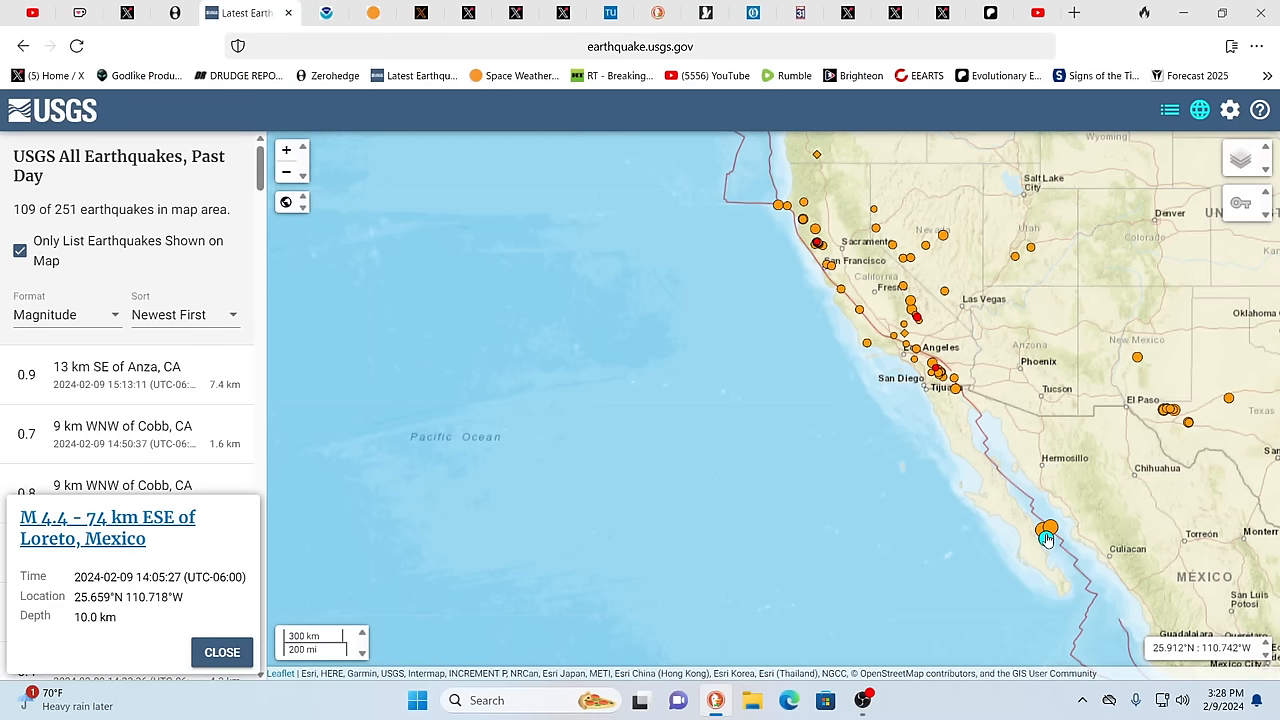
left_click(1050, 528)
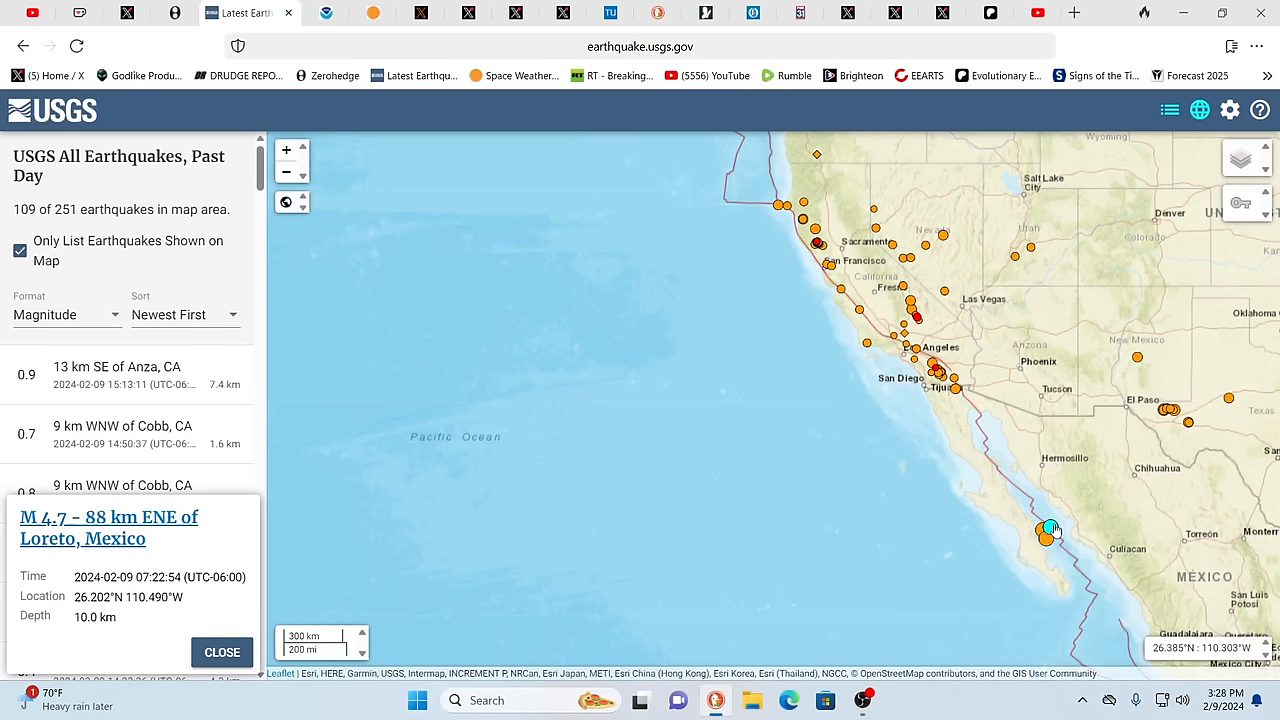
left_click(1044, 530)
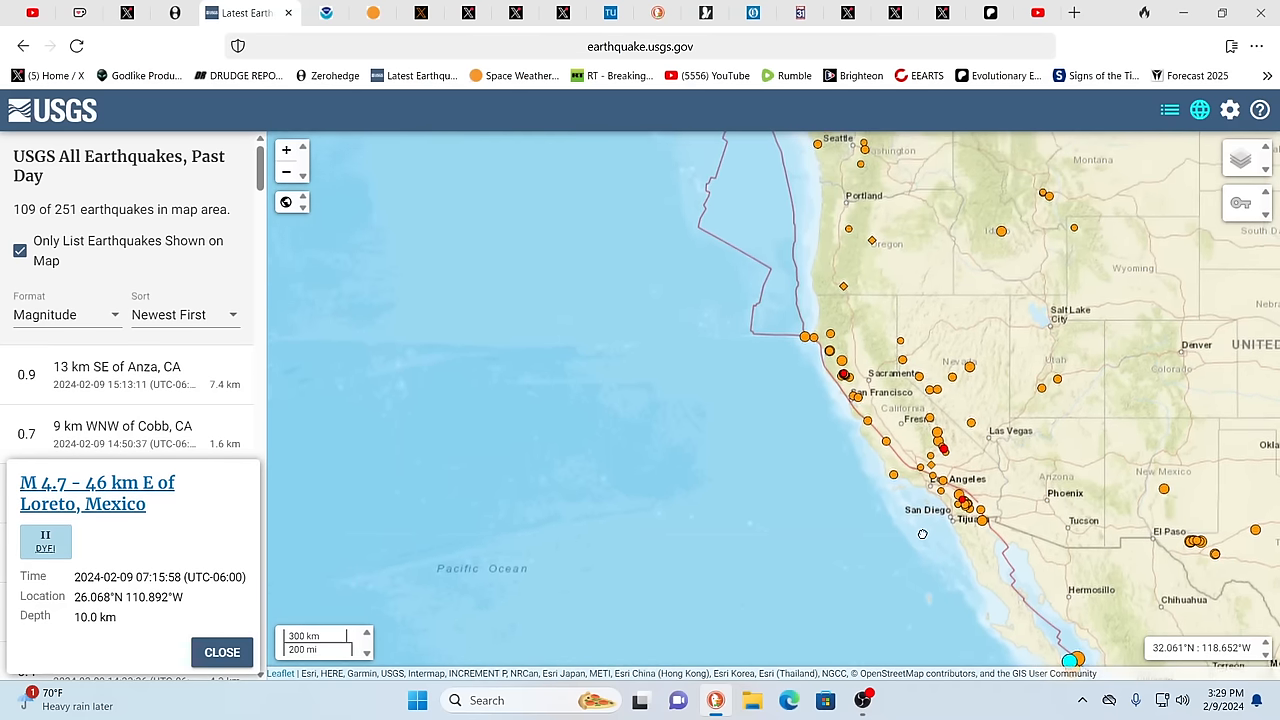
left_click(222, 652)
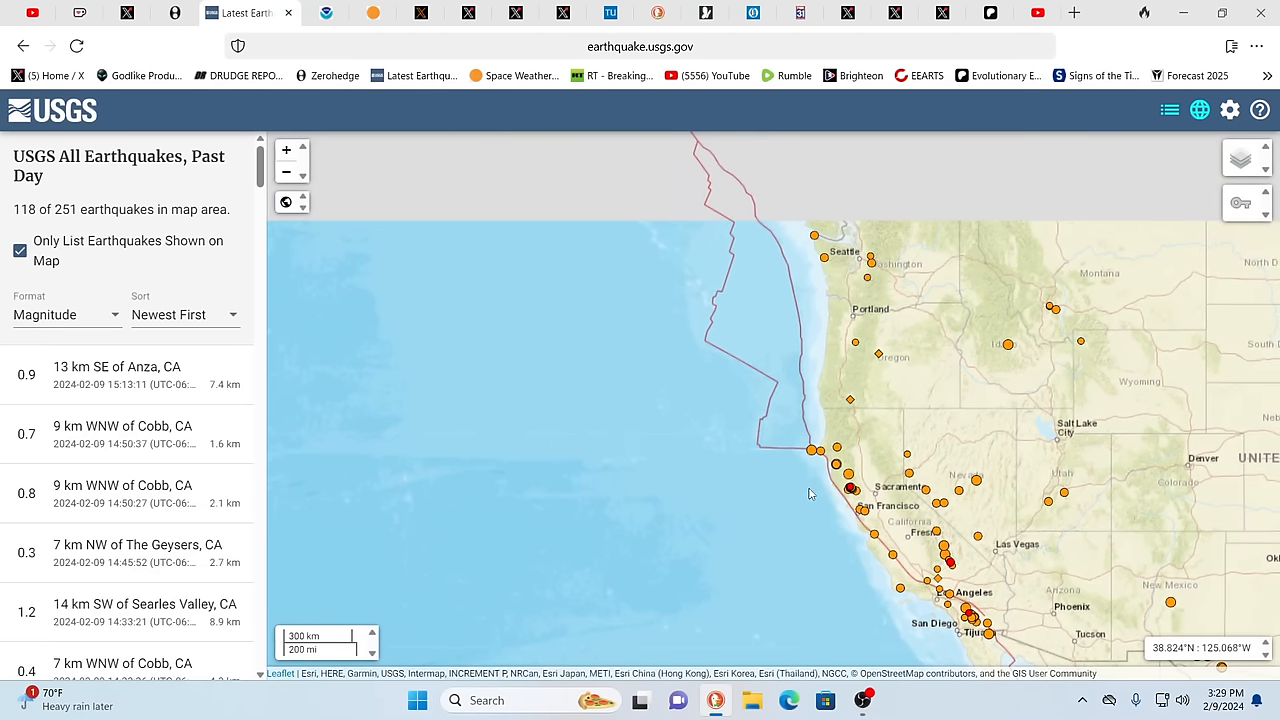
Step: Zoom the USGS map out to the Pacific basin and centre it around Hawaii
left_click_drag(810, 493, 810, 400)
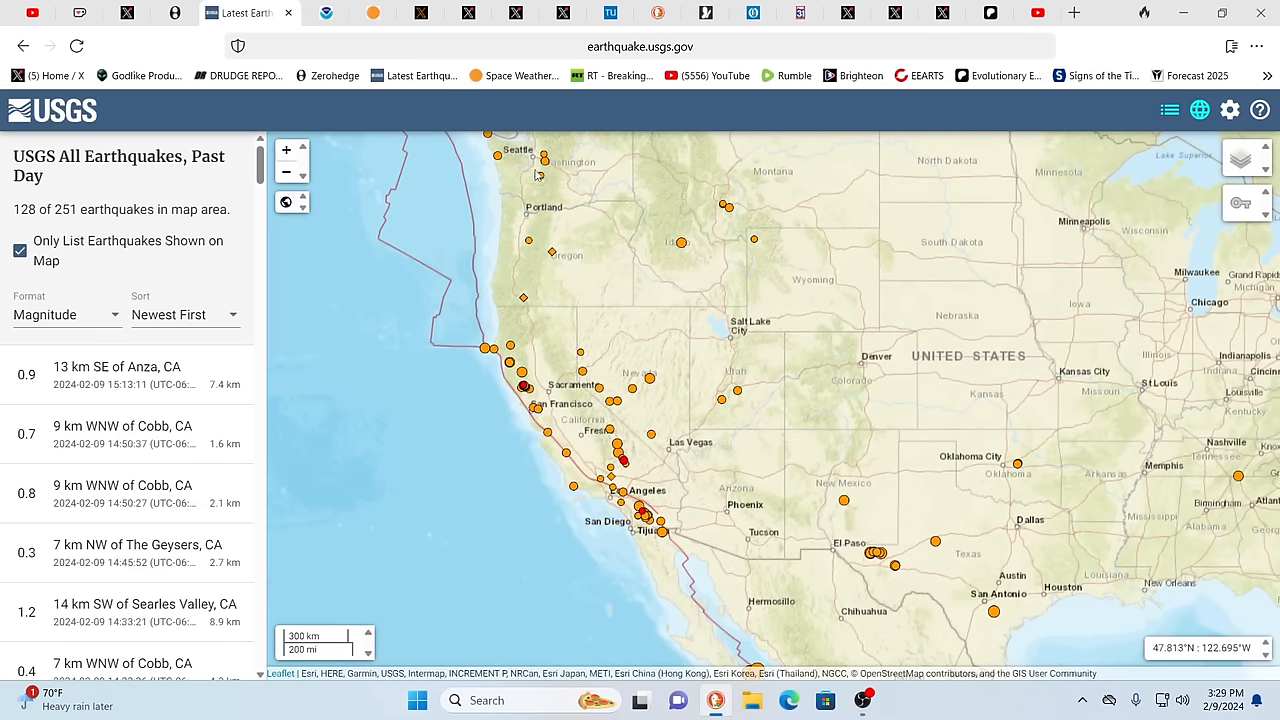
mouse_move(1145, 425)
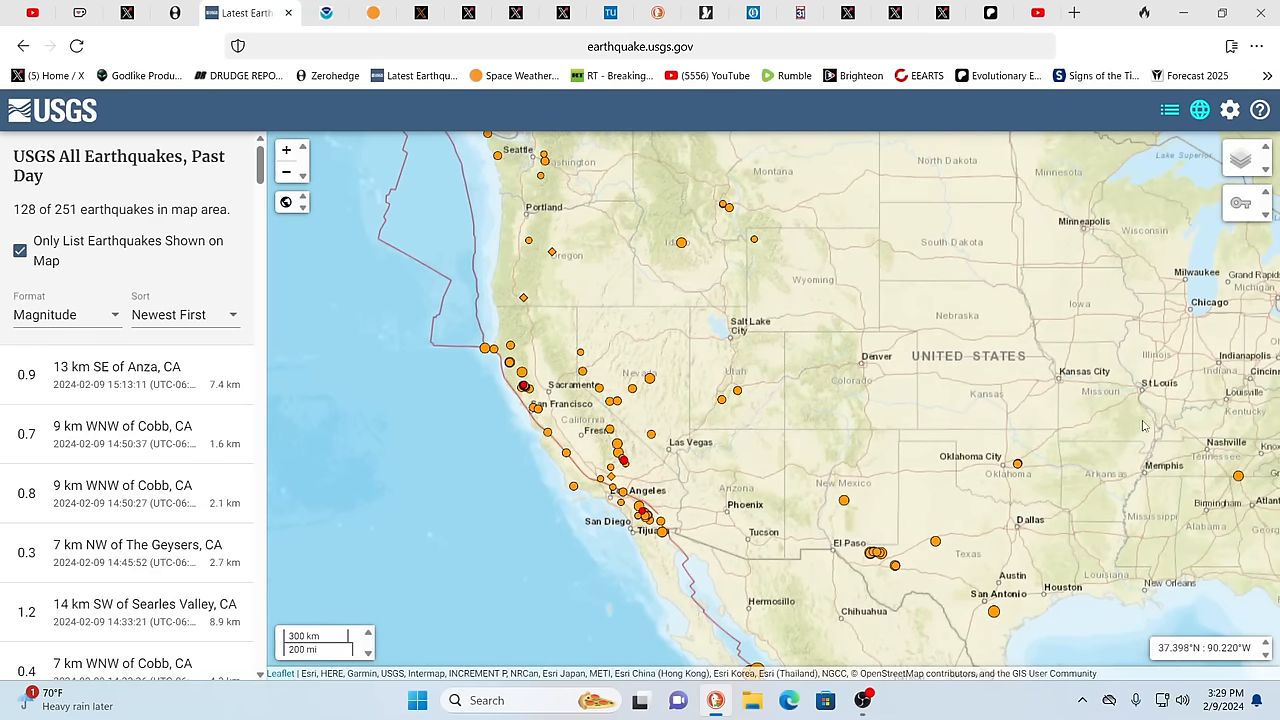
mouse_move(1151, 458)
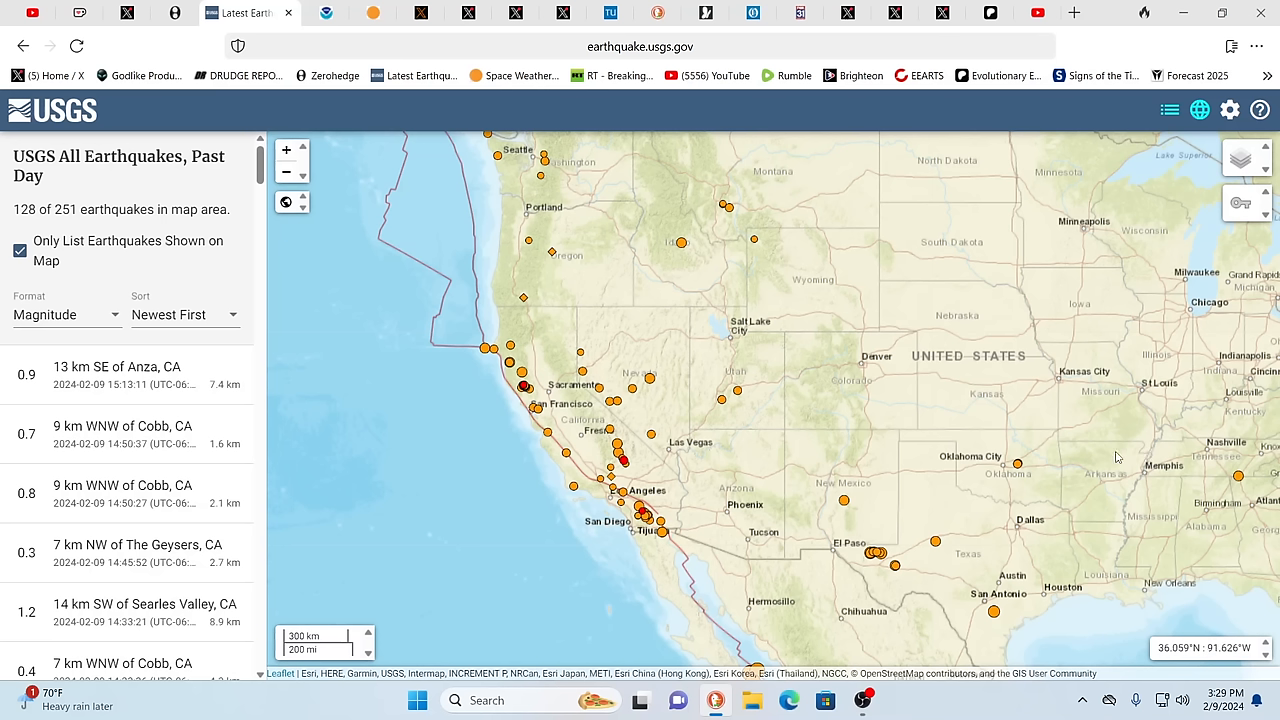
mouse_move(756, 402)
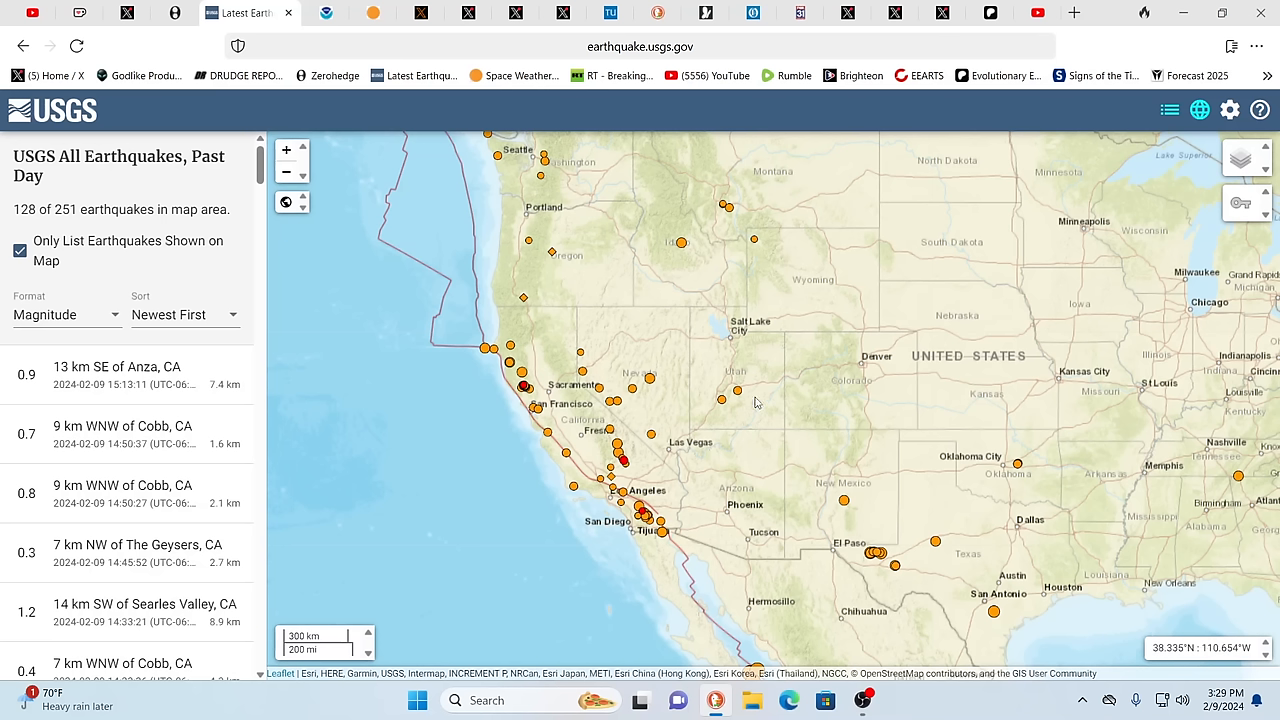
mouse_move(770, 399)
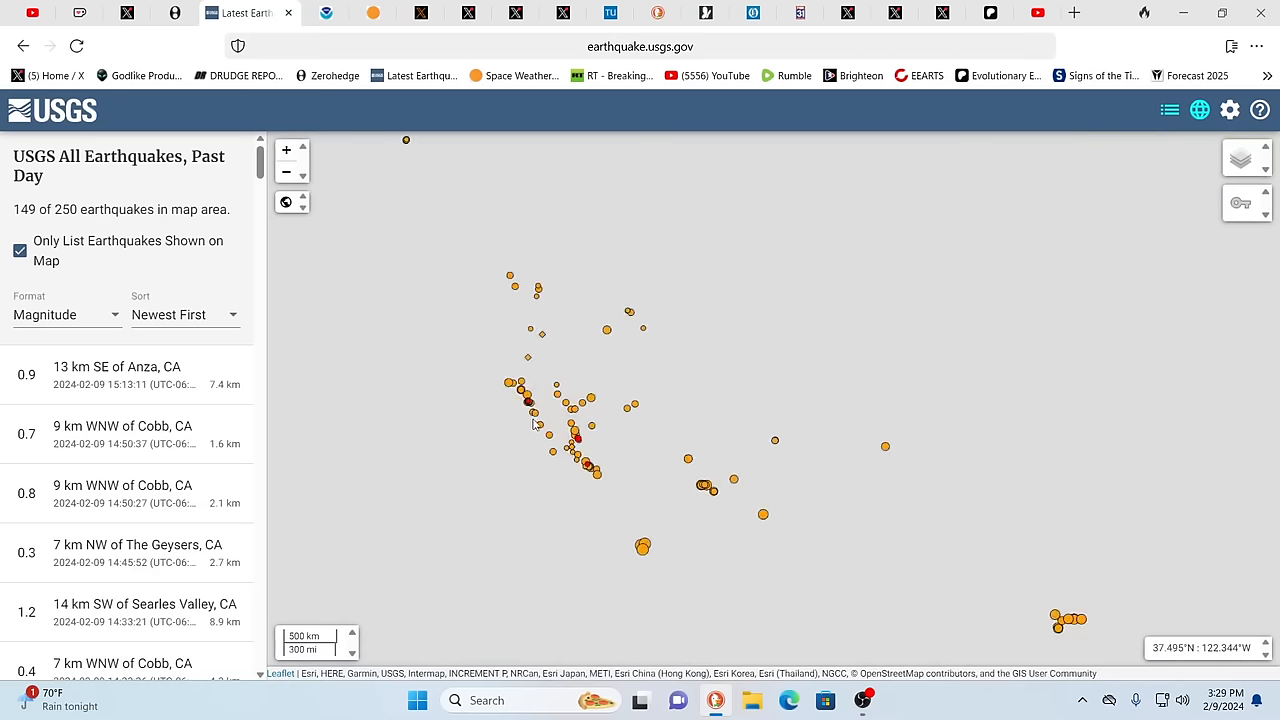
left_click(286, 172)
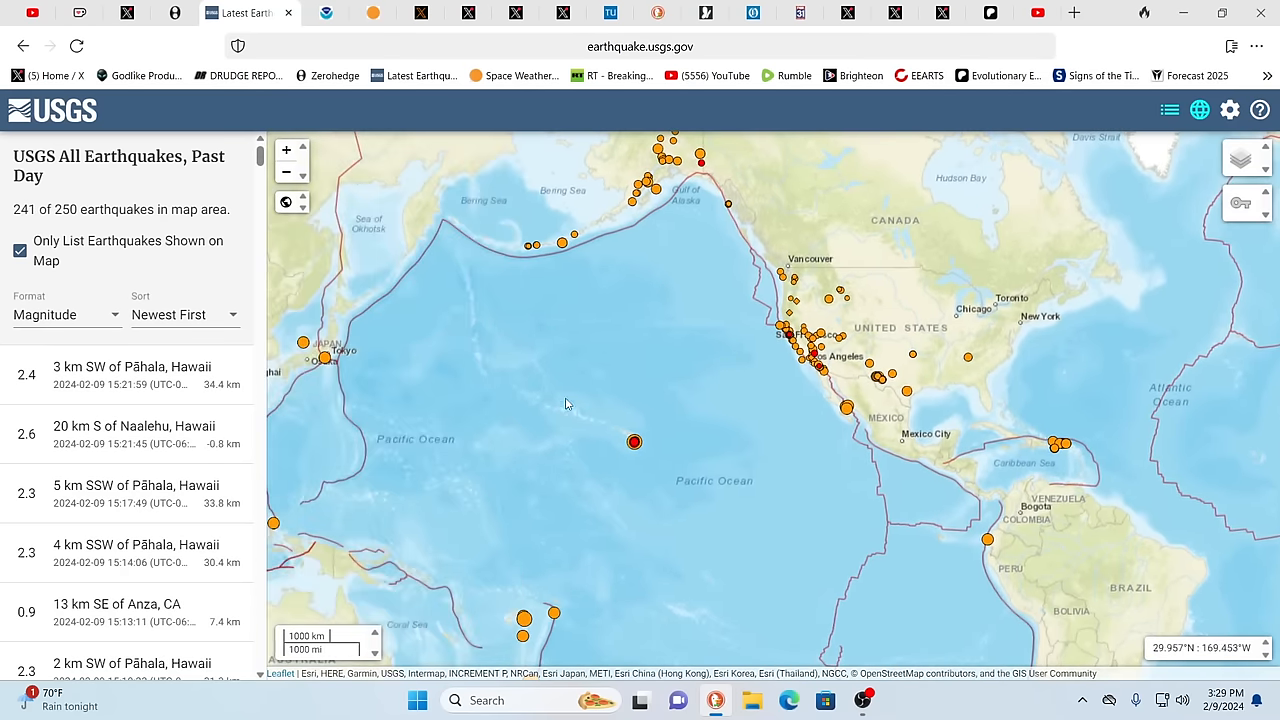
left_click_drag(565, 404, 674, 420)
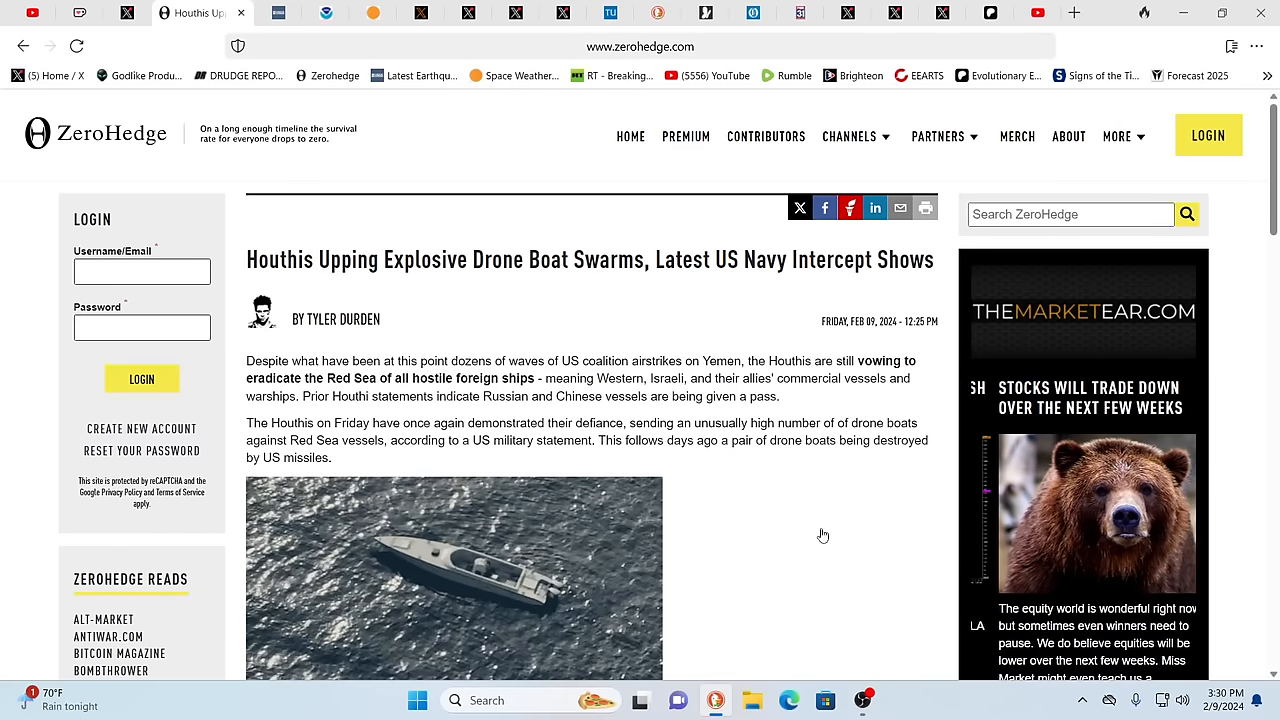
mouse_move(823, 505)
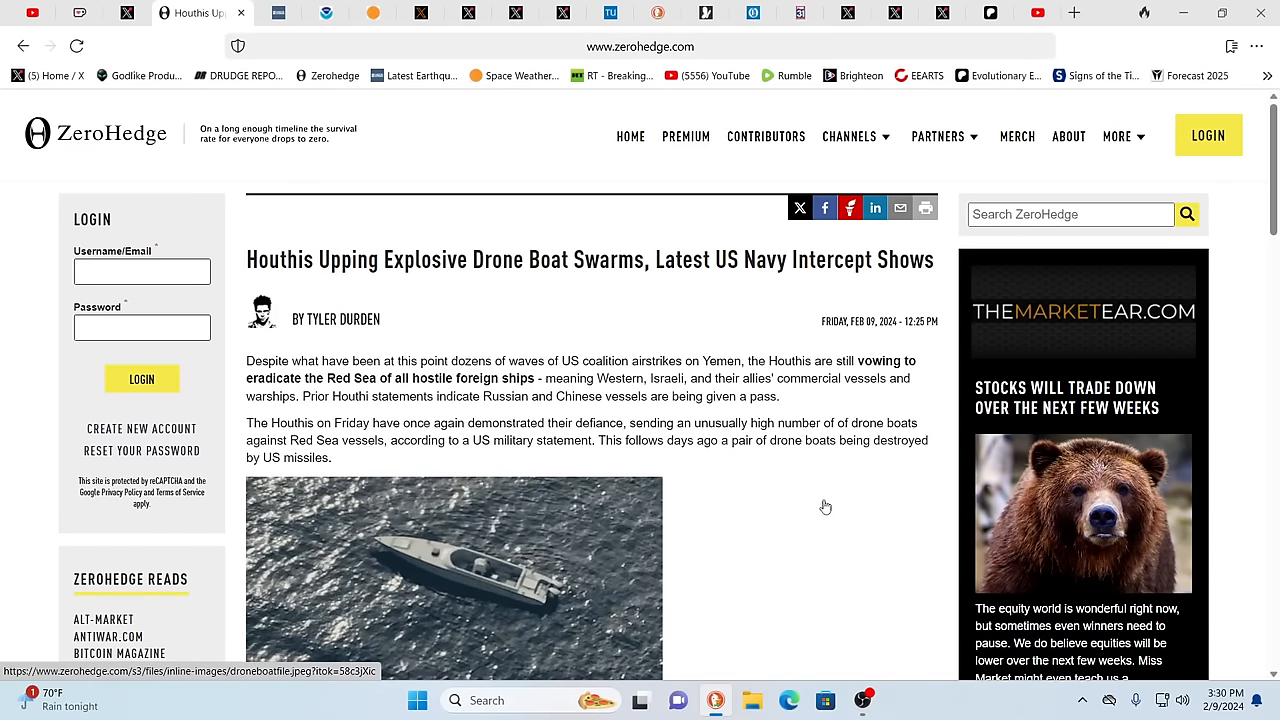
mouse_move(817, 504)
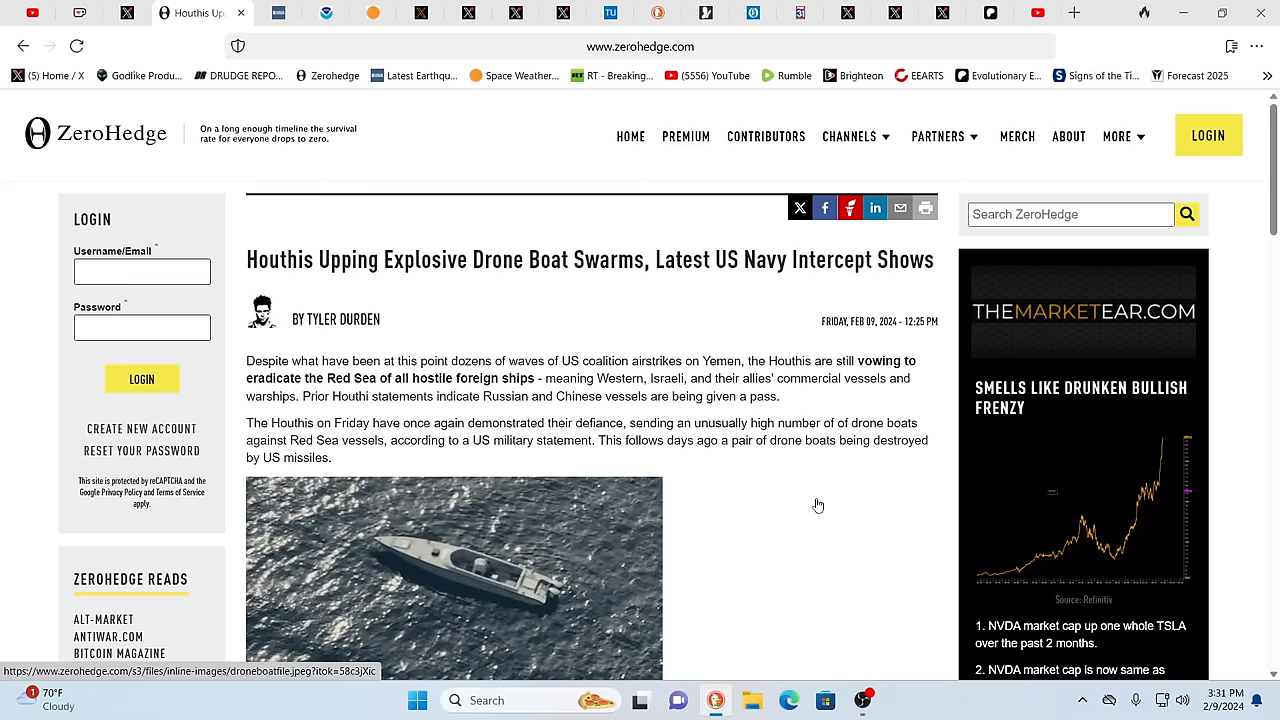
mouse_move(769, 520)
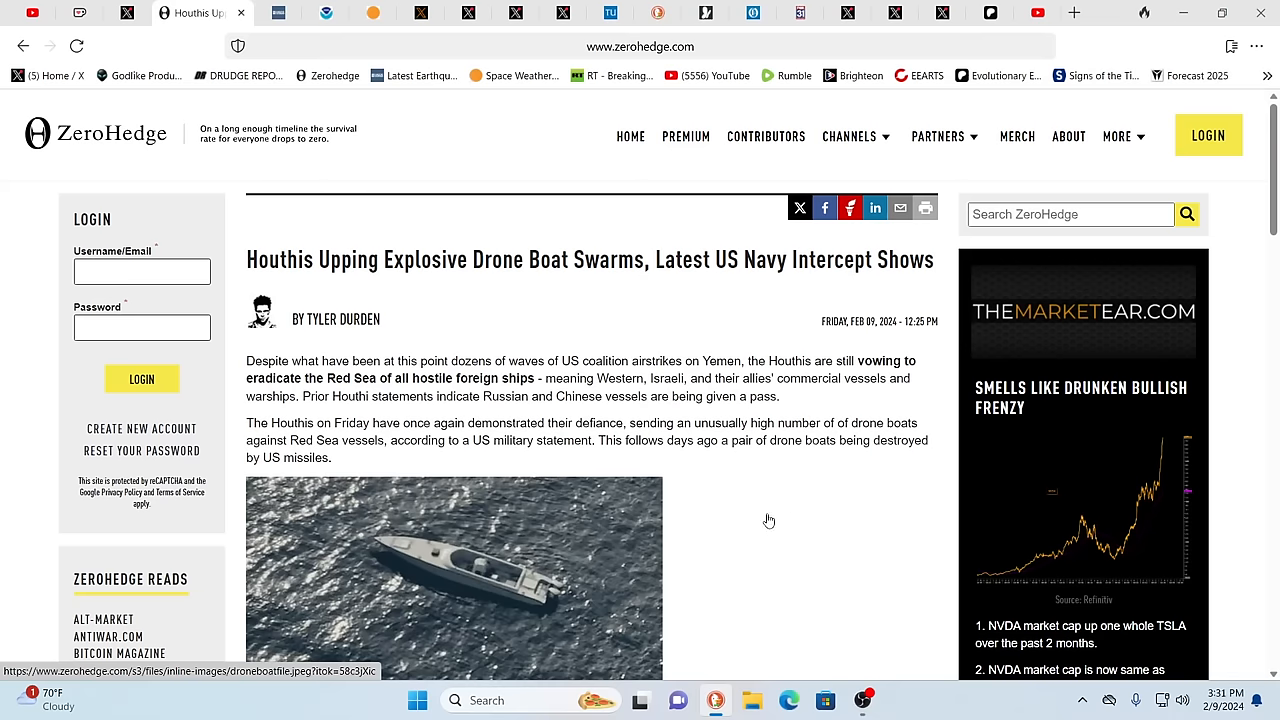
Step: Scroll past the German Embassy frigate post to the closing paragraph, then back up
scroll("down", 3)
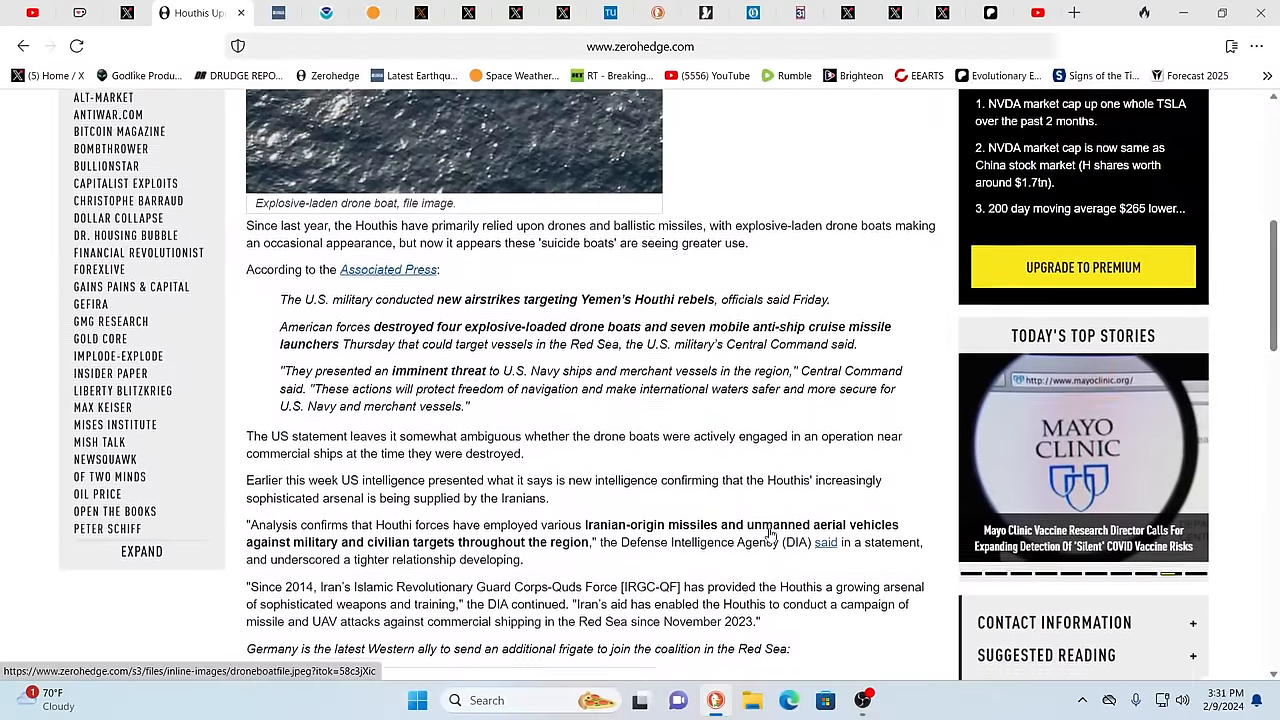
scroll("down", 3)
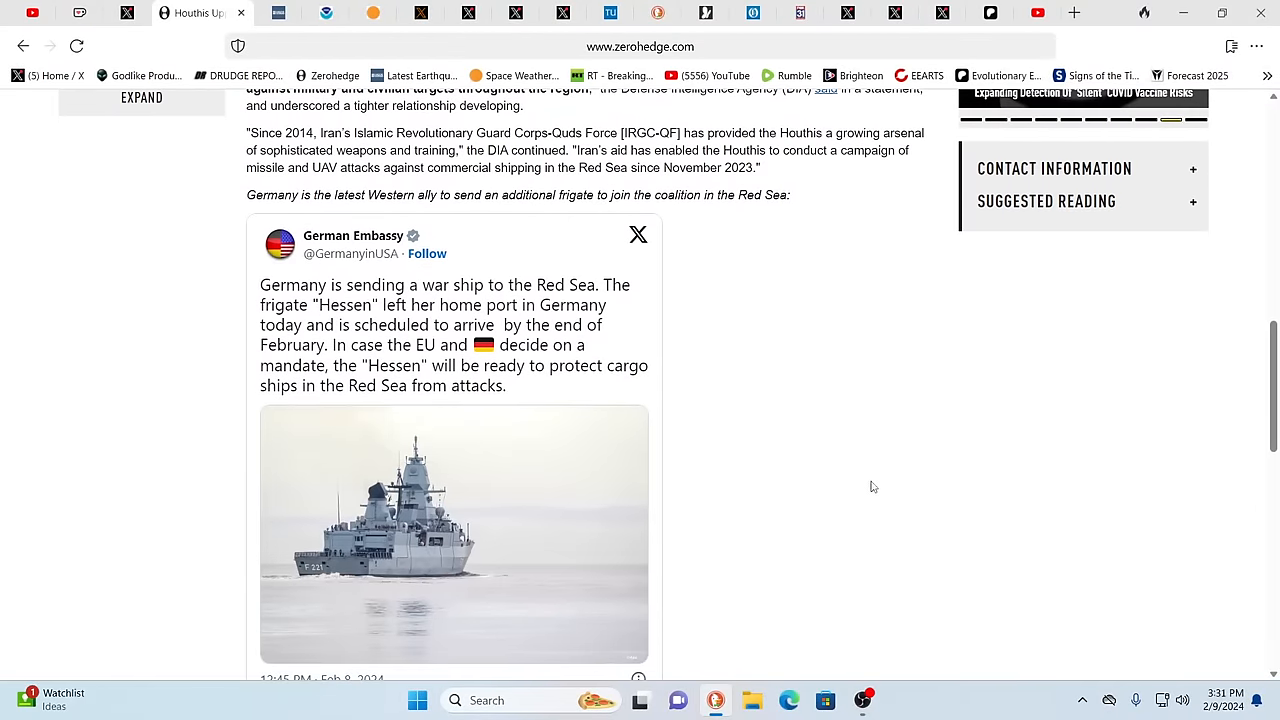
mouse_move(910, 484)
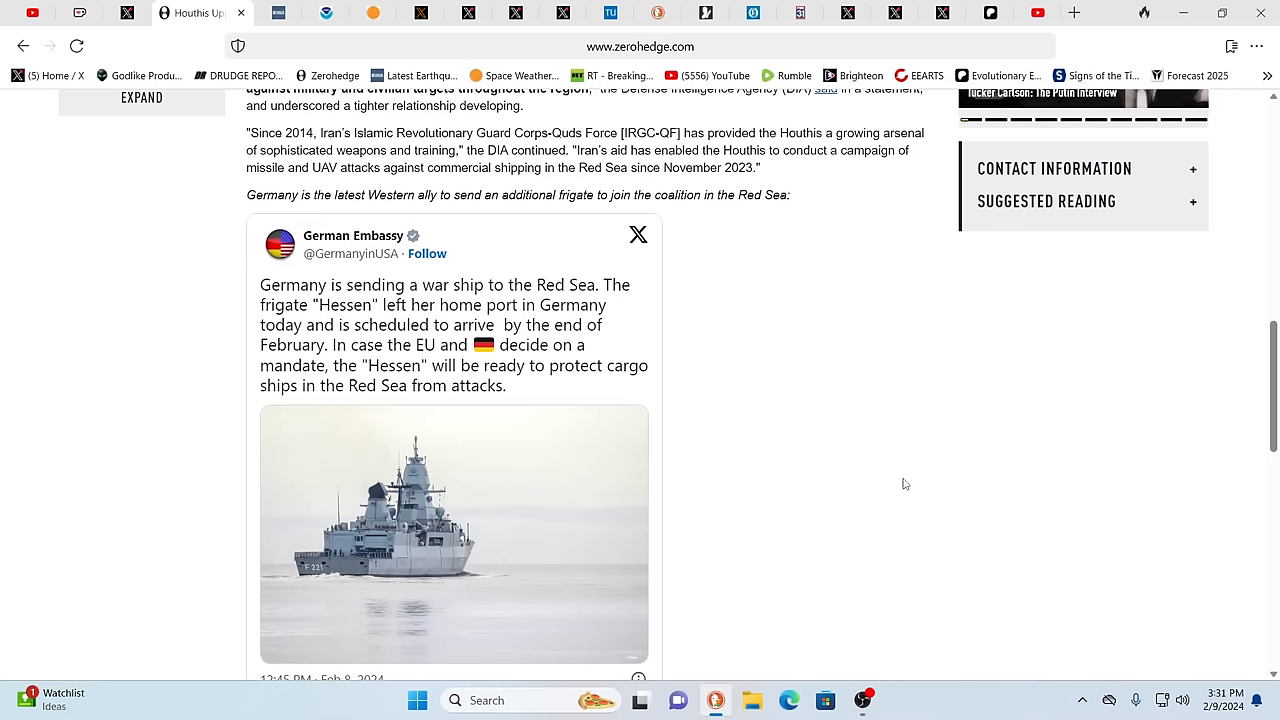
scroll("down", 3)
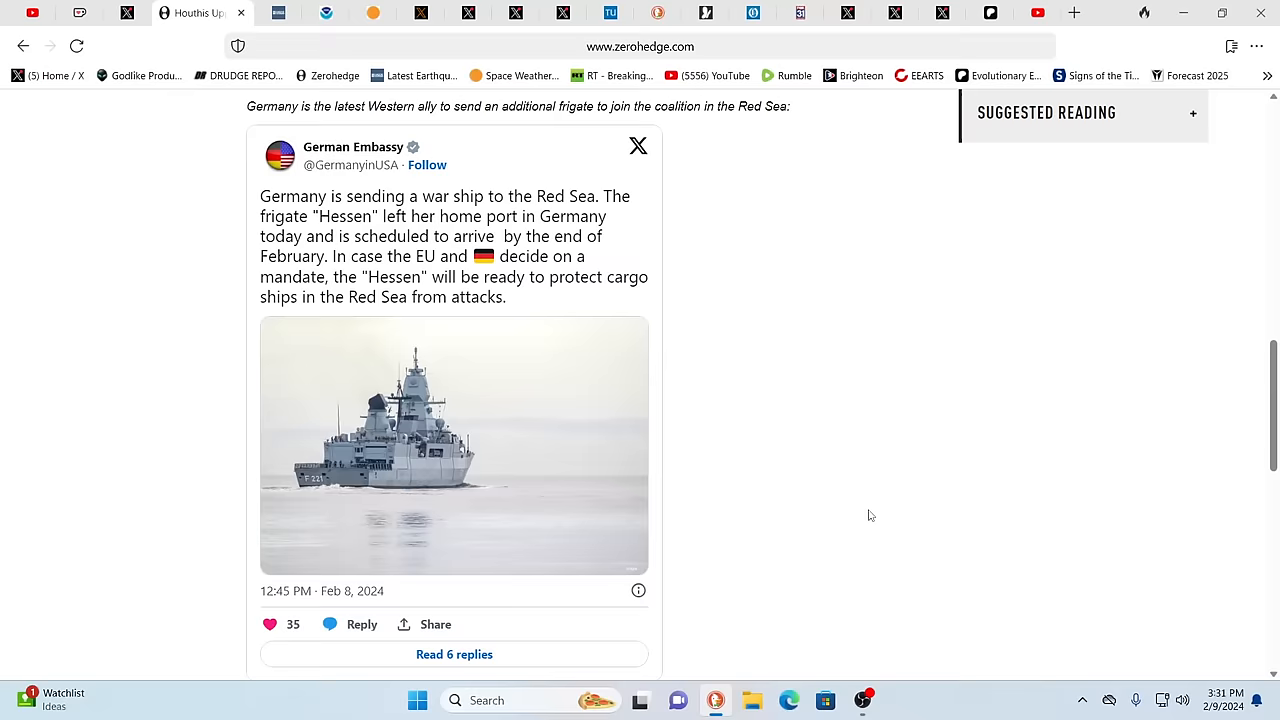
scroll("down", 3)
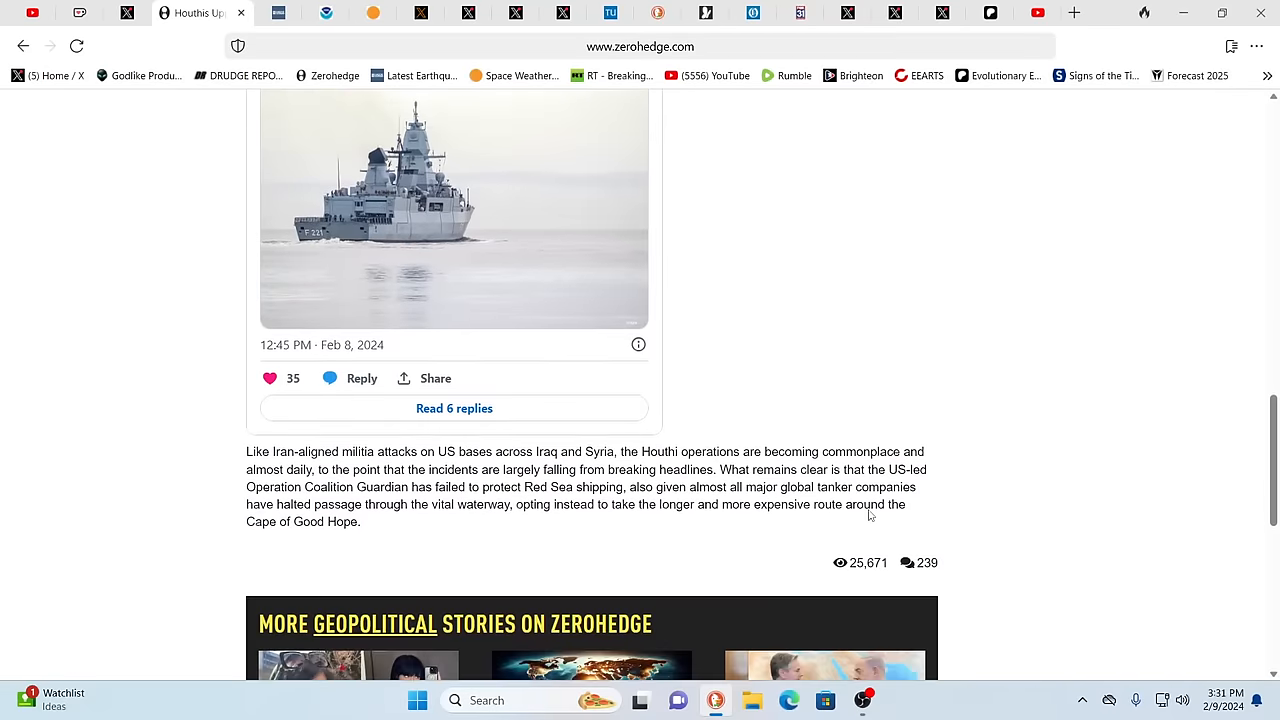
scroll("up", 3)
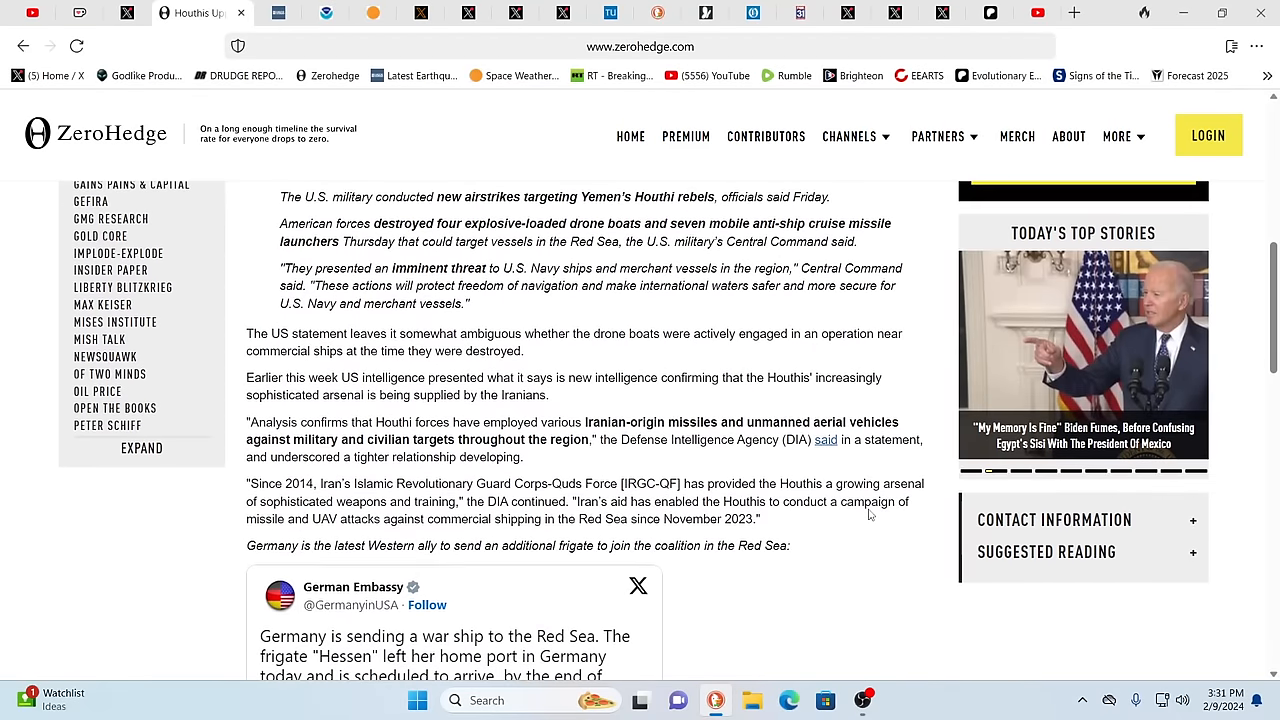
scroll("up", 3)
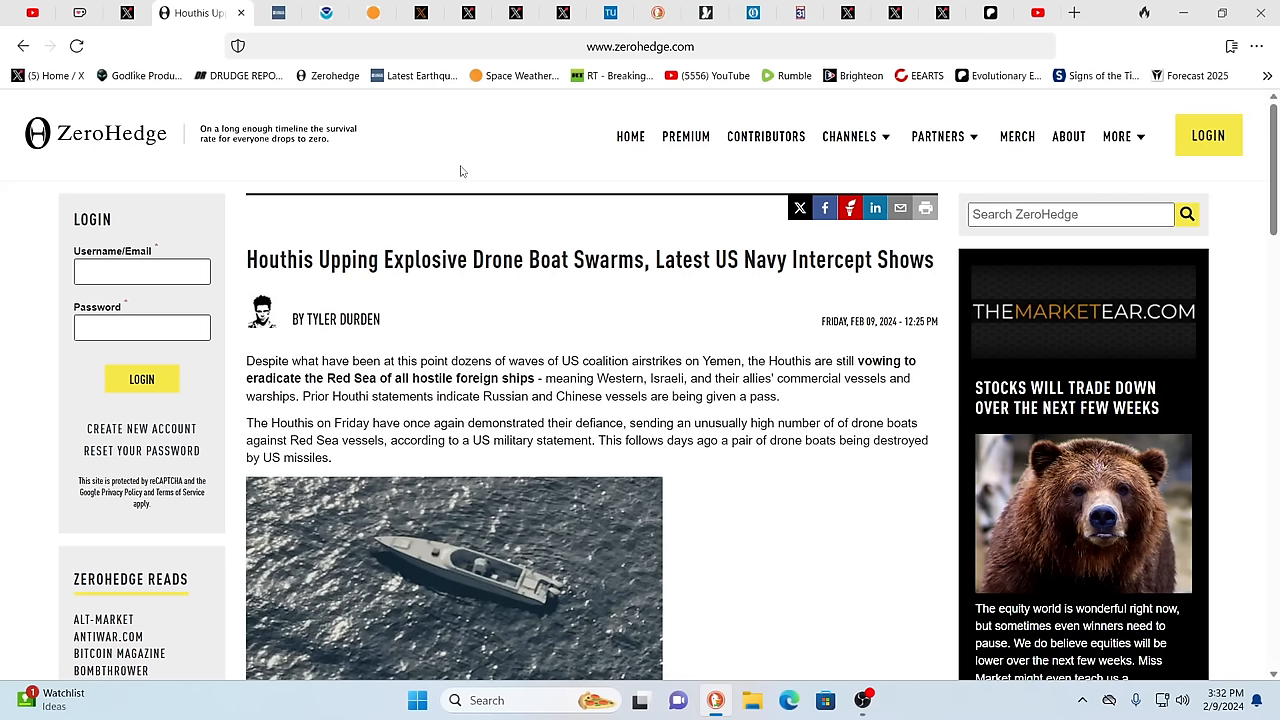
mouse_move(485, 181)
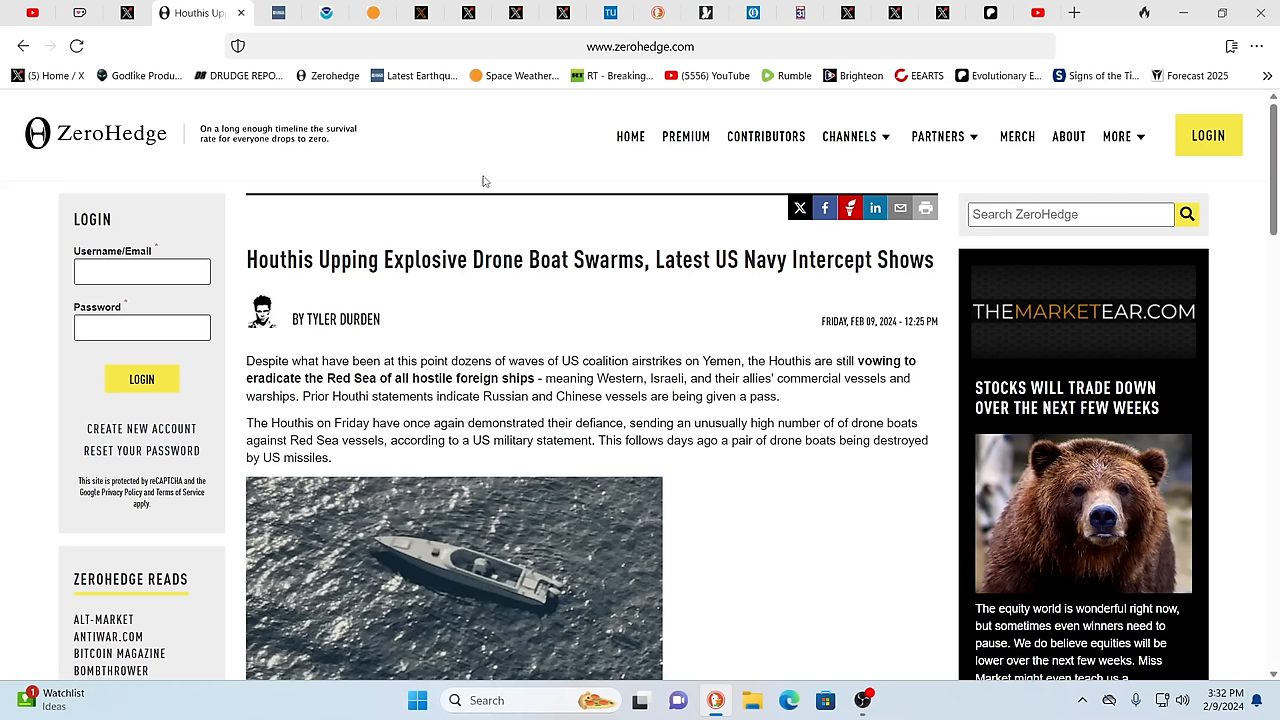
mouse_move(546, 215)
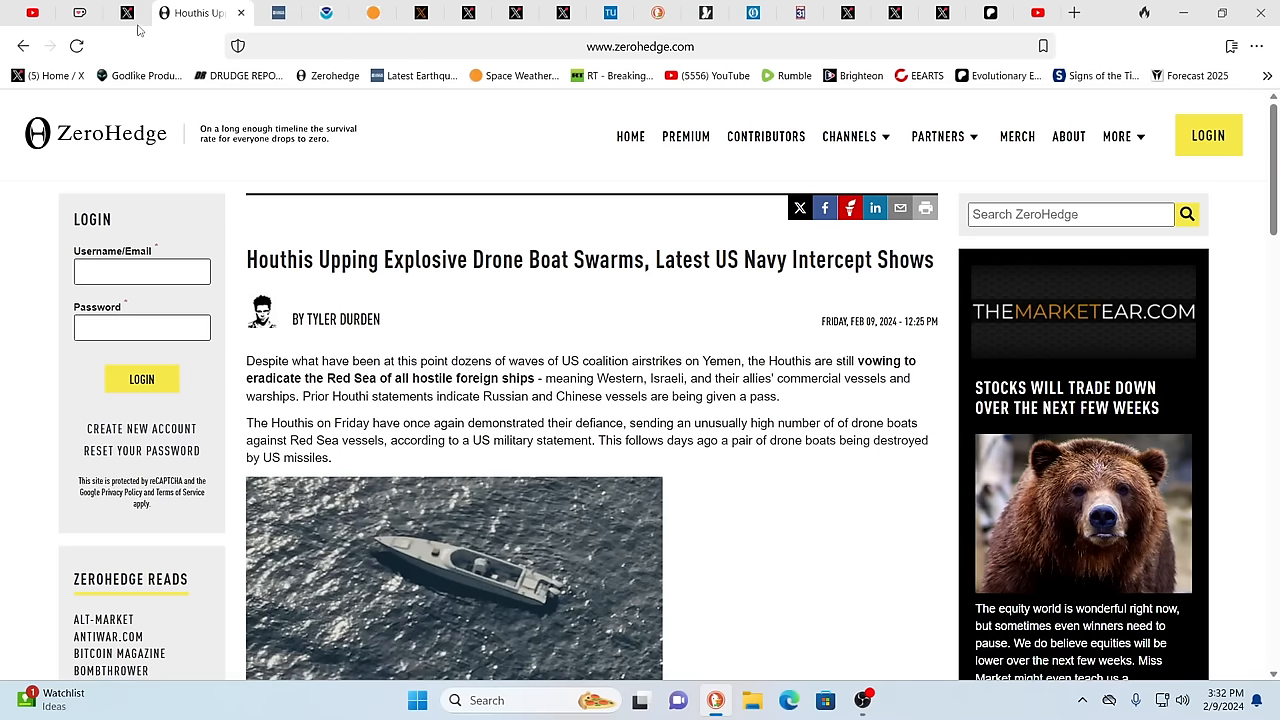
Step: Switch to the X tab showing Buitengebieden's playground video post
left_click(130, 13)
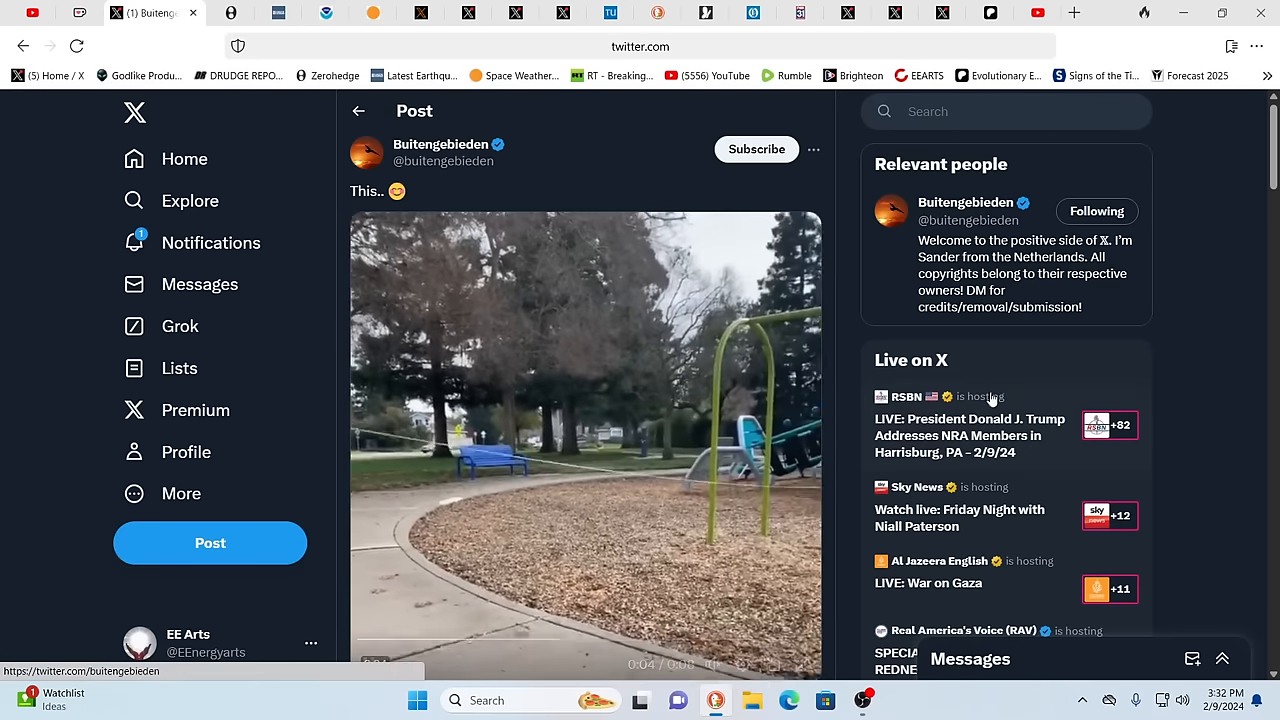